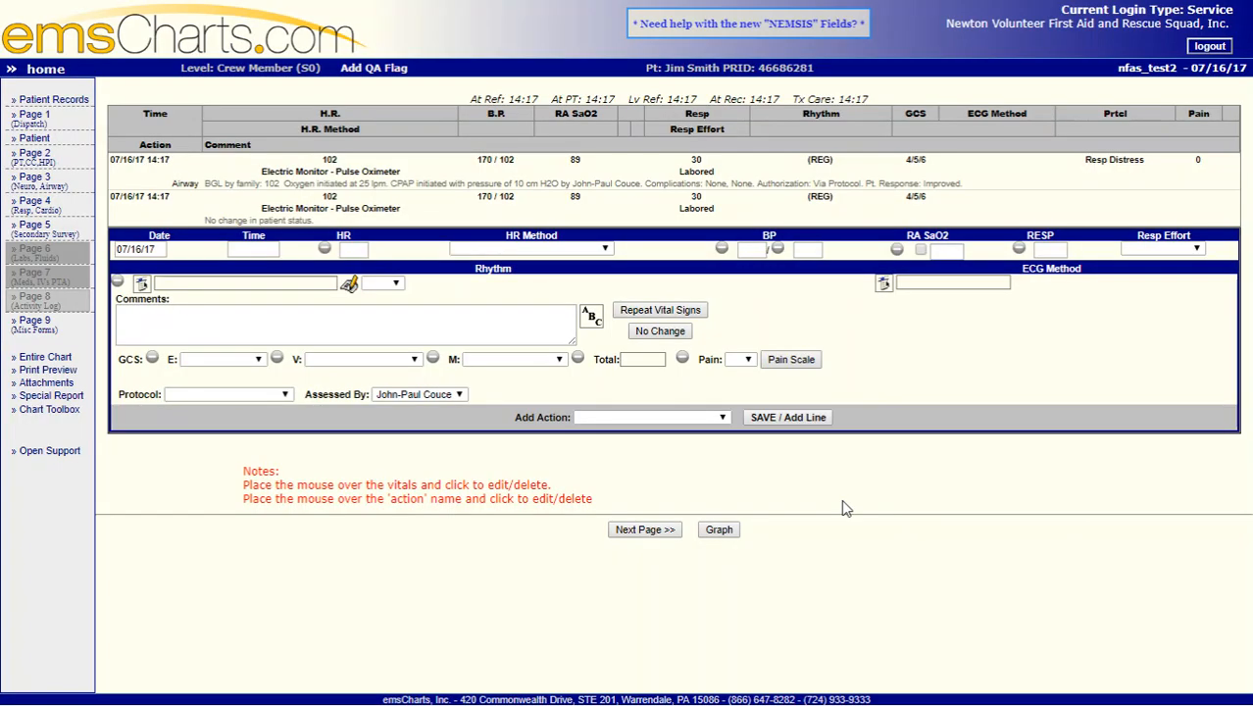
- Leave the vitals page and advance to the chart's final page
{"action": "left_click", "coordinate": [253, 249]}
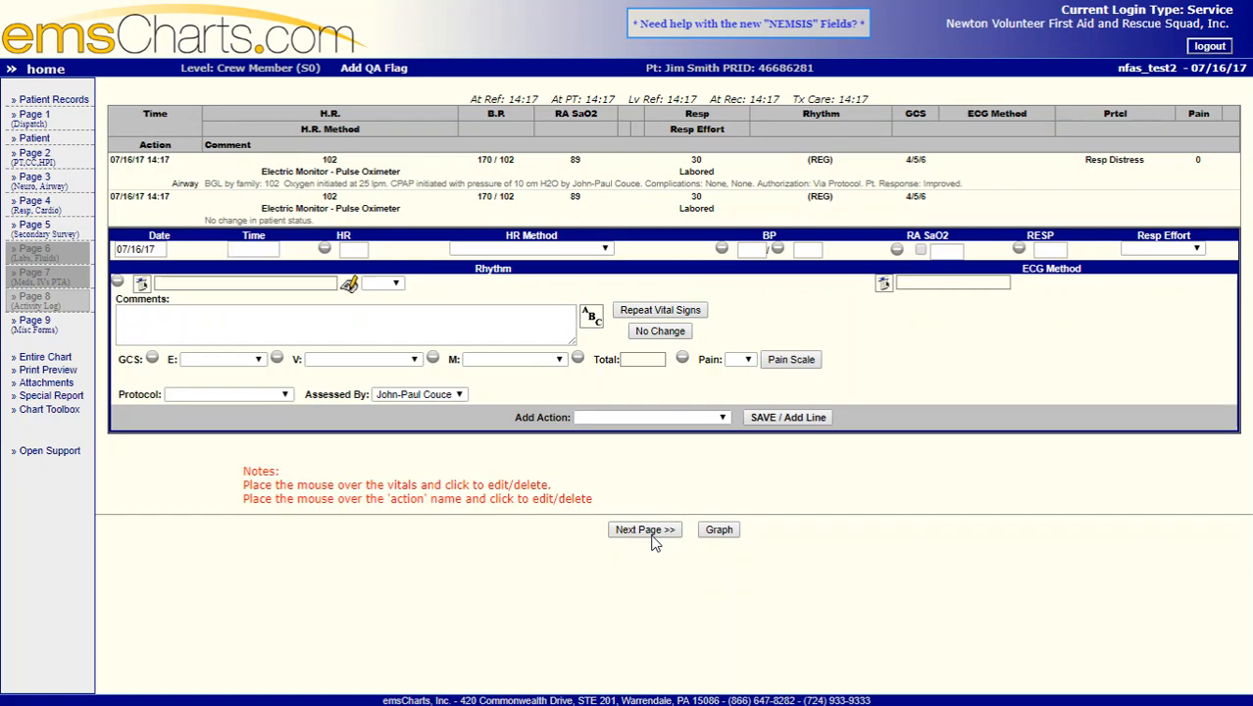
{"action": "left_click", "coordinate": [643, 529]}
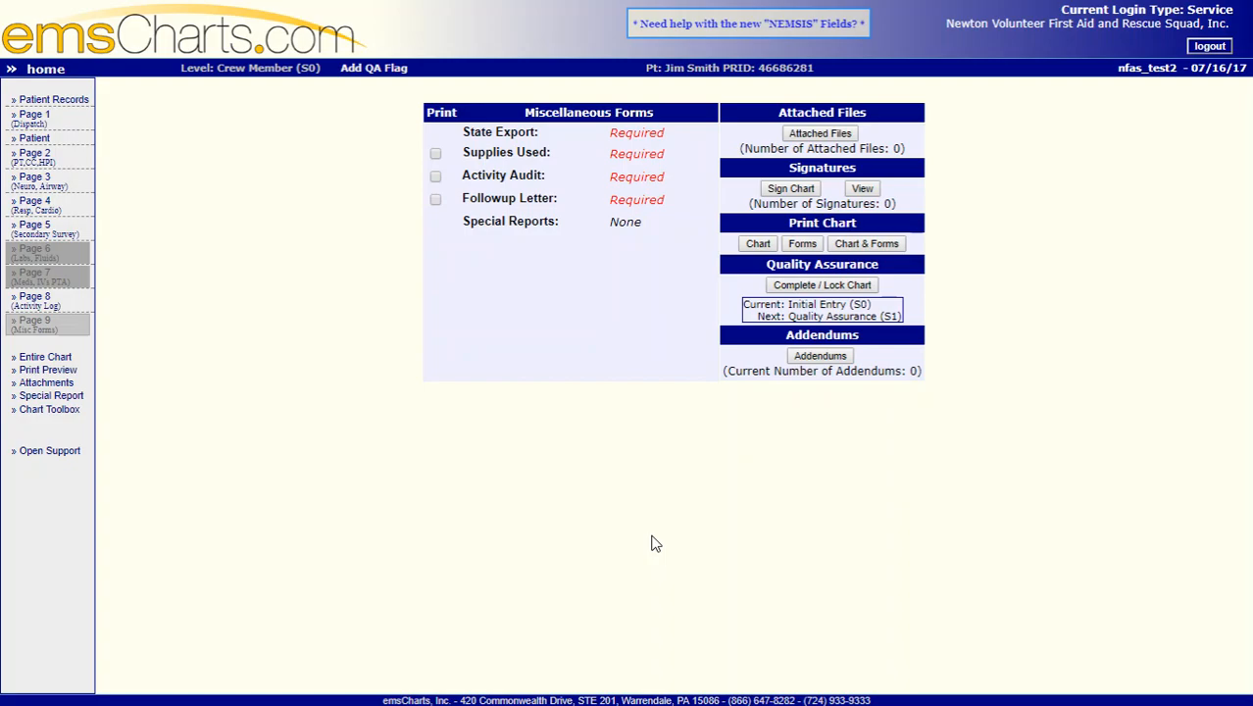
{"action": "mouse_move", "coordinate": [742, 161]}
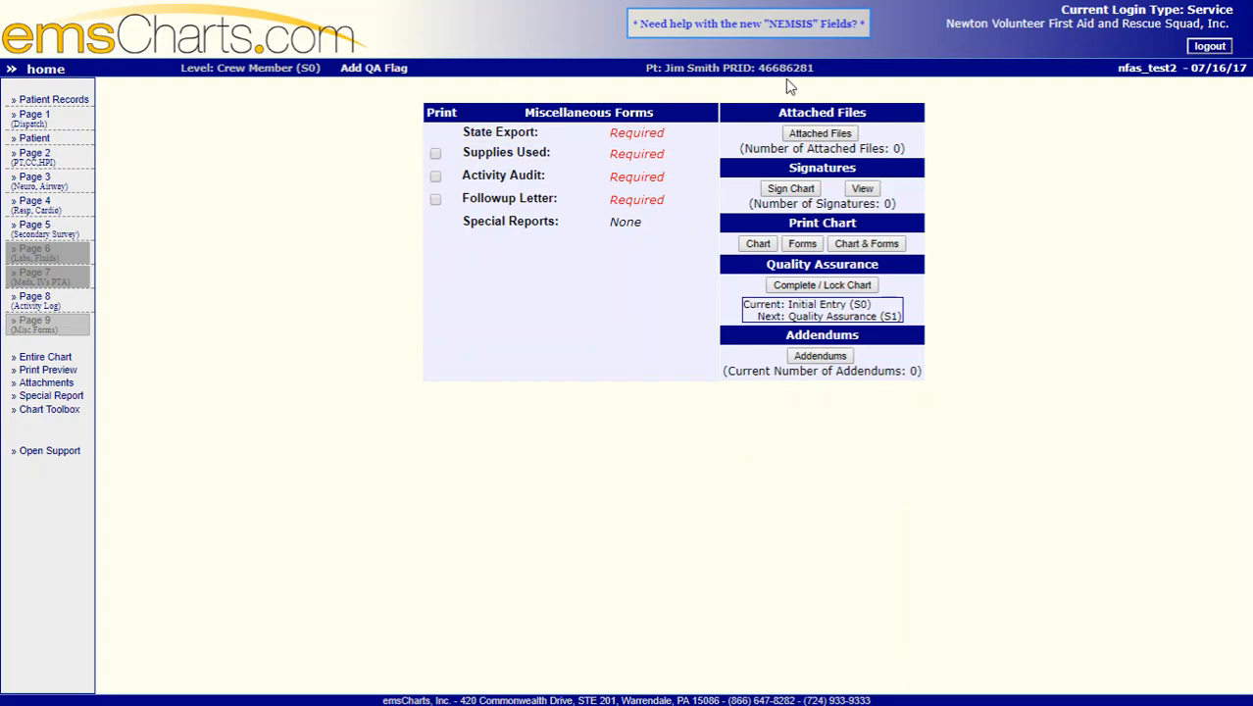
{"action": "mouse_move", "coordinate": [820, 133]}
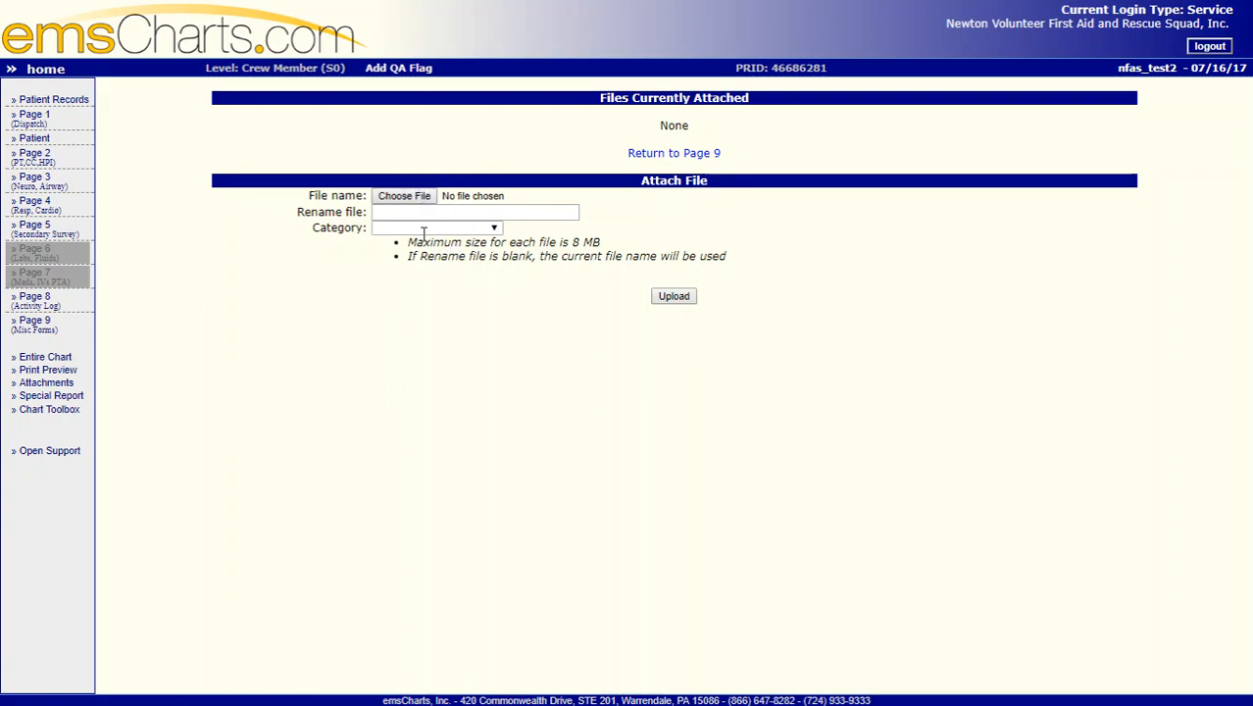
{"action": "left_click", "coordinate": [435, 227]}
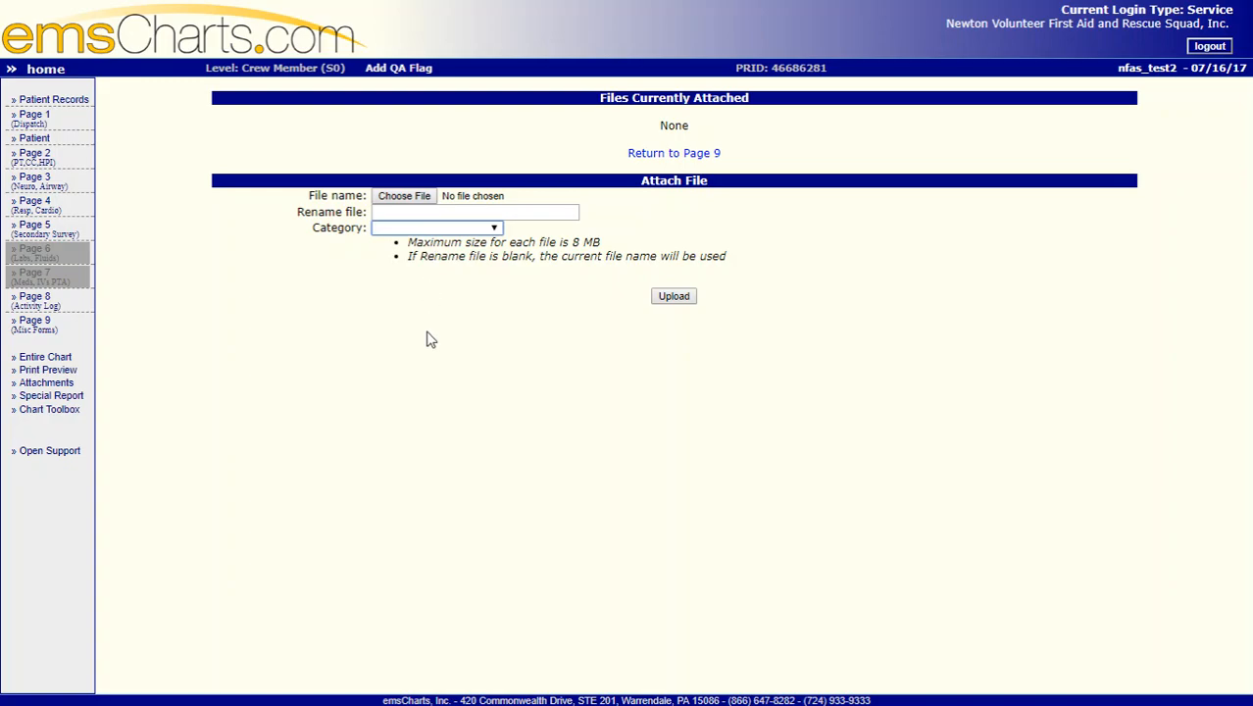
{"action": "mouse_move", "coordinate": [429, 373]}
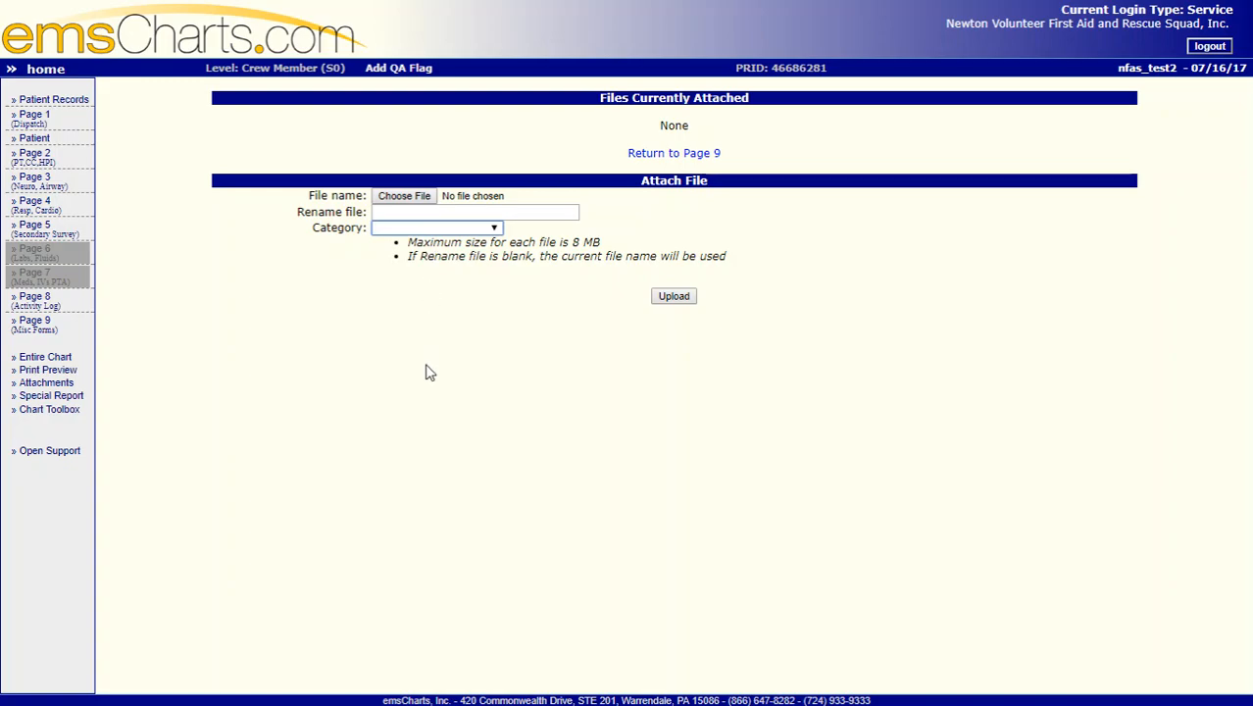
{"action": "mouse_move", "coordinate": [436, 306]}
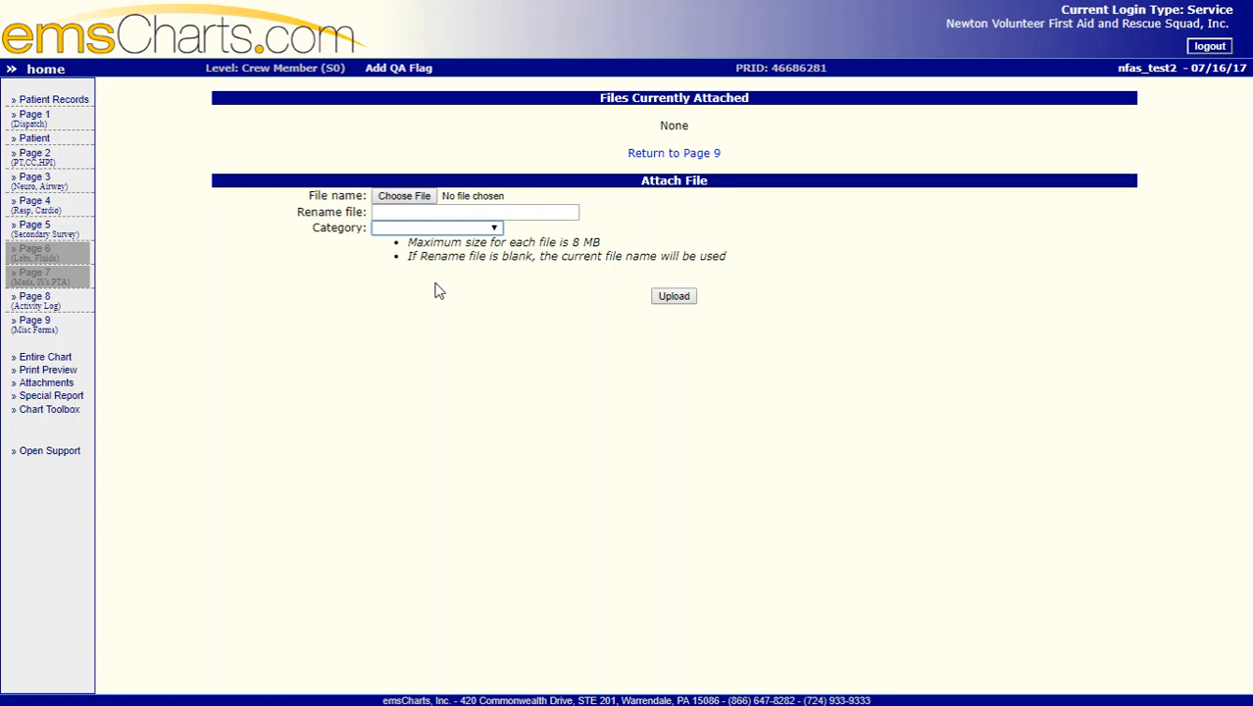
{"action": "mouse_move", "coordinate": [439, 239]}
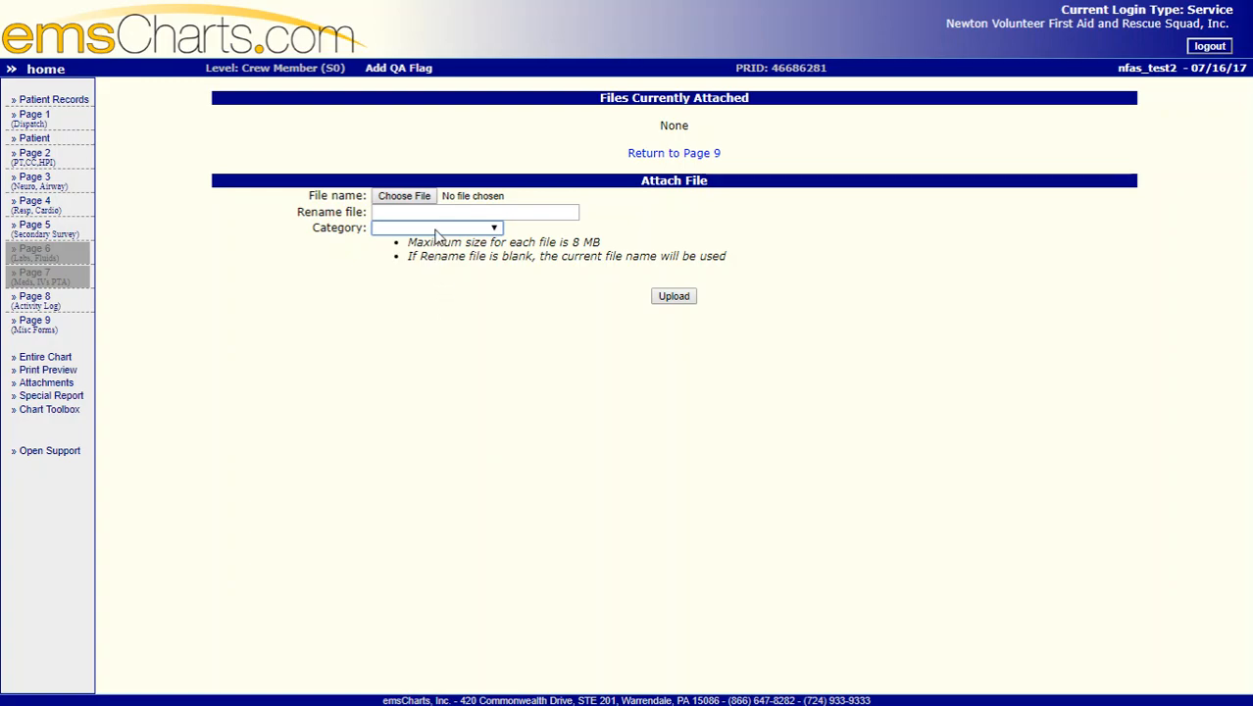
{"action": "left_click", "coordinate": [435, 227]}
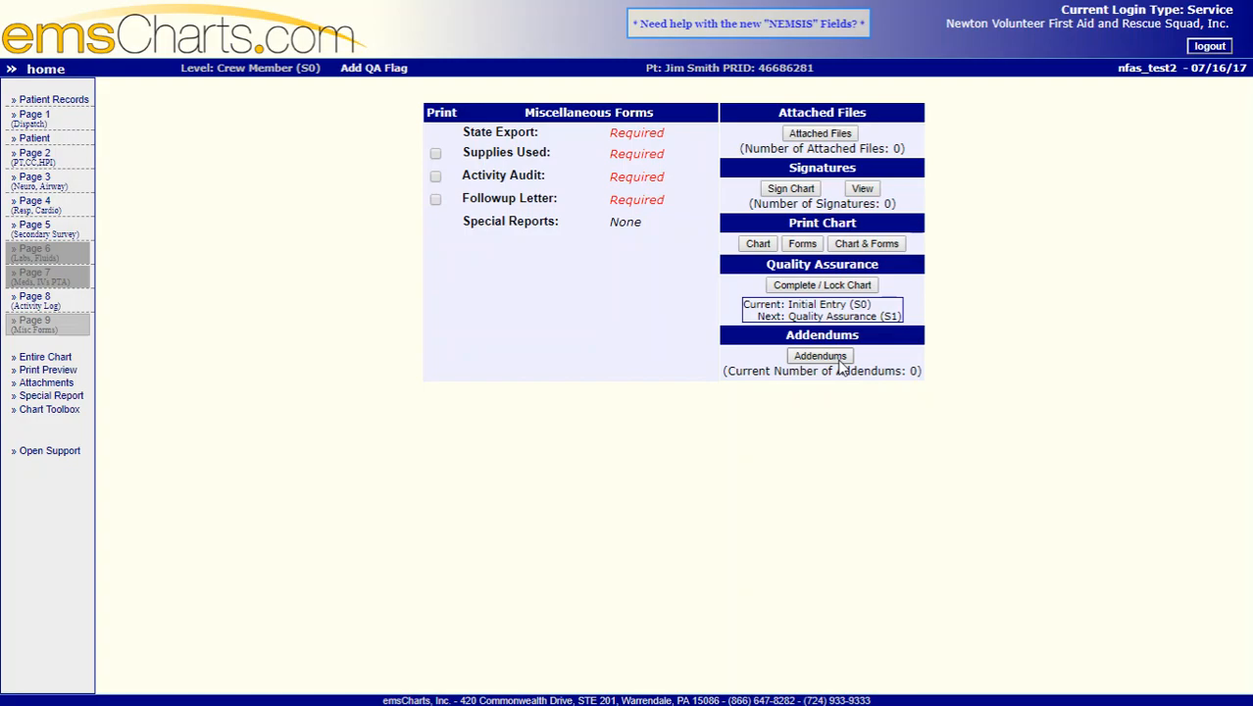
{"action": "mouse_move", "coordinate": [840, 360]}
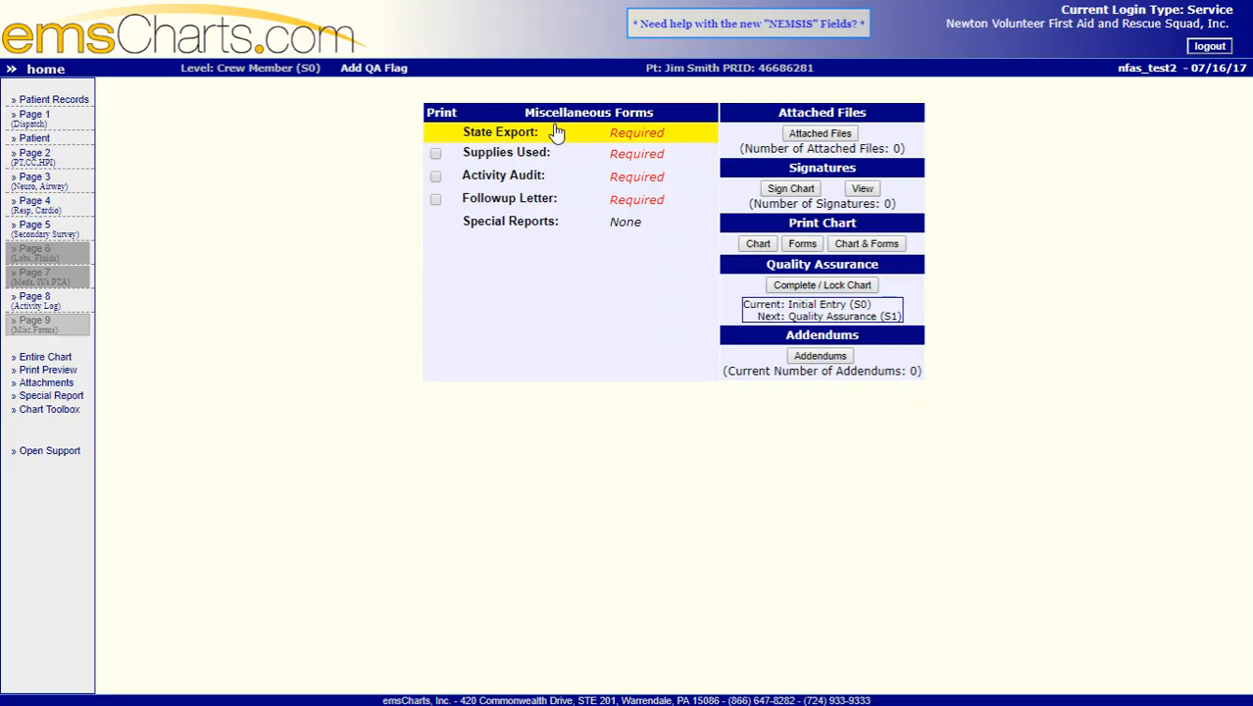
{"action": "mouse_move", "coordinate": [510, 298]}
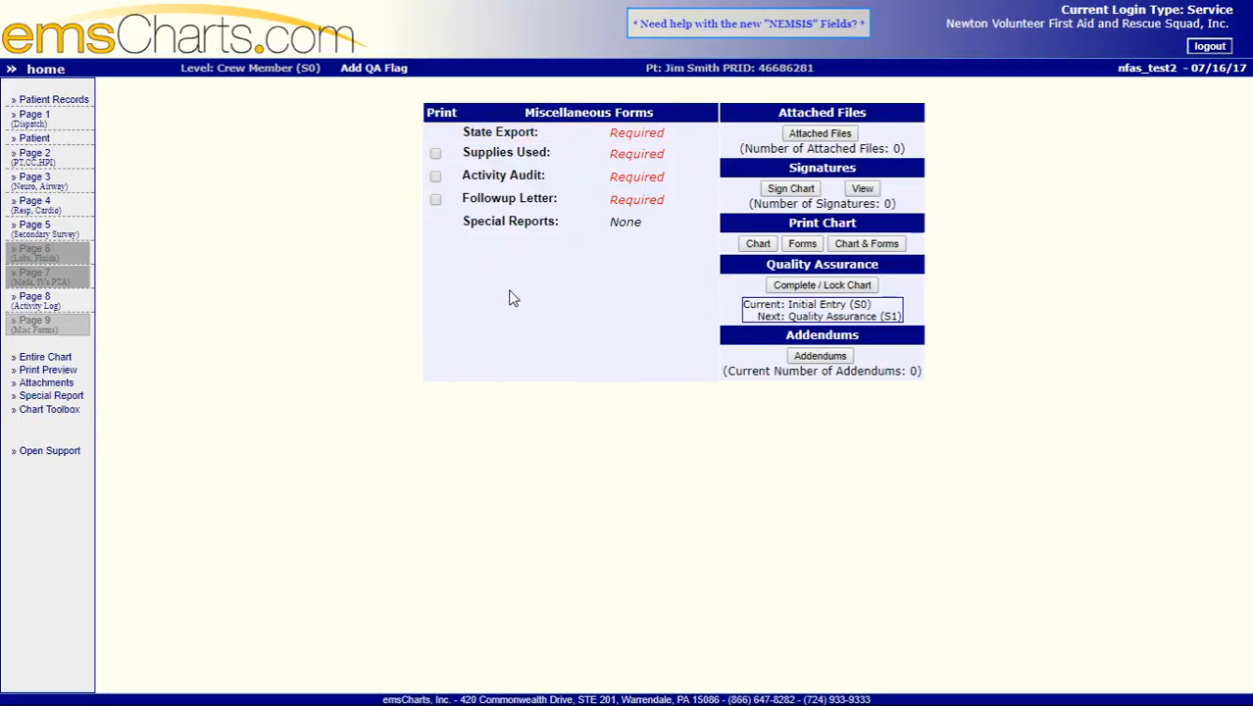
{"action": "mouse_move", "coordinate": [498, 18]}
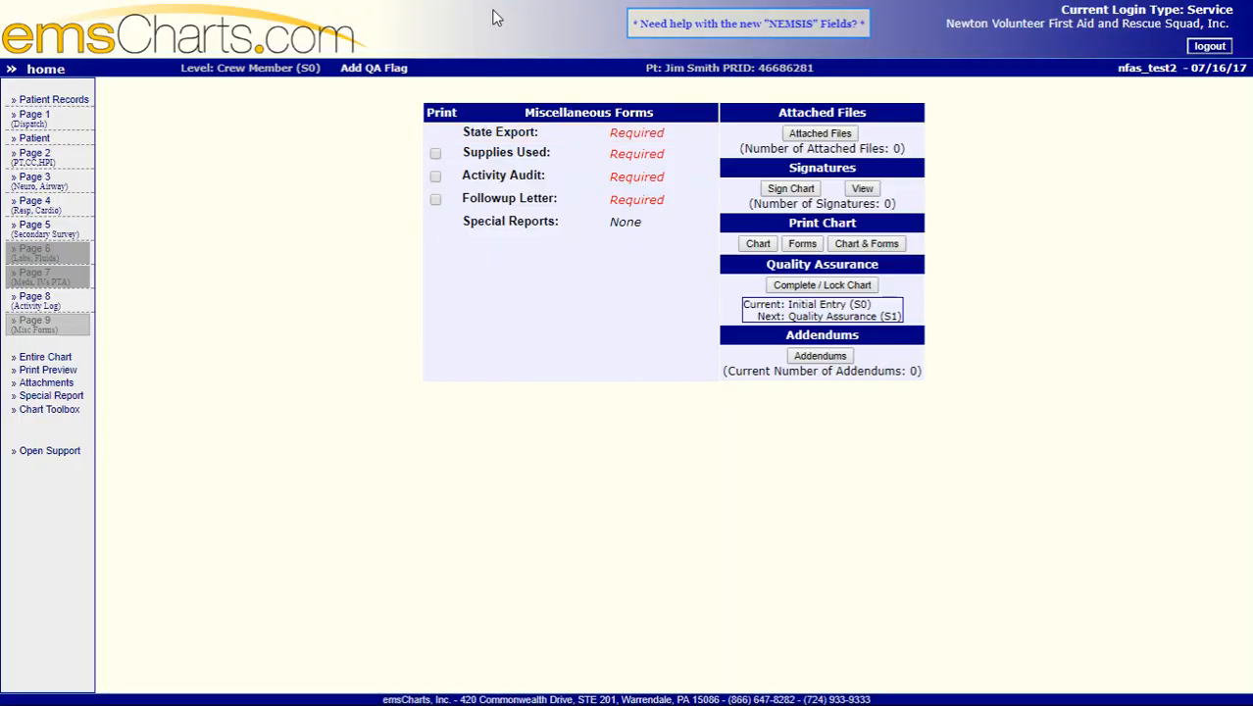
{"action": "mouse_move", "coordinate": [627, 297]}
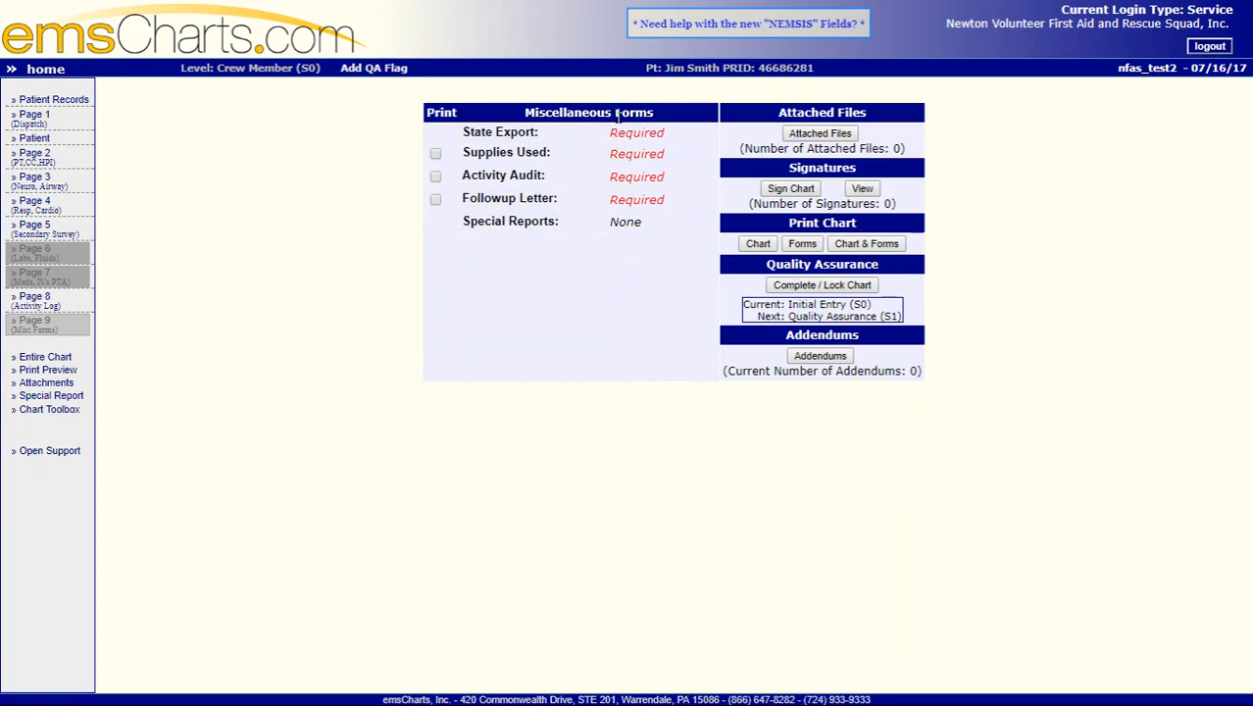
{"action": "mouse_move", "coordinate": [580, 284]}
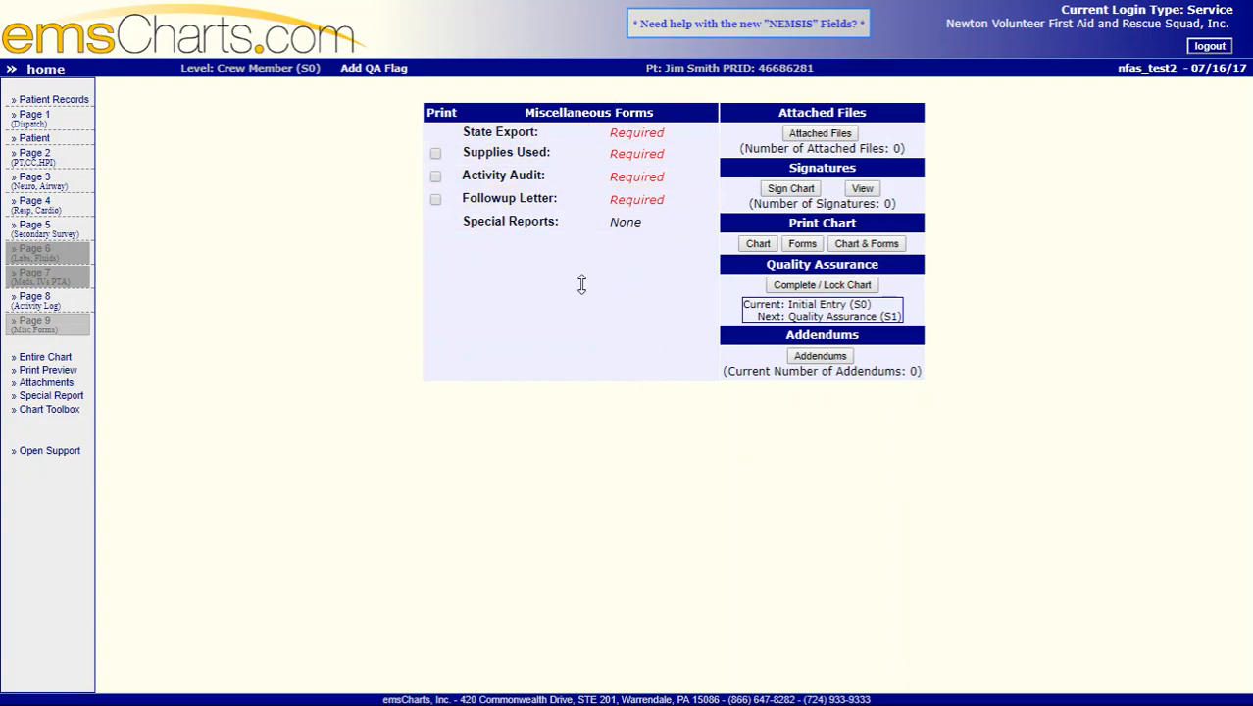
{"action": "mouse_move", "coordinate": [506, 51]}
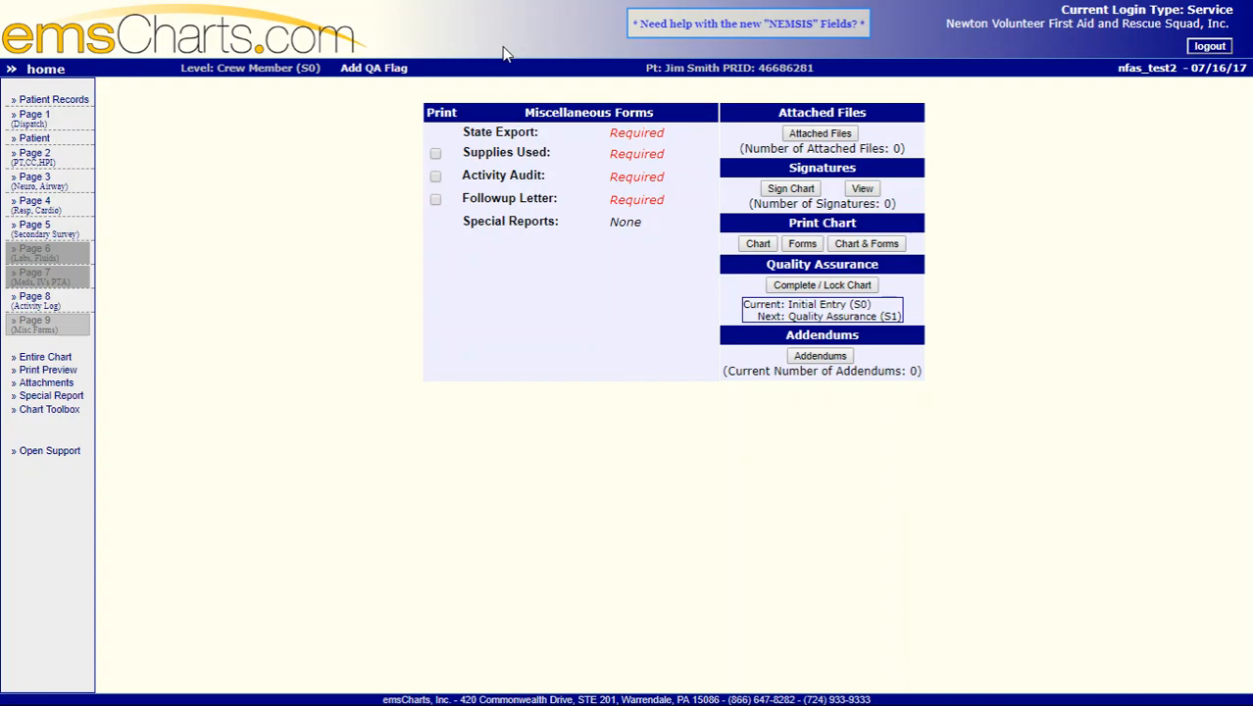
{"action": "mouse_move", "coordinate": [473, 206]}
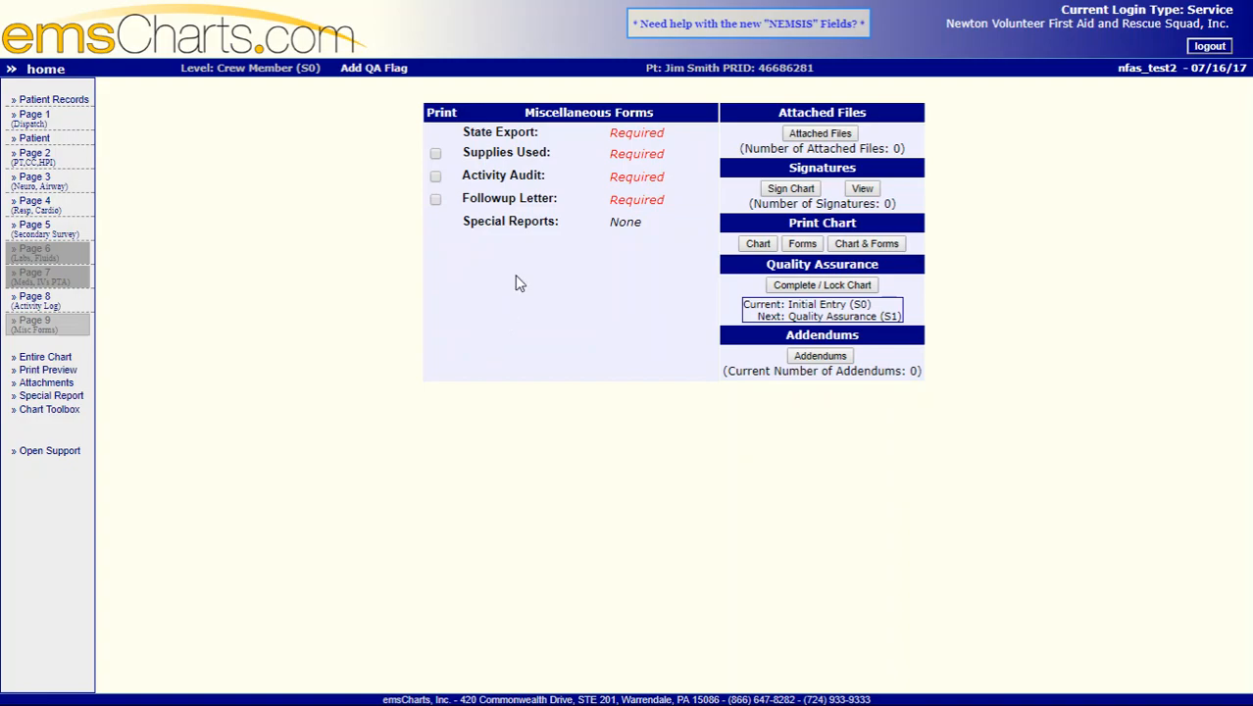
{"action": "mouse_move", "coordinate": [522, 282]}
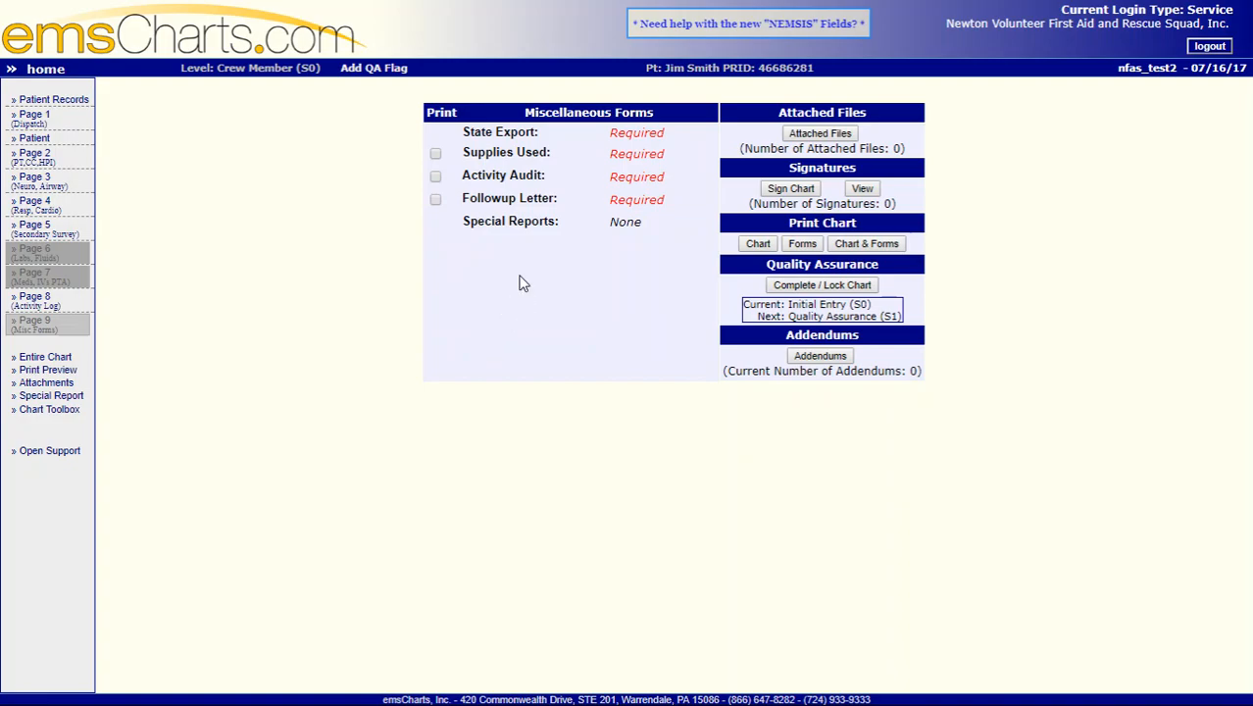
{"action": "mouse_move", "coordinate": [435, 383]}
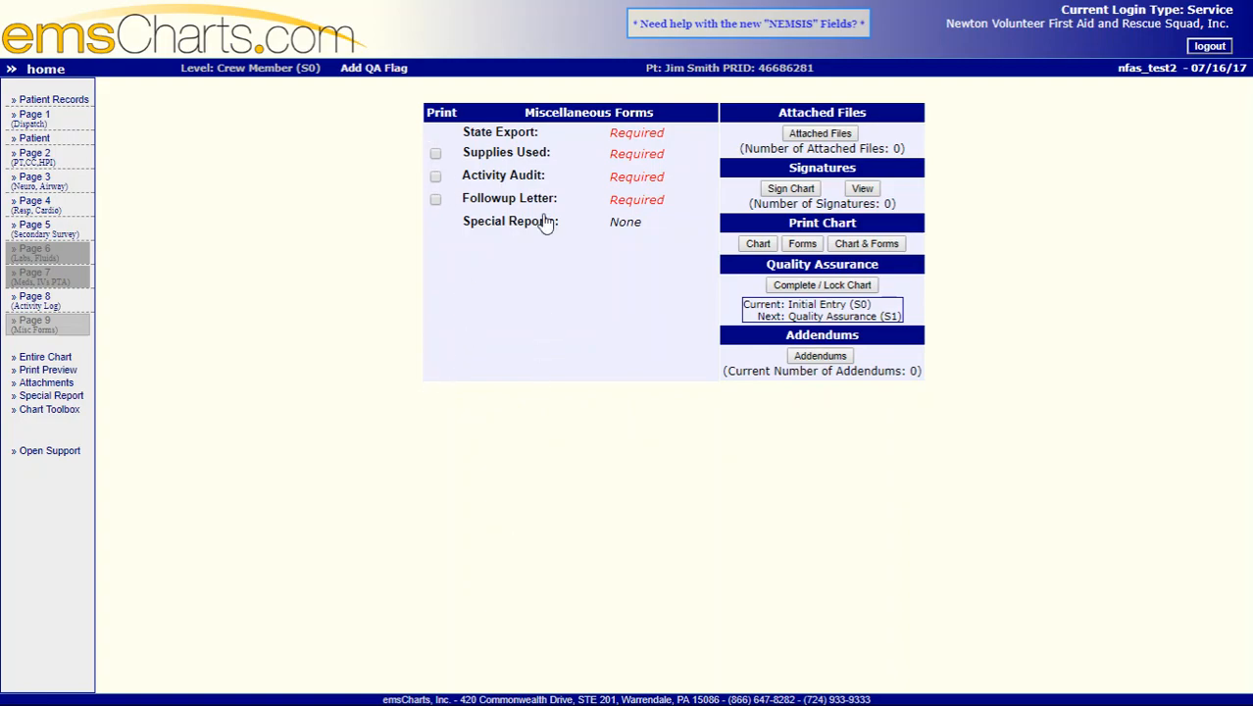
{"action": "mouse_move", "coordinate": [467, 345]}
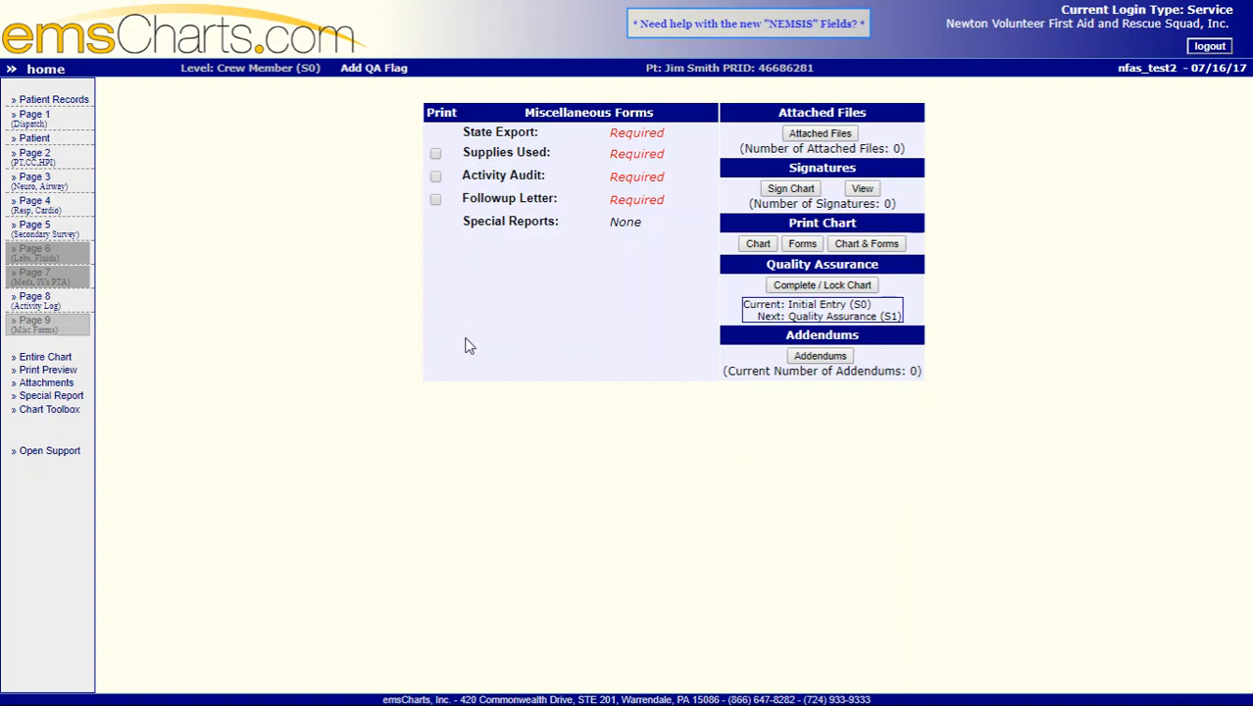
{"action": "mouse_move", "coordinate": [478, 298]}
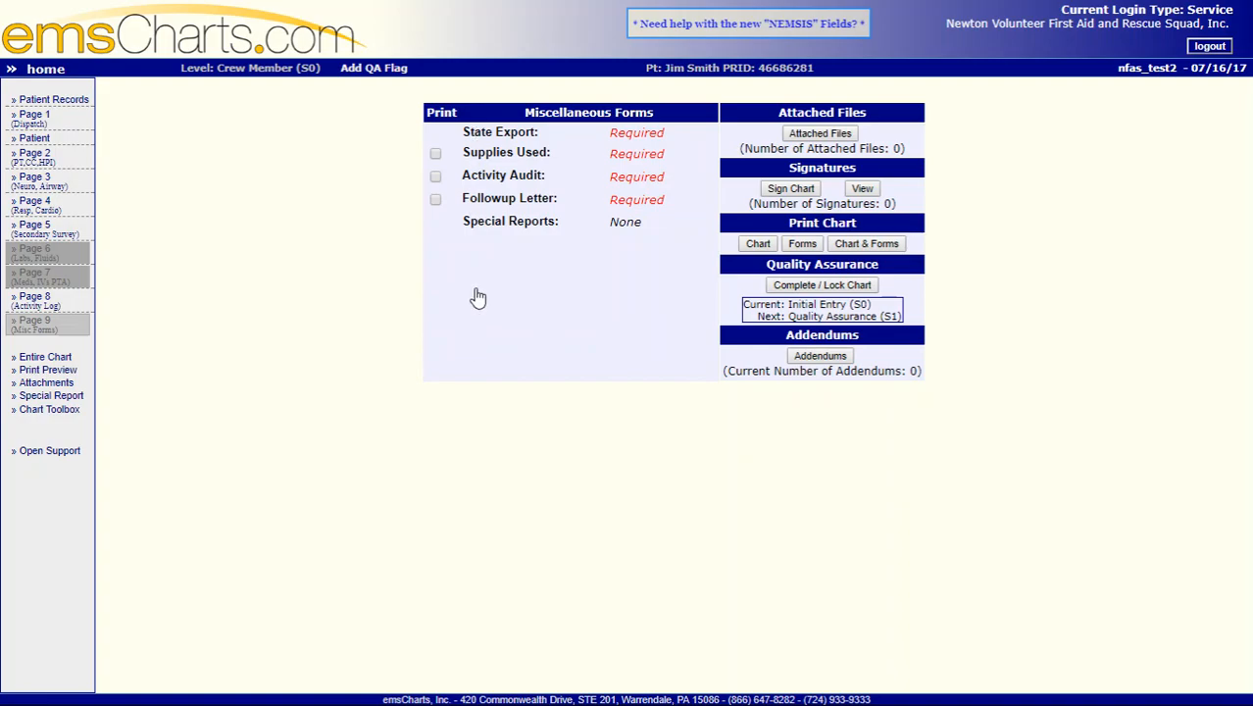
{"action": "mouse_move", "coordinate": [500, 168]}
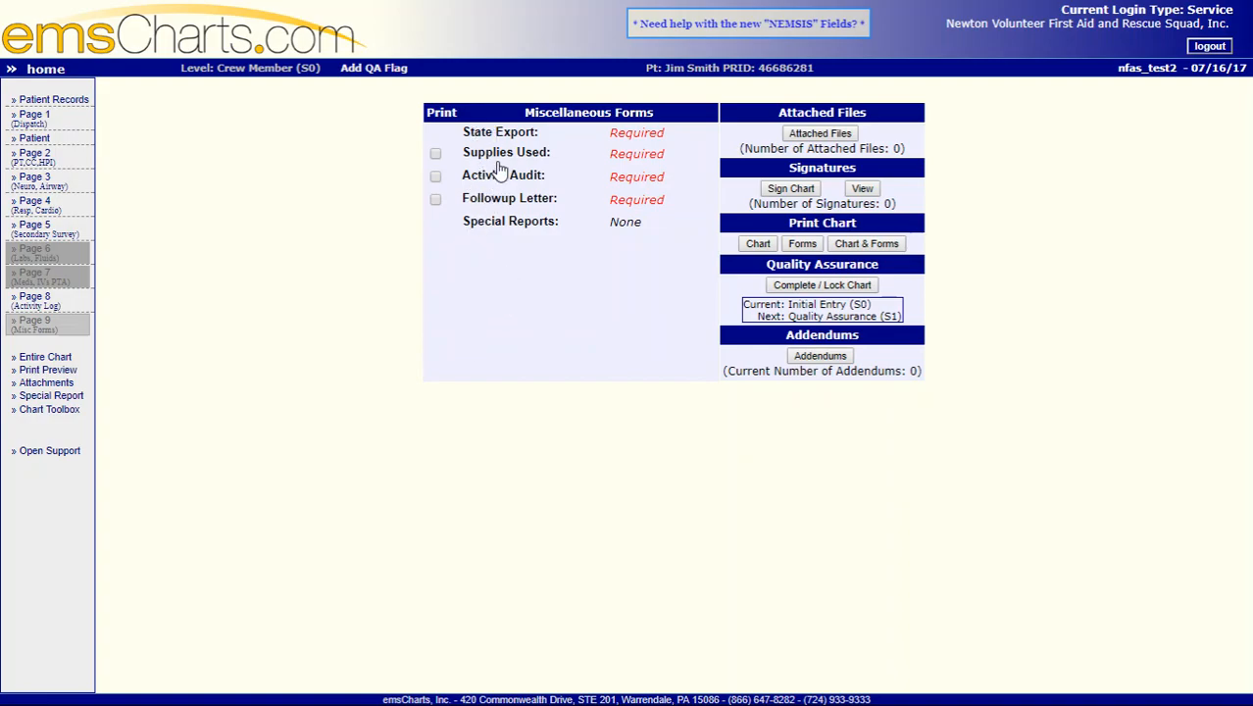
{"action": "mouse_move", "coordinate": [475, 180]}
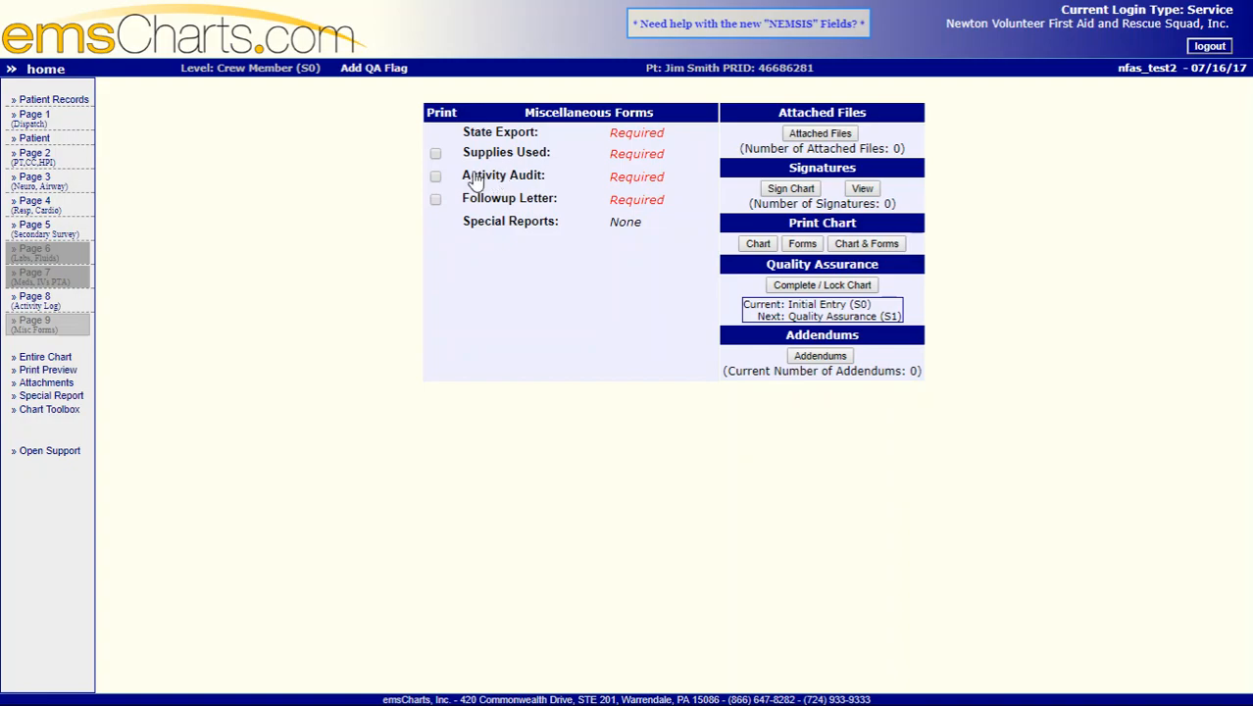
{"action": "mouse_move", "coordinate": [475, 175]}
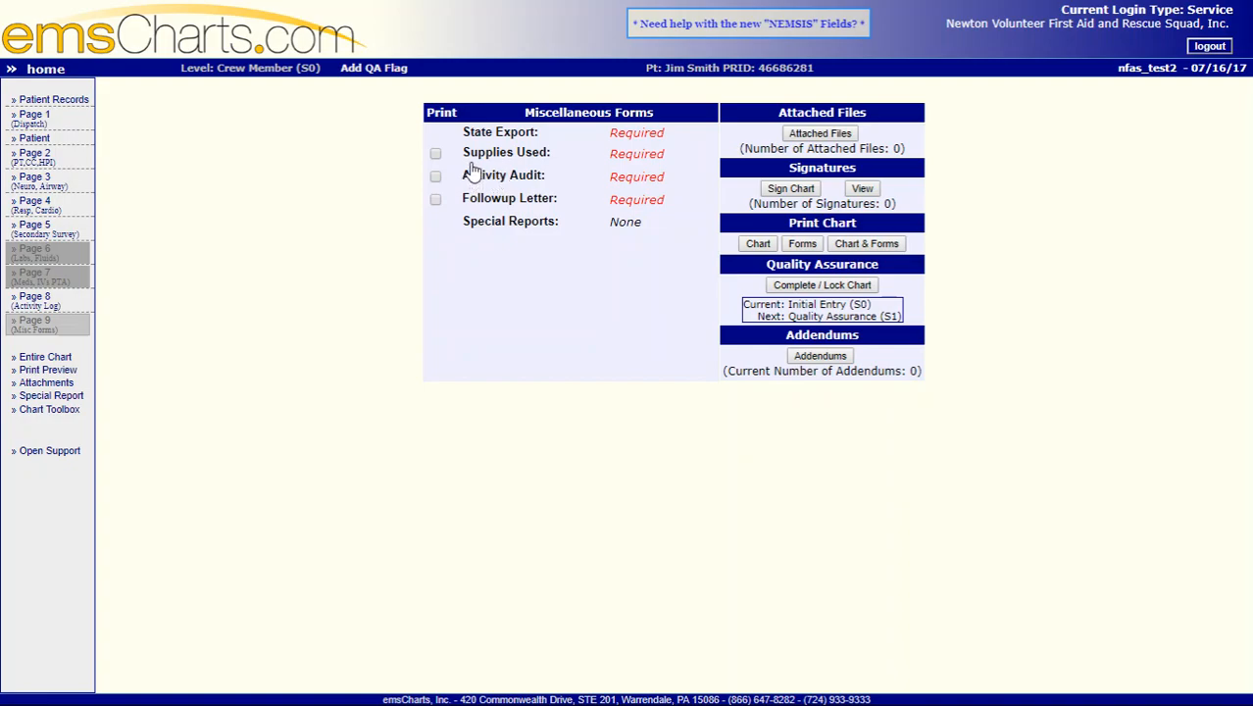
{"action": "mouse_move", "coordinate": [133, 181]}
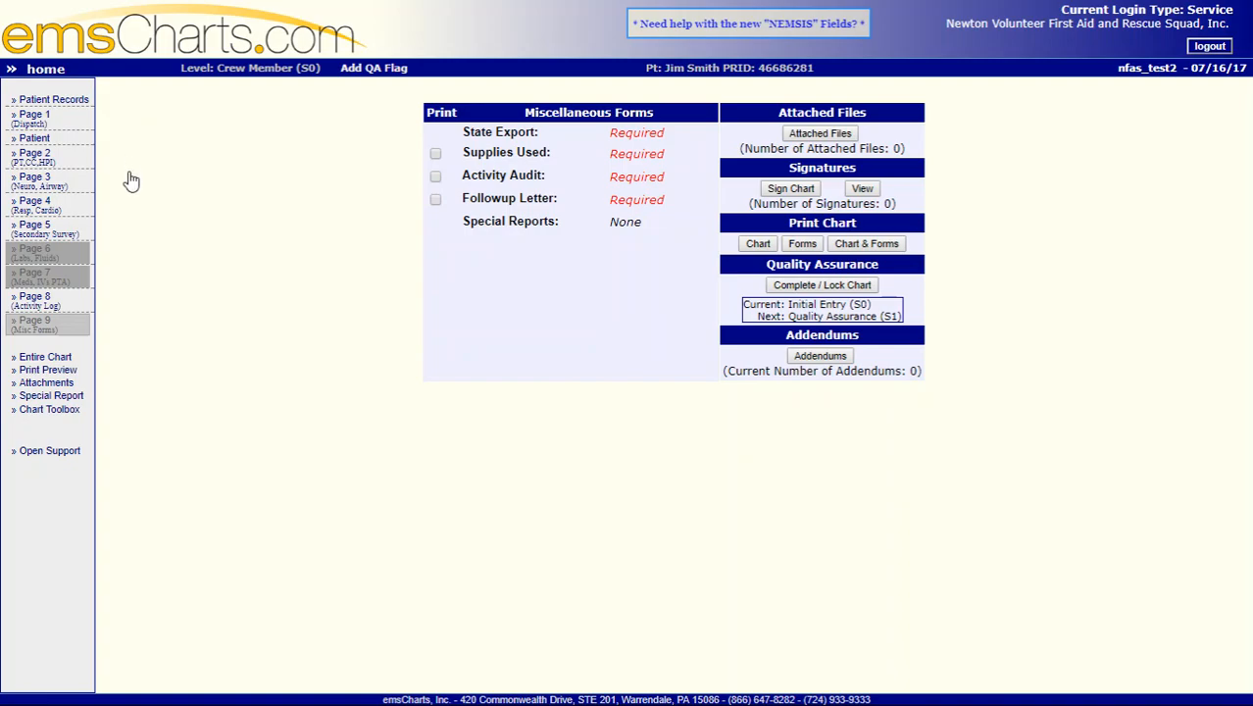
{"action": "mouse_move", "coordinate": [169, 192]}
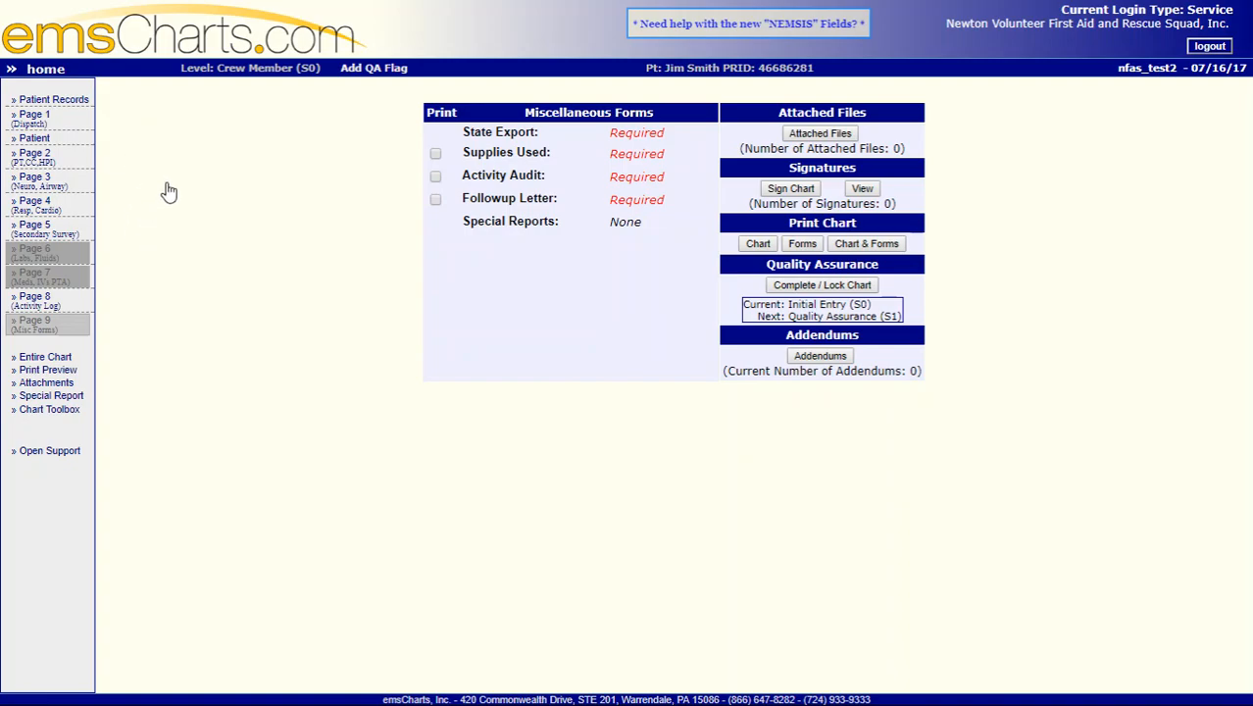
{"action": "mouse_move", "coordinate": [475, 174]}
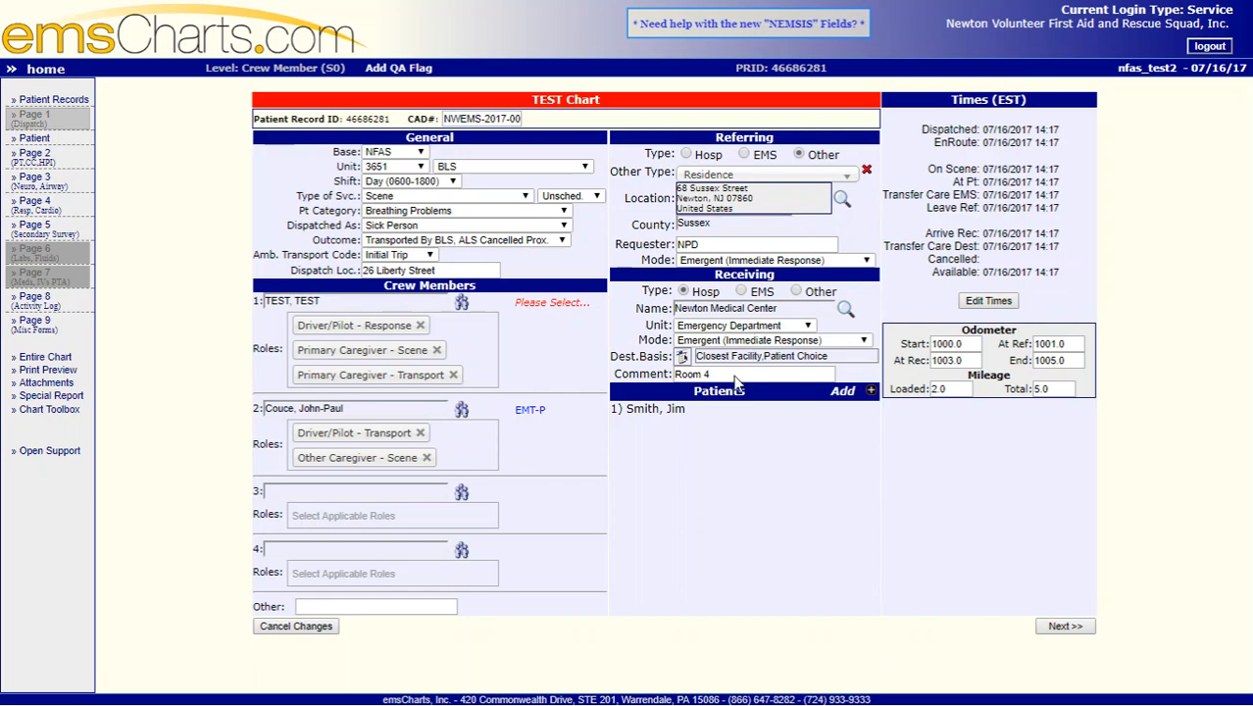
{"action": "mouse_move", "coordinate": [696, 392]}
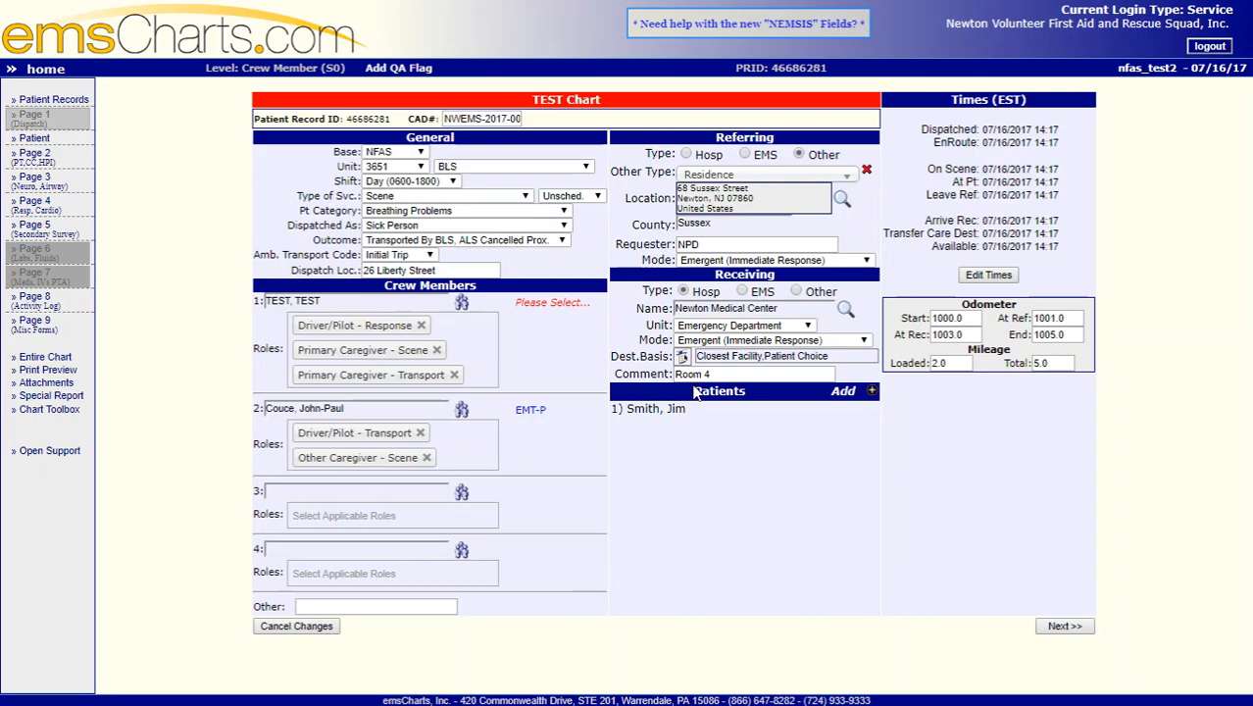
{"action": "mouse_move", "coordinate": [792, 514]}
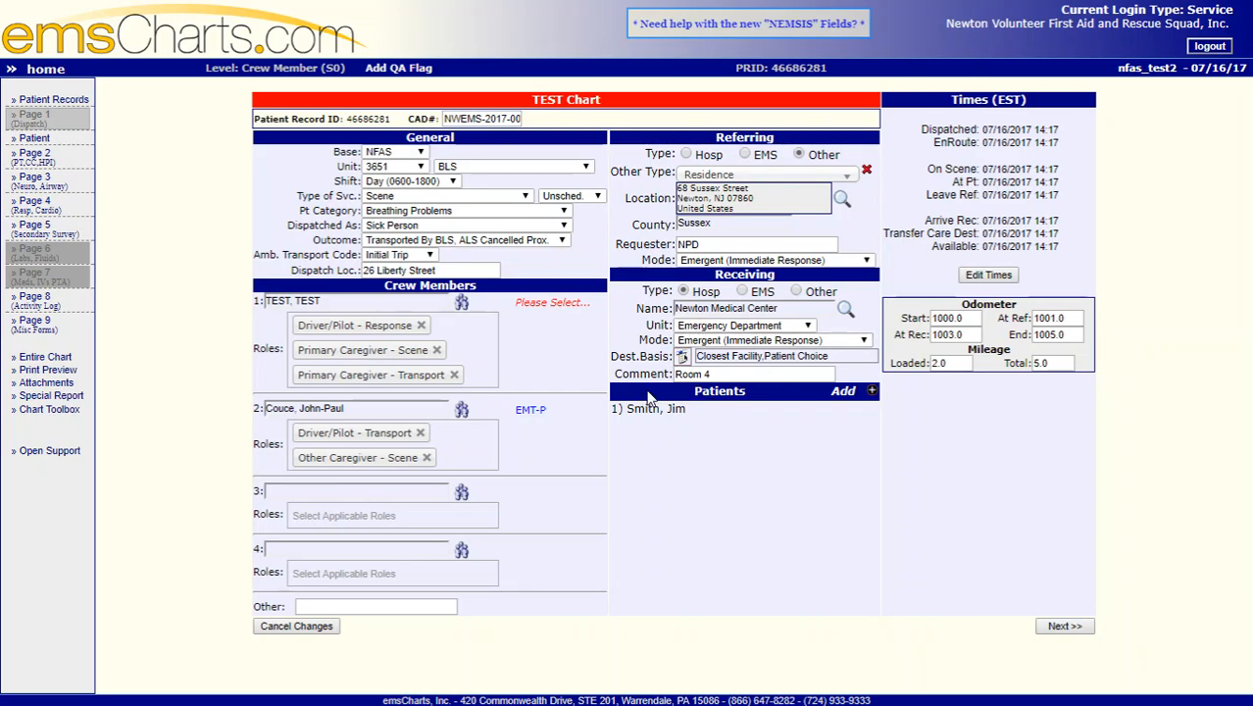
{"action": "mouse_move", "coordinate": [675, 243]}
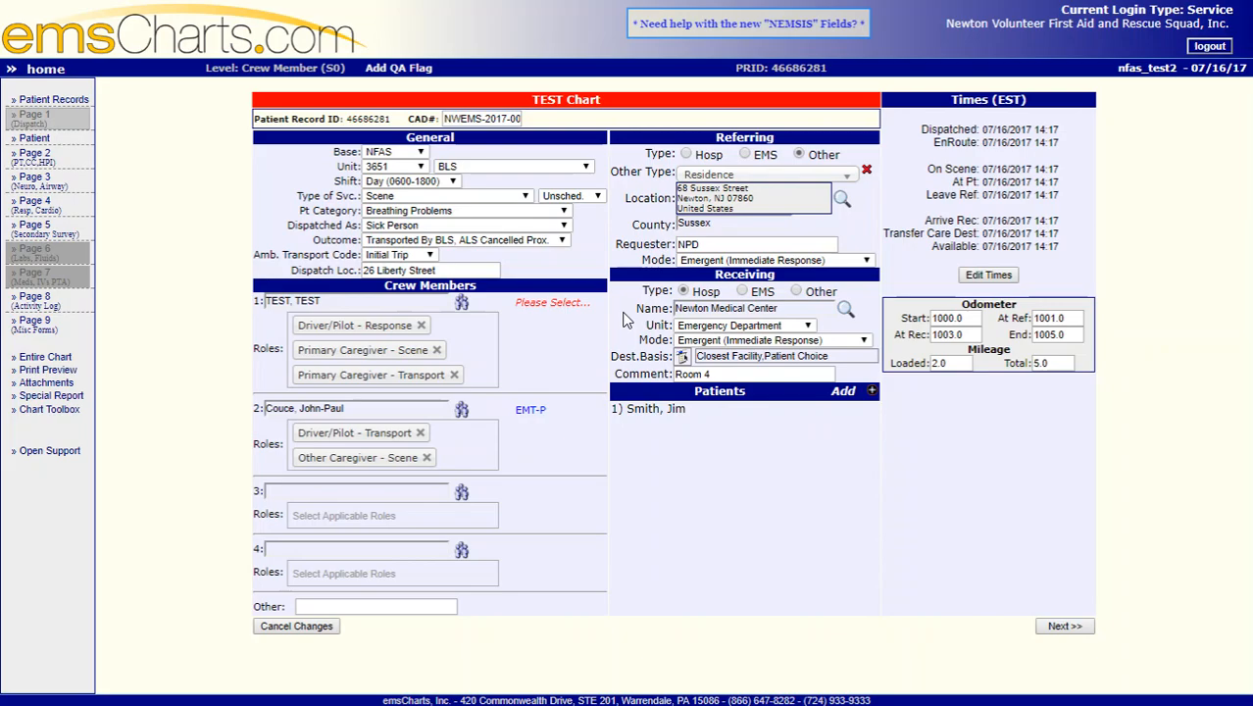
{"action": "mouse_move", "coordinate": [675, 243]}
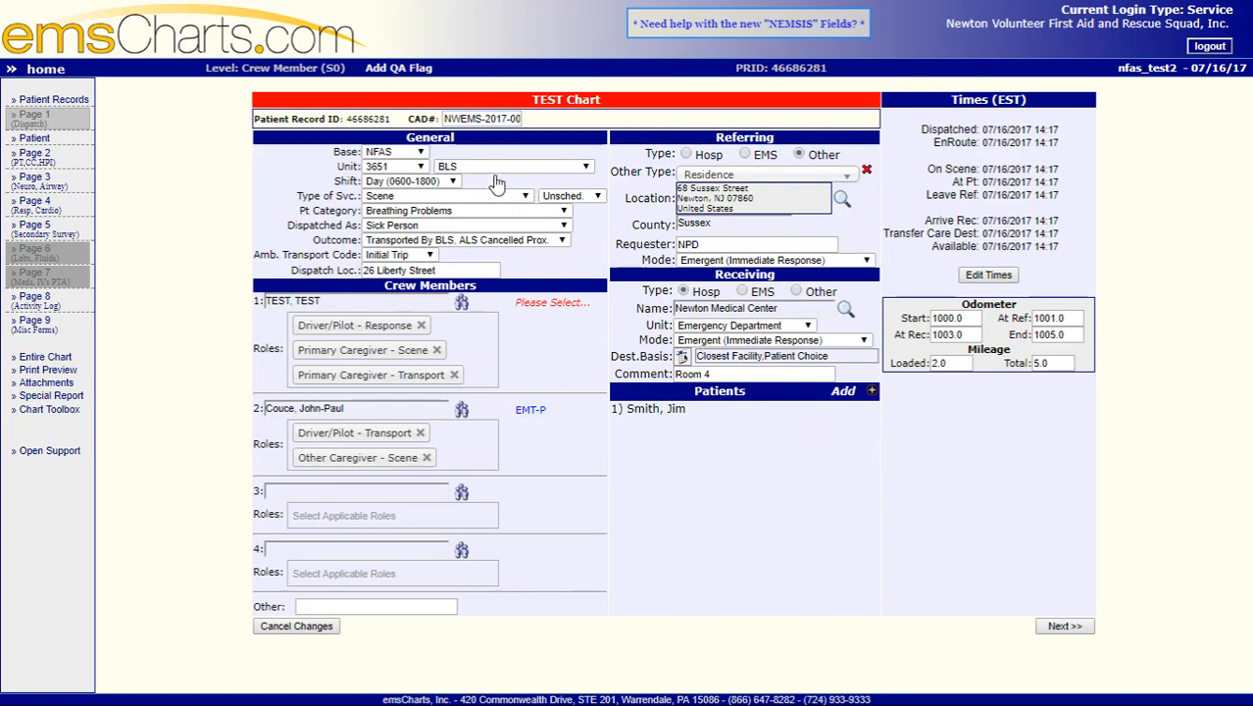
{"action": "mouse_move", "coordinate": [488, 208]}
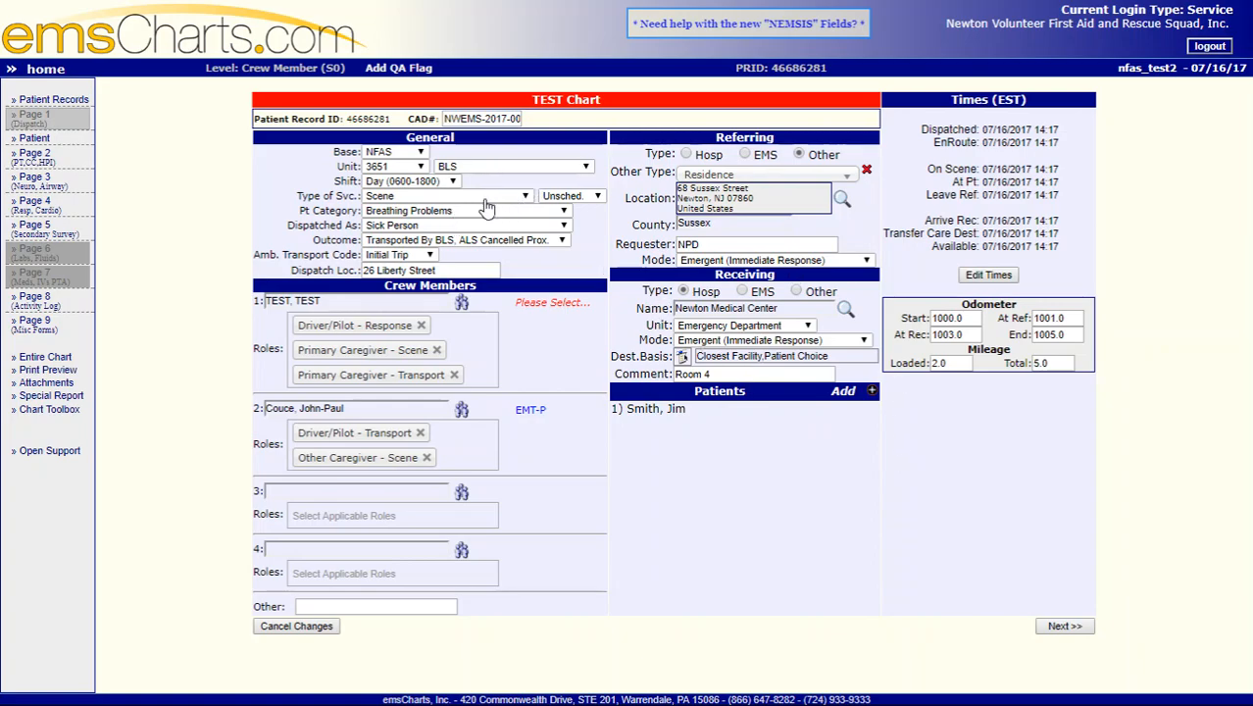
{"action": "mouse_move", "coordinate": [483, 236]}
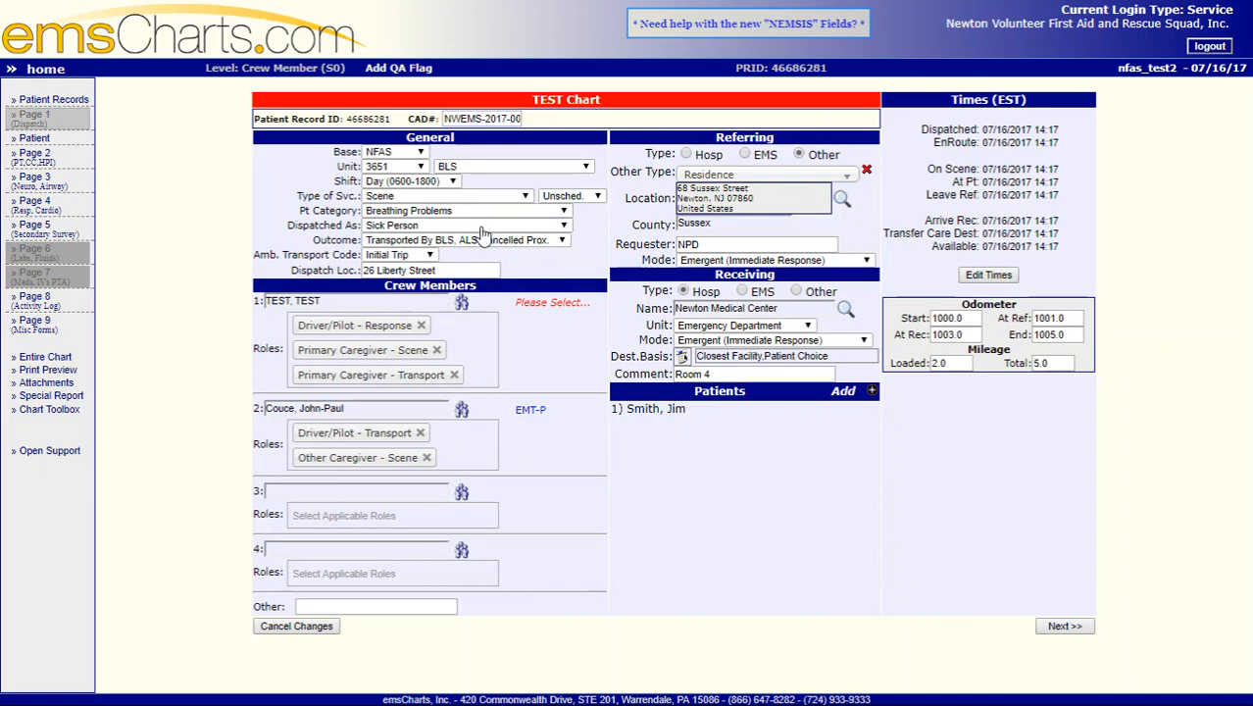
- Go to Page 2 and review the chief complaint and scene description fields
{"action": "left_click", "coordinate": [31, 155]}
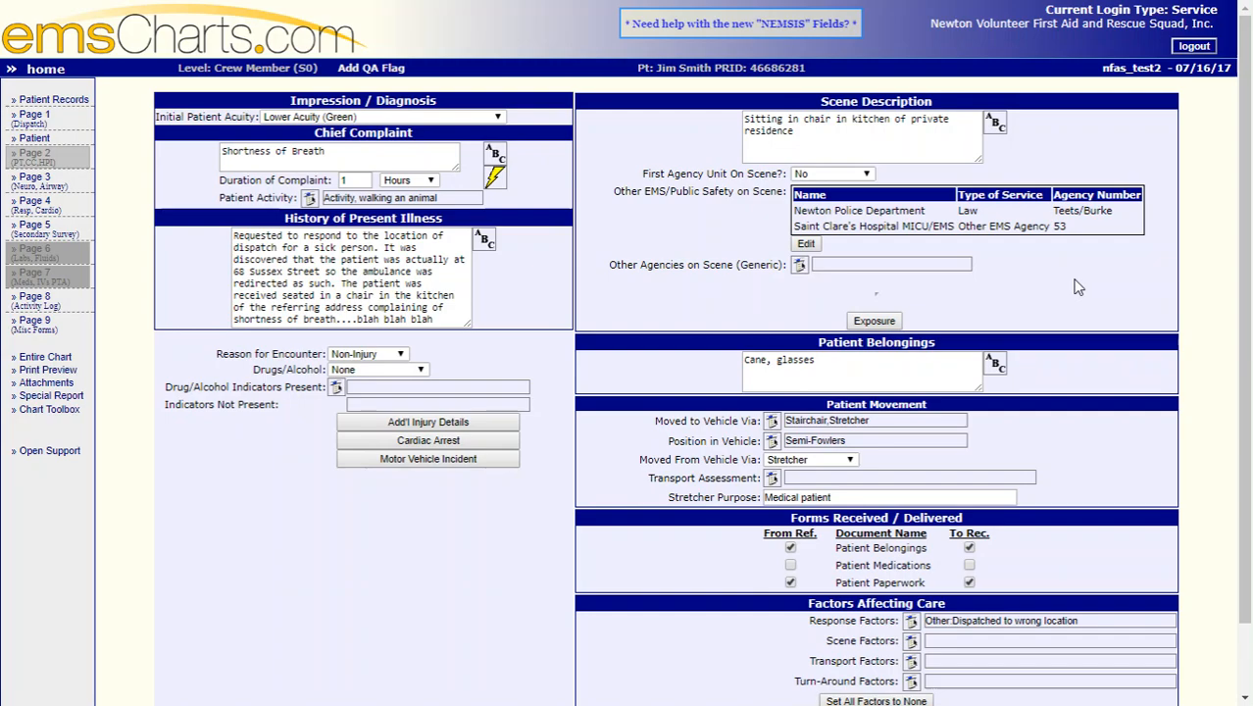
{"action": "scroll", "scroll_direction": "down", "scroll_amount": 3}
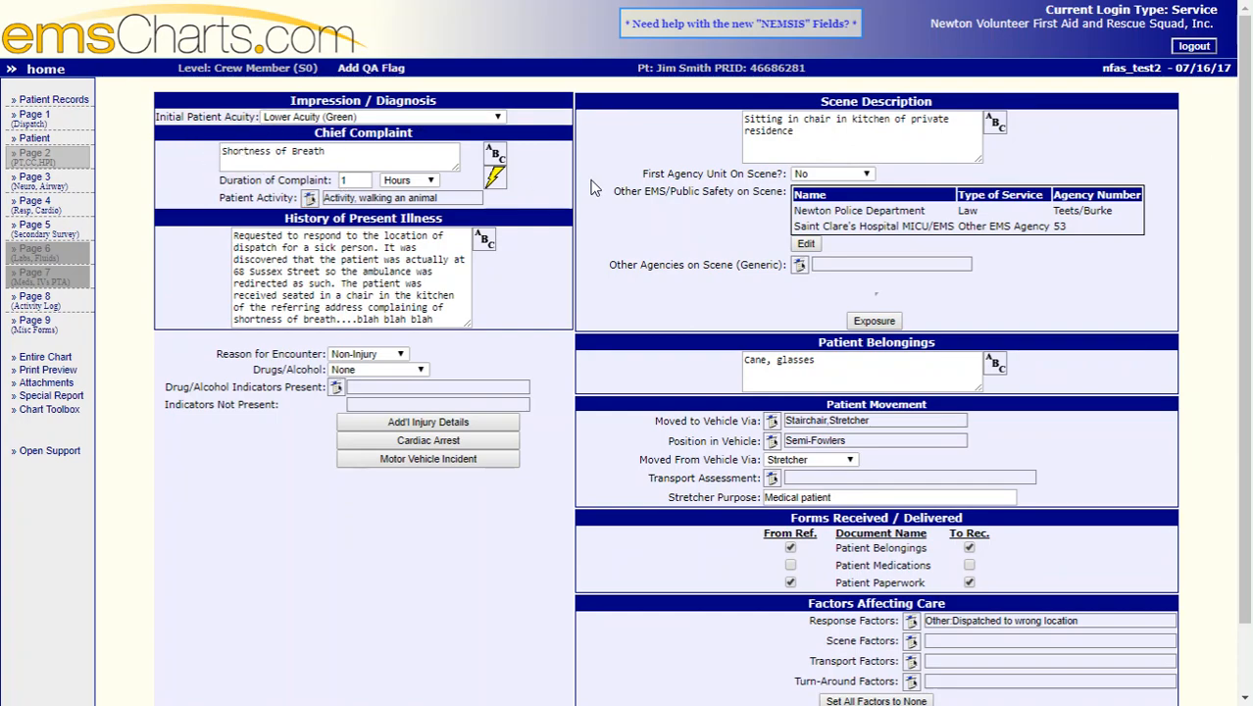
{"action": "mouse_move", "coordinate": [463, 642]}
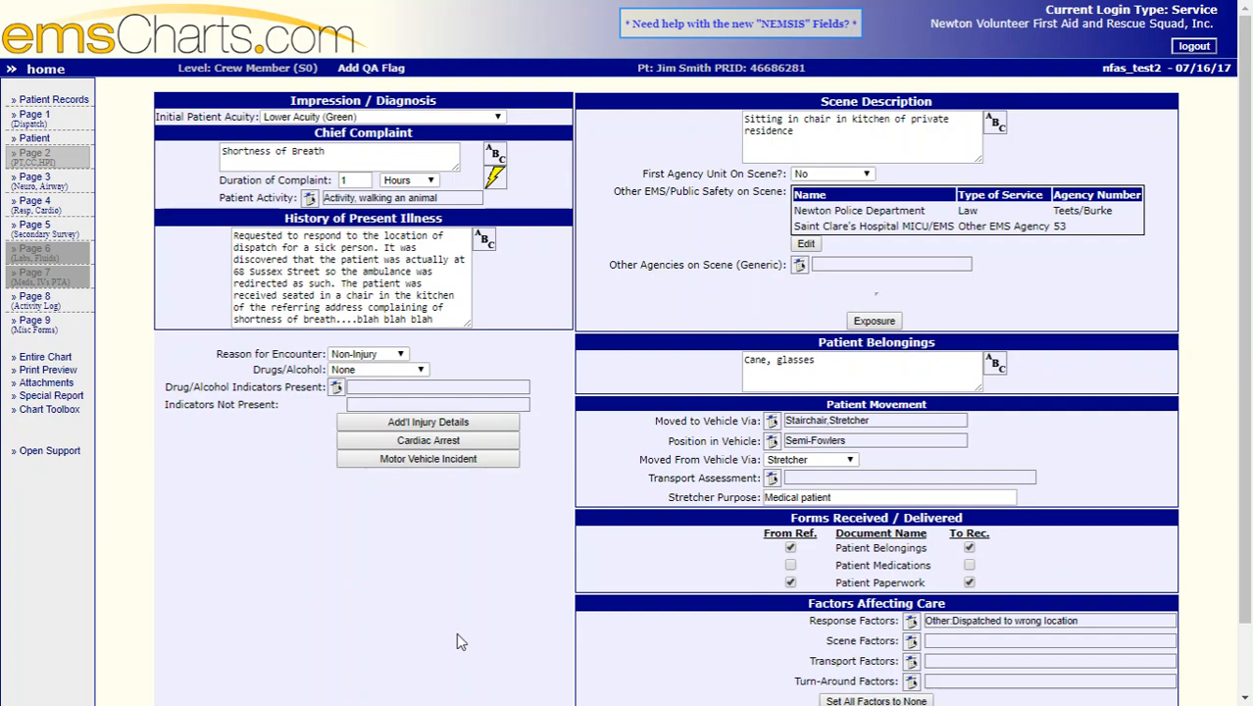
{"action": "mouse_move", "coordinate": [518, 286]}
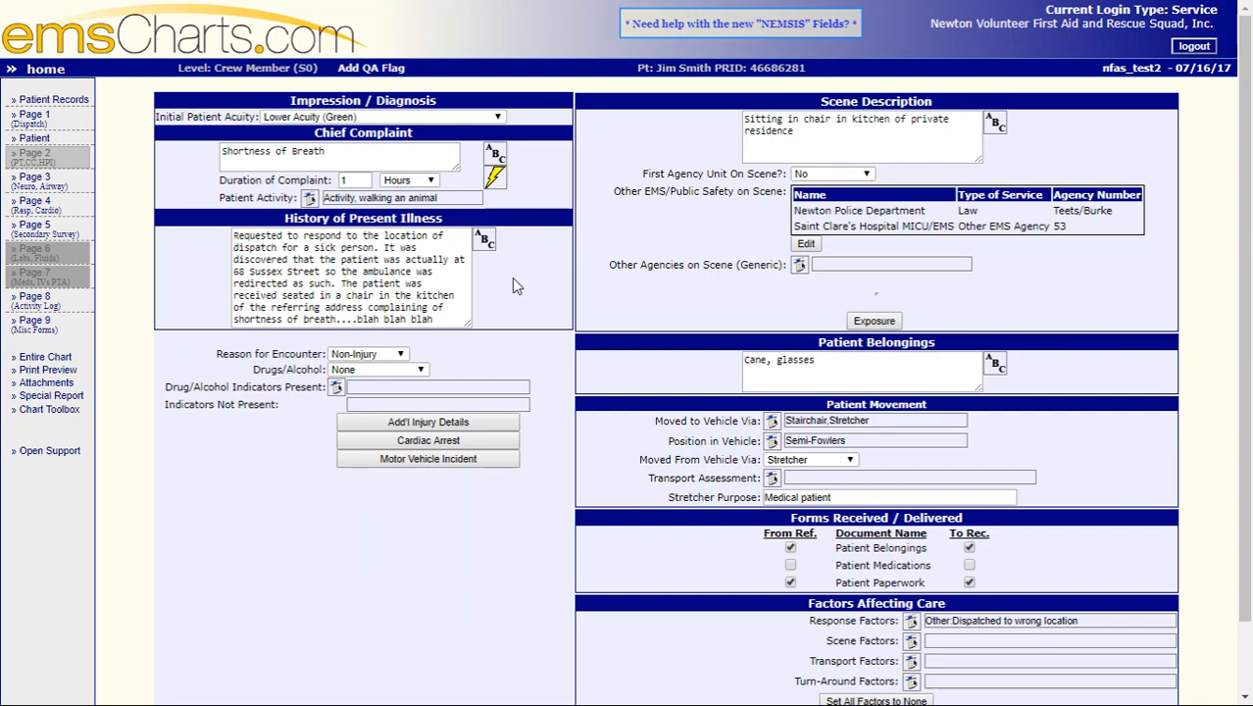
{"action": "mouse_move", "coordinate": [355, 251]}
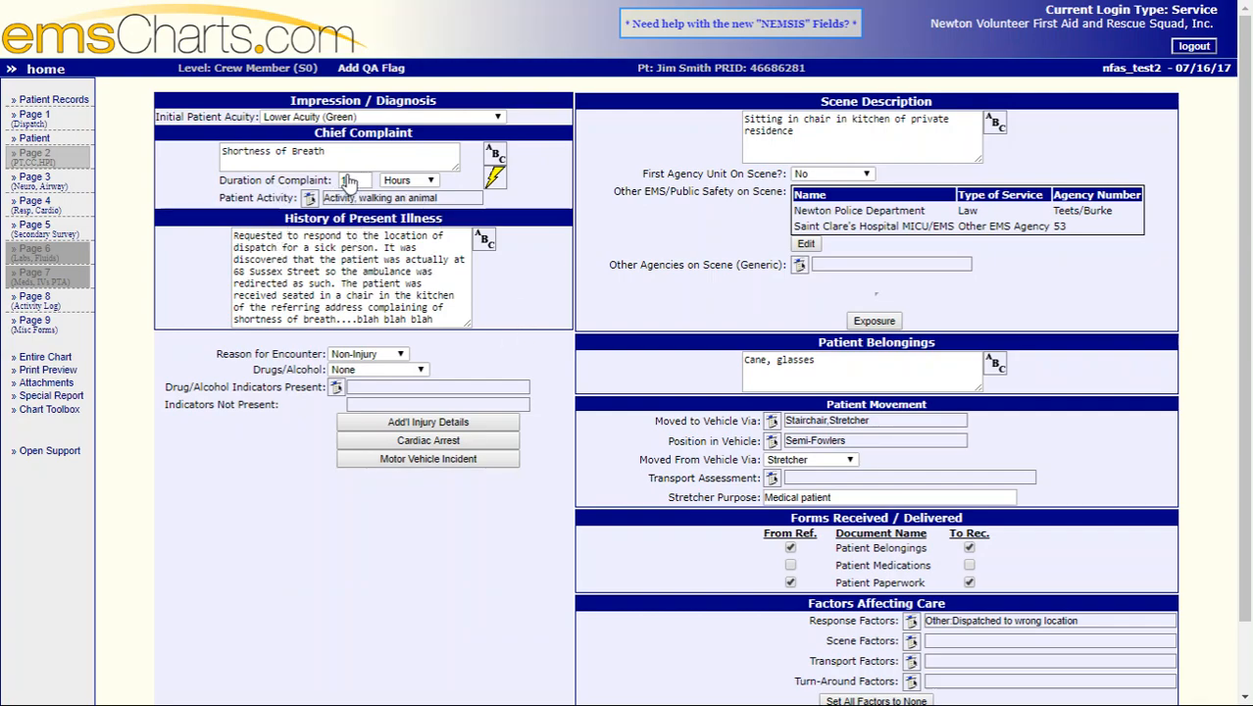
{"action": "type", "text": "1"}
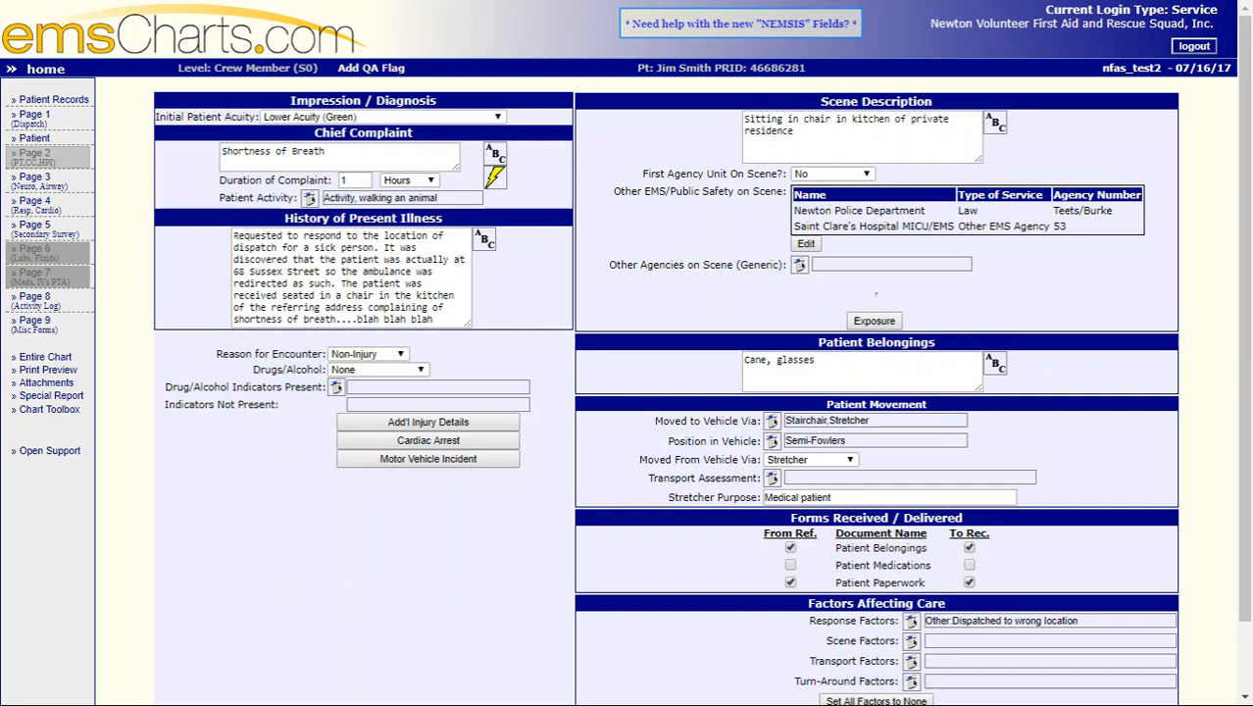
{"action": "mouse_move", "coordinate": [330, 337]}
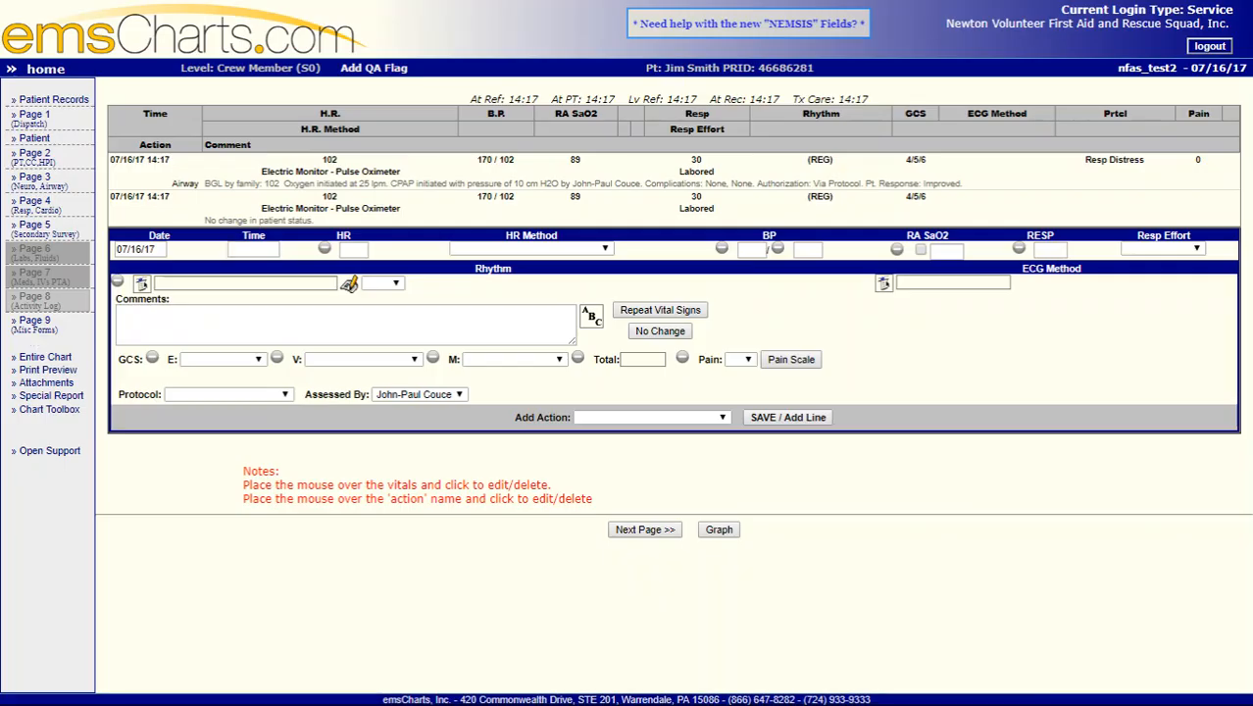
- In the Supplies form, enter then clear an NRB (adult) quantity under Airway and save with no supplies
{"action": "left_click", "coordinate": [35, 324]}
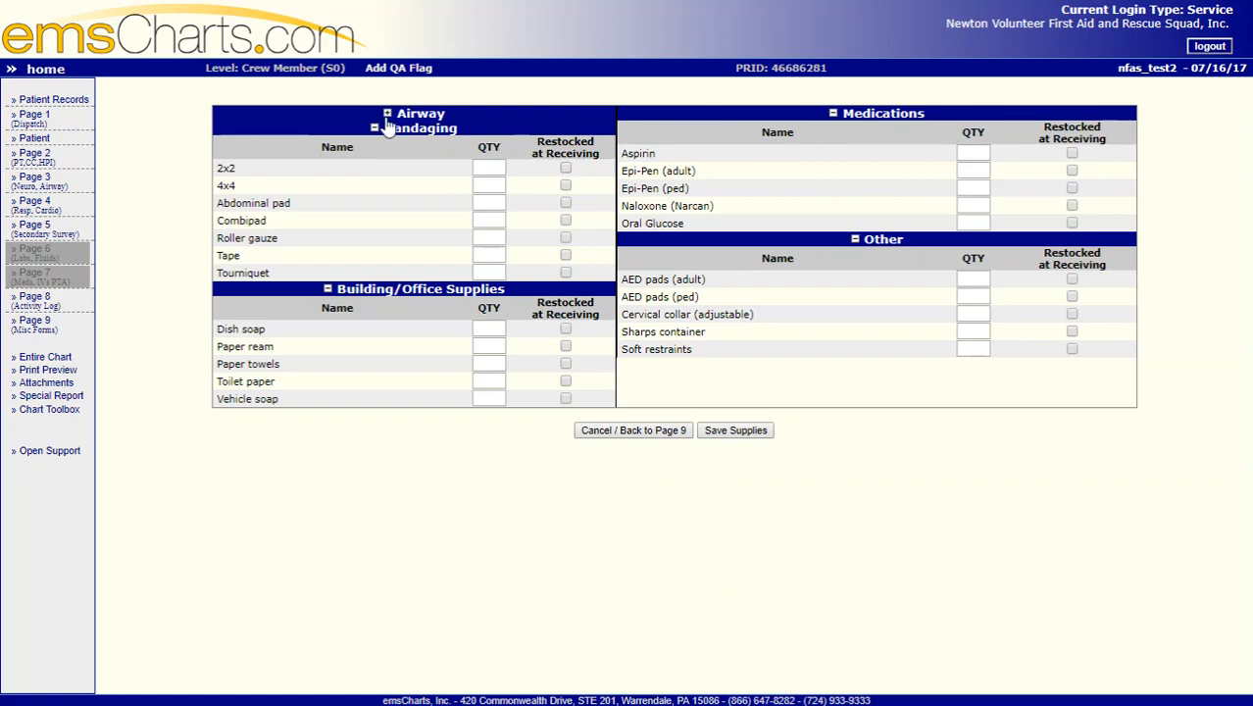
{"action": "left_click", "coordinate": [386, 112]}
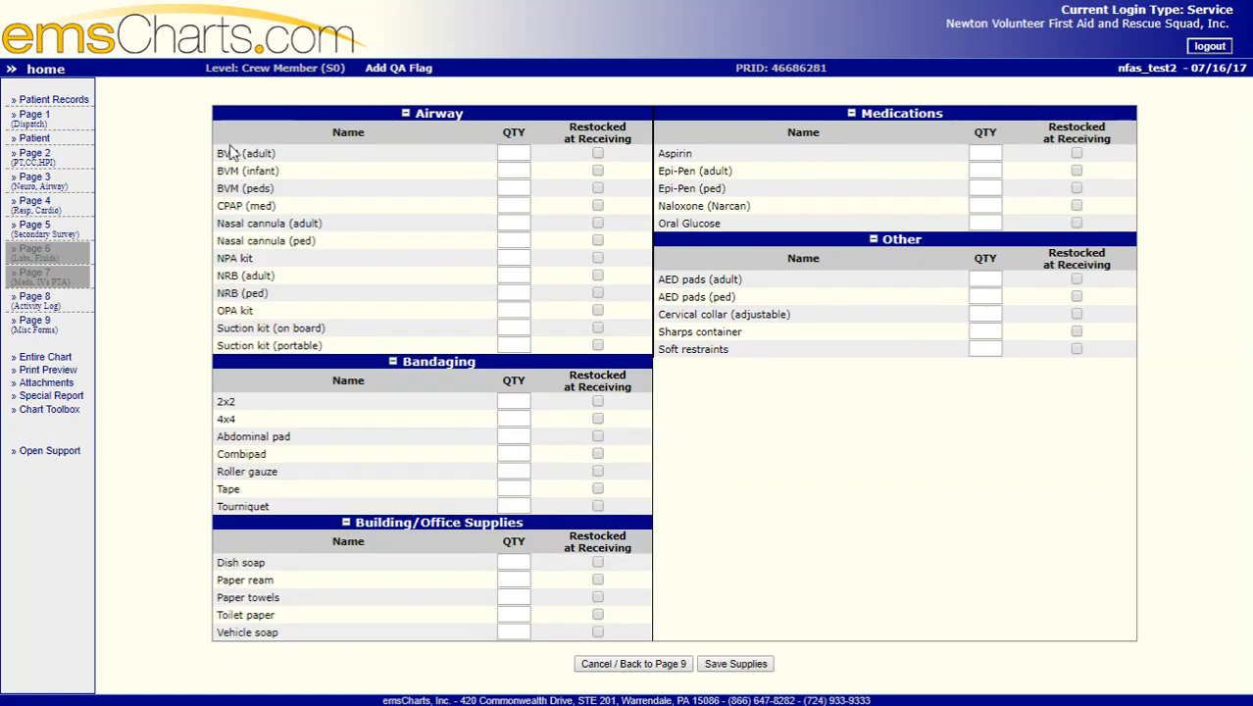
{"action": "mouse_move", "coordinate": [579, 165]}
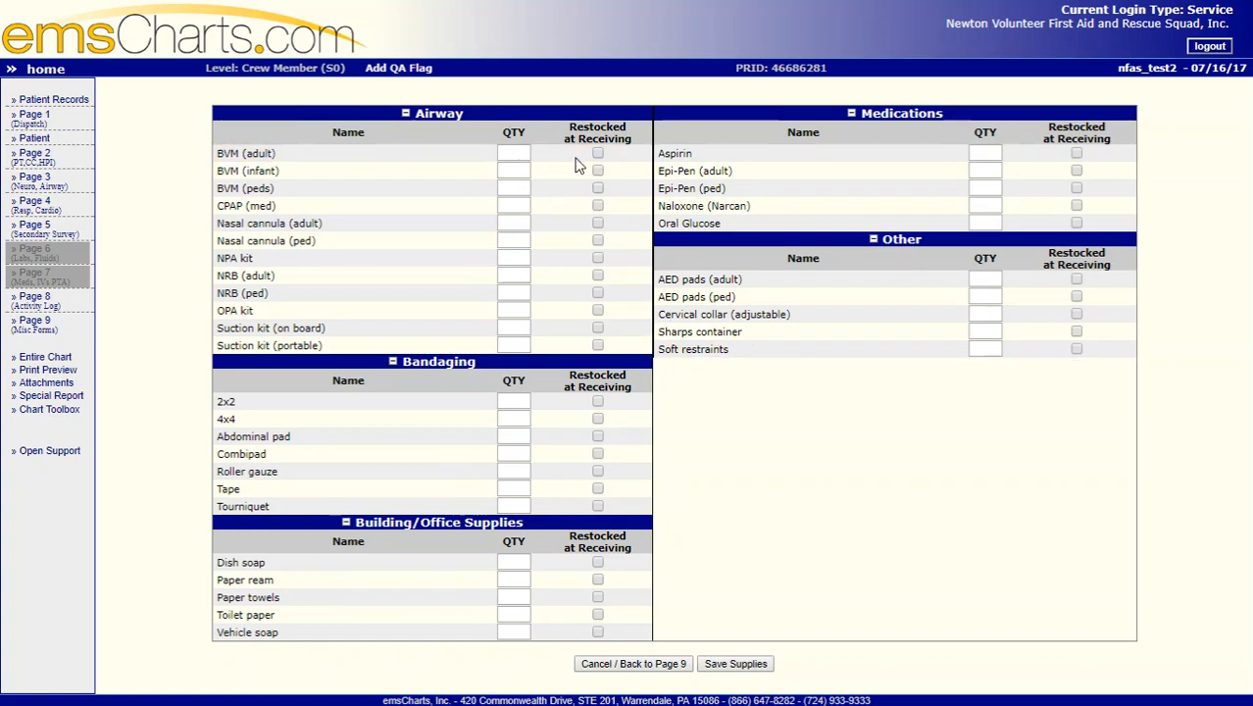
{"action": "mouse_move", "coordinate": [559, 602]}
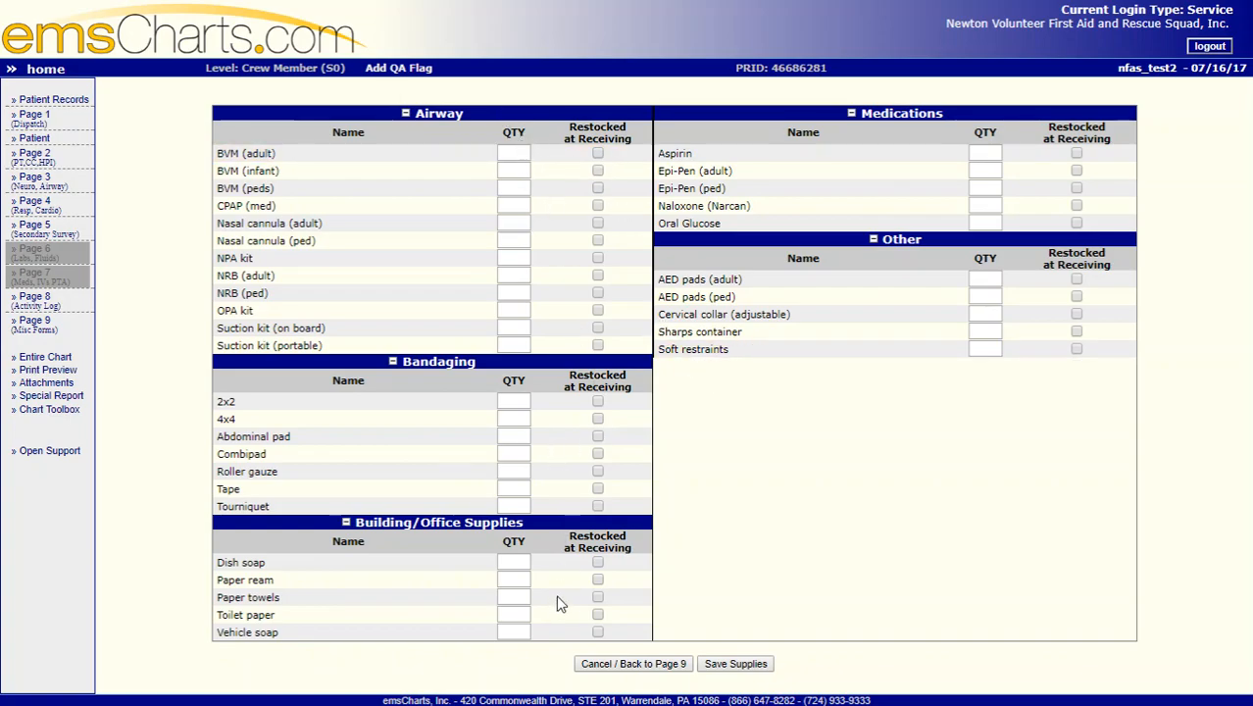
{"action": "mouse_move", "coordinate": [578, 237]}
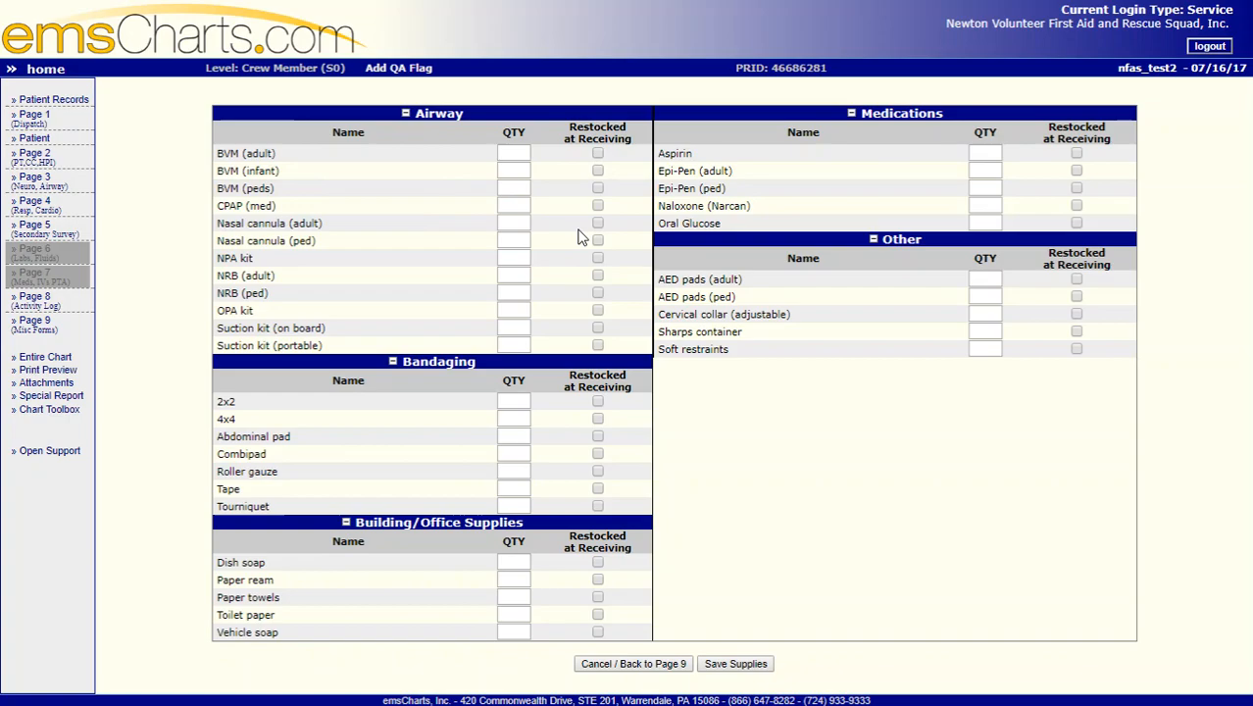
{"action": "left_click", "coordinate": [513, 275]}
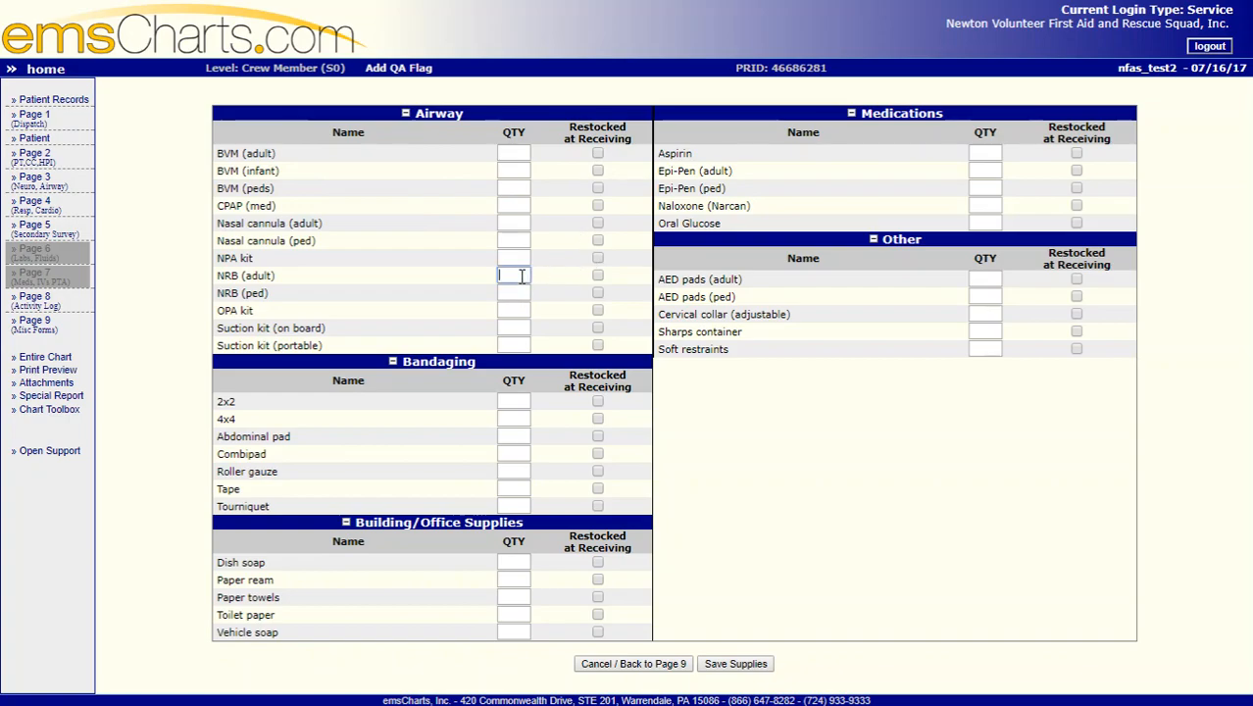
{"action": "type", "text": "1"}
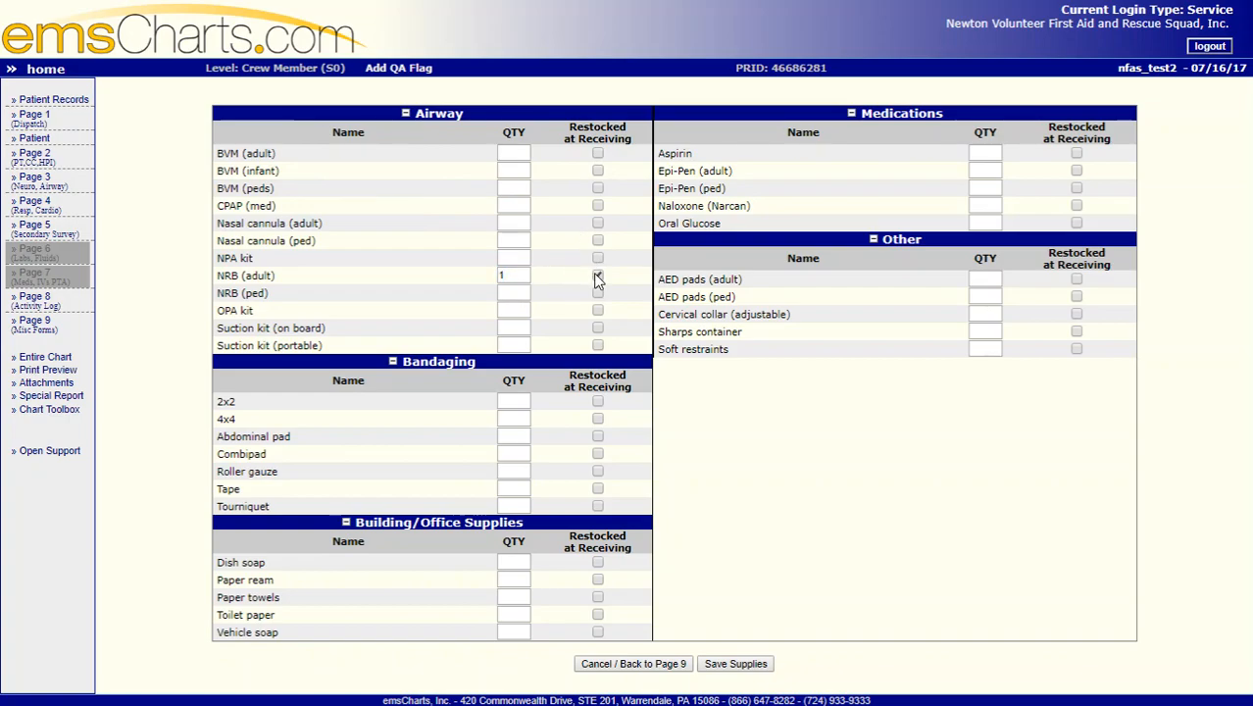
{"action": "left_click", "coordinate": [596, 275]}
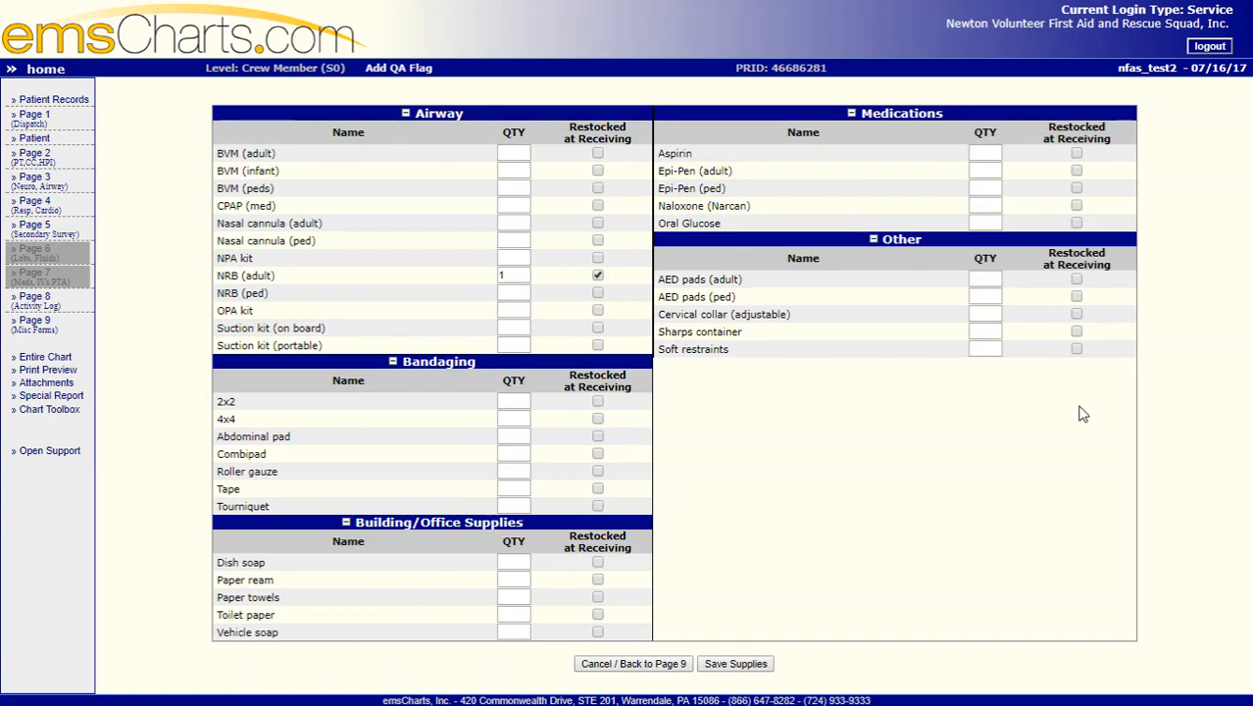
{"action": "mouse_move", "coordinate": [743, 314]}
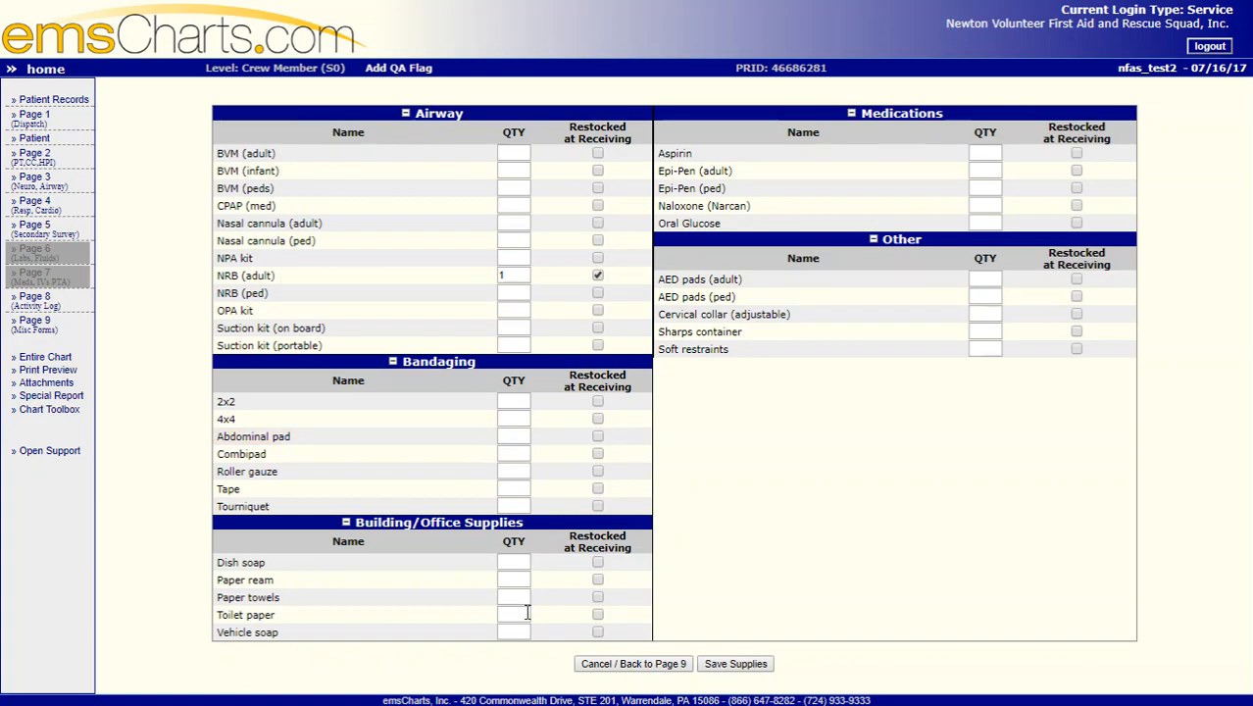
{"action": "mouse_move", "coordinate": [525, 649]}
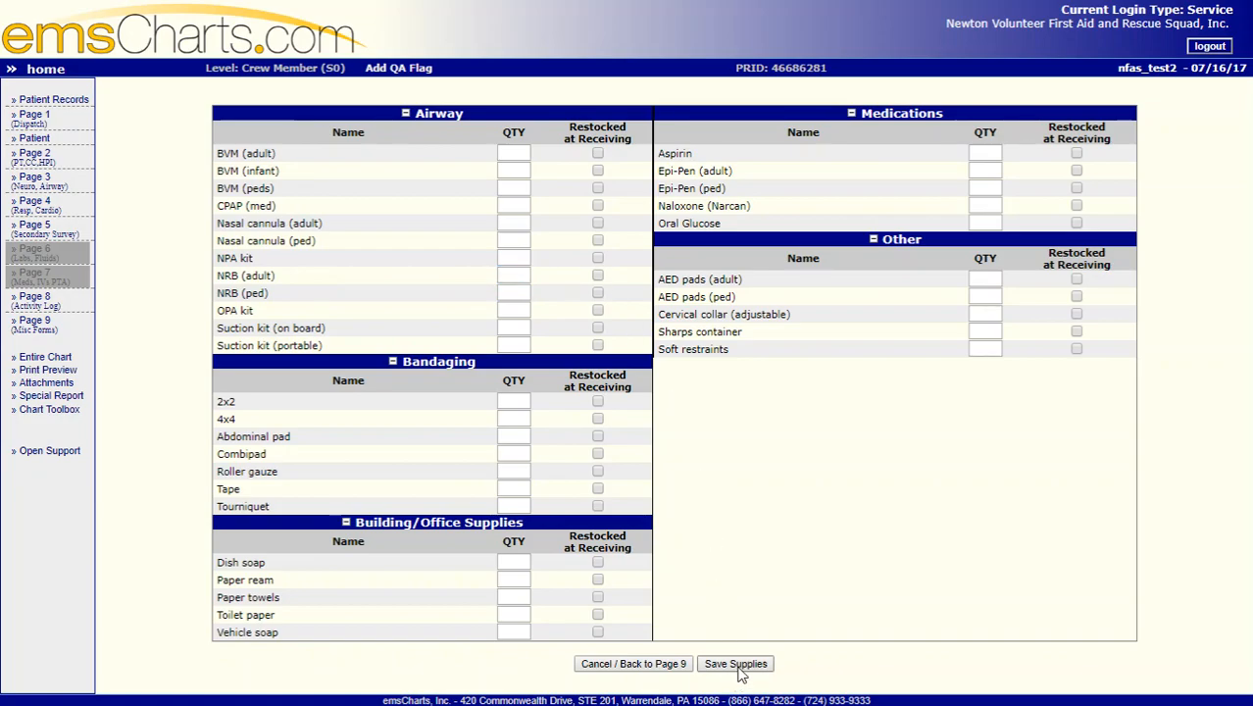
{"action": "left_click", "coordinate": [735, 663]}
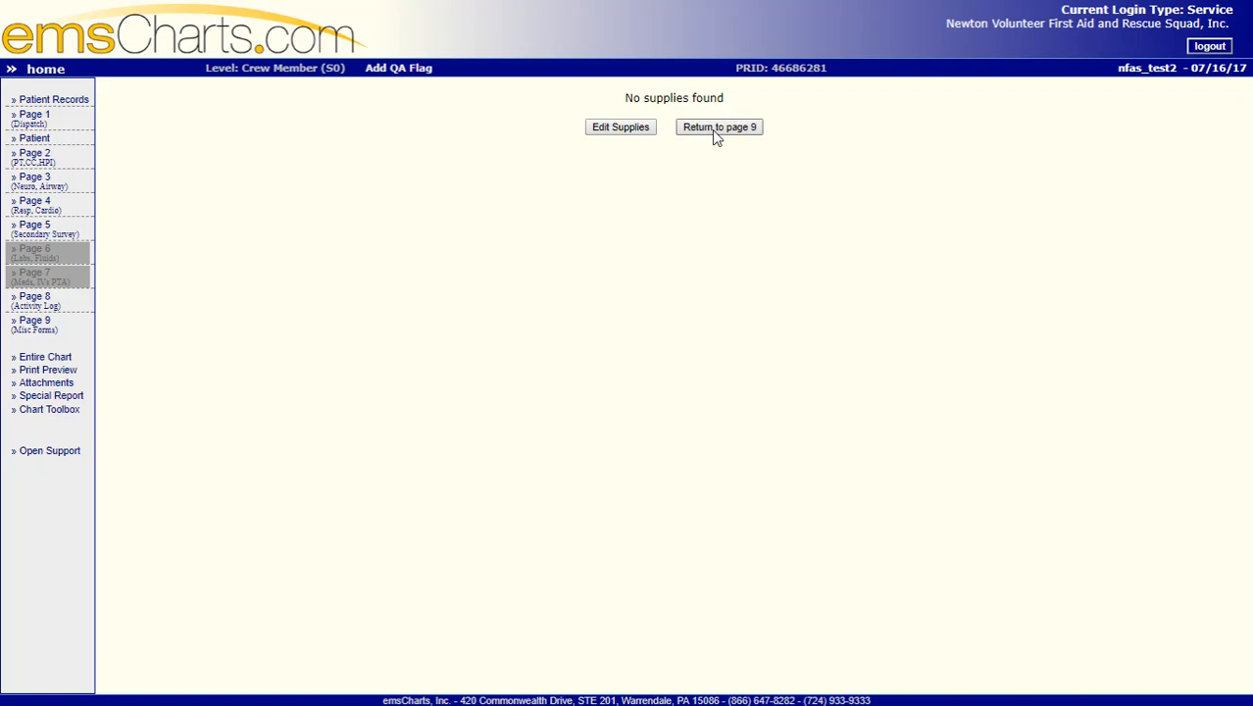
- Return to page 9 and save the incident audit form with all answers No
{"action": "left_click", "coordinate": [717, 126]}
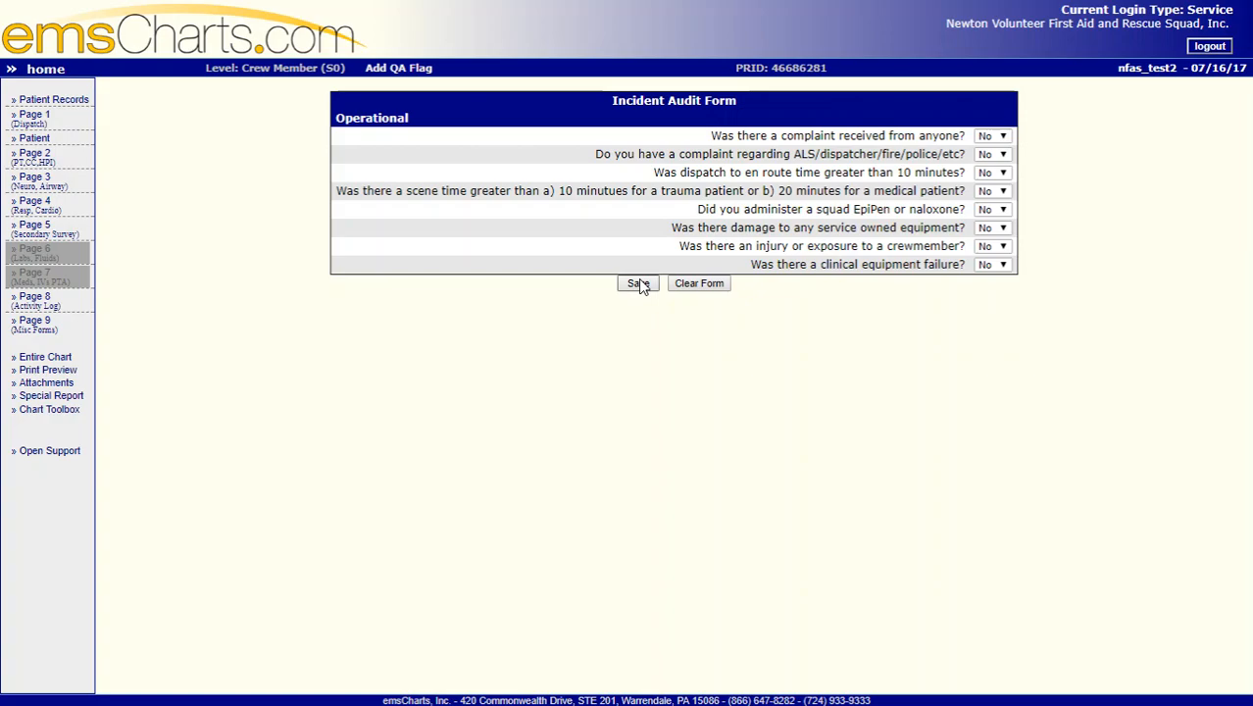
{"action": "left_click", "coordinate": [637, 282]}
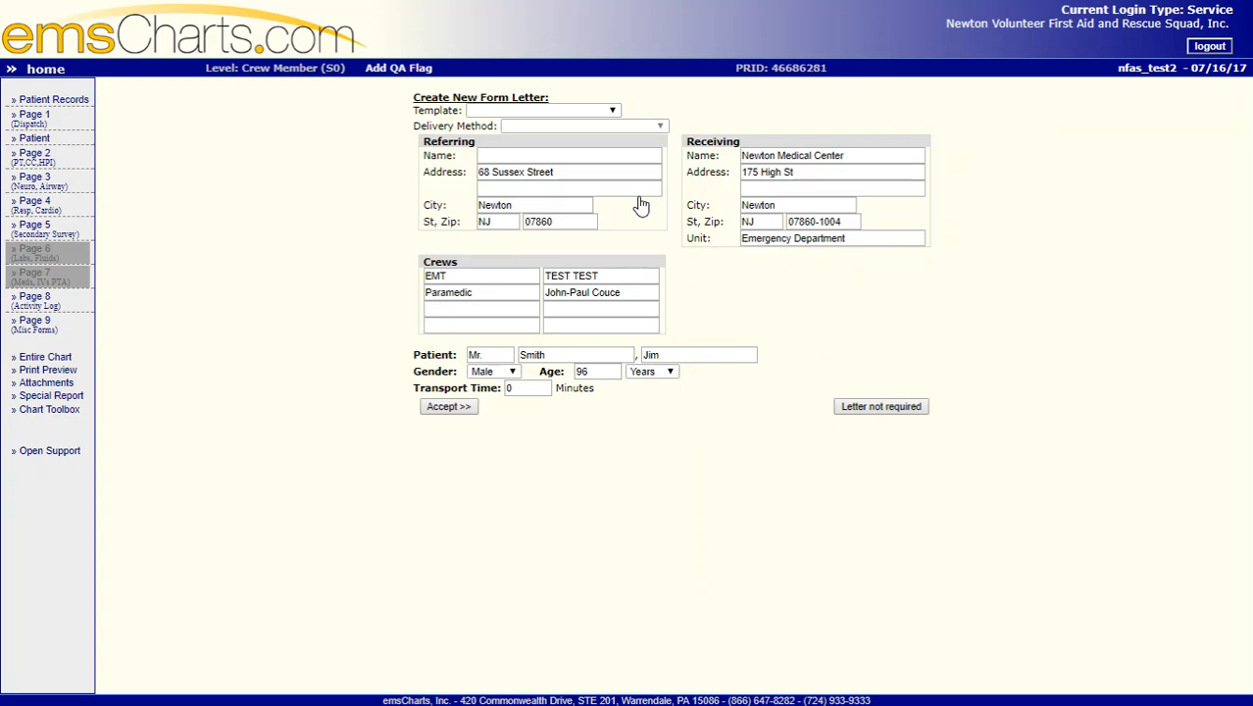
{"action": "mouse_move", "coordinate": [467, 426]}
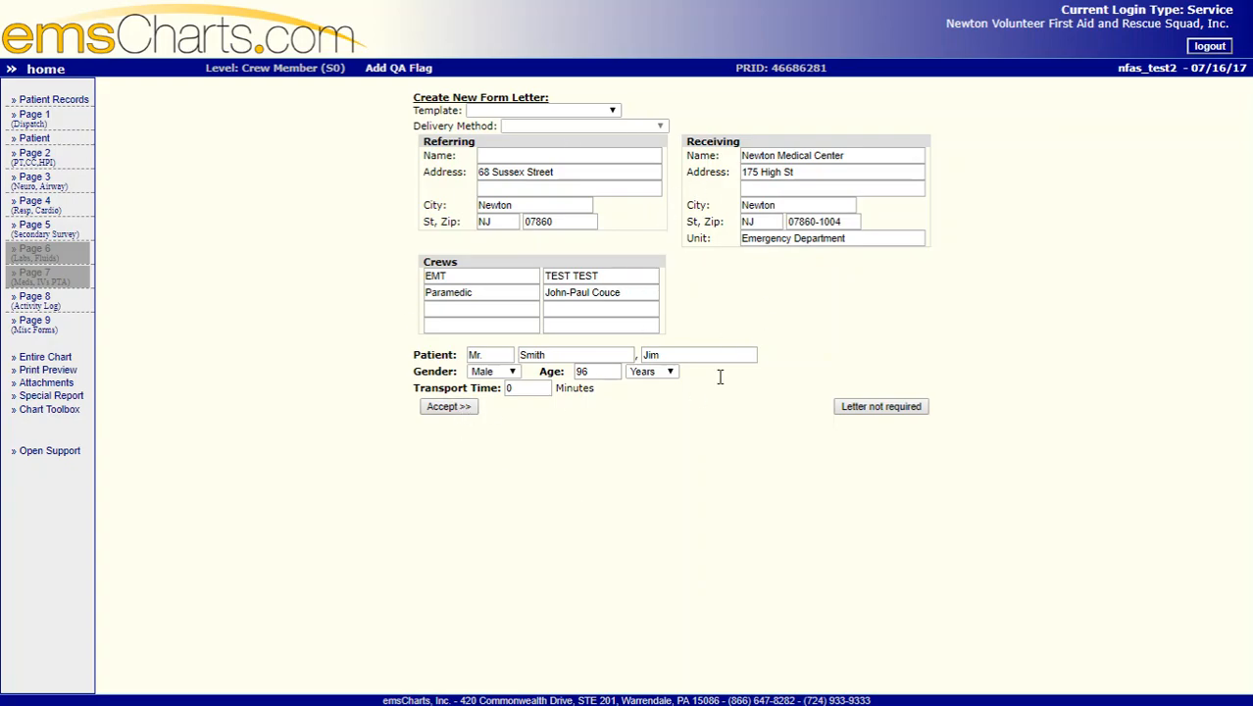
{"action": "mouse_move", "coordinate": [518, 236]}
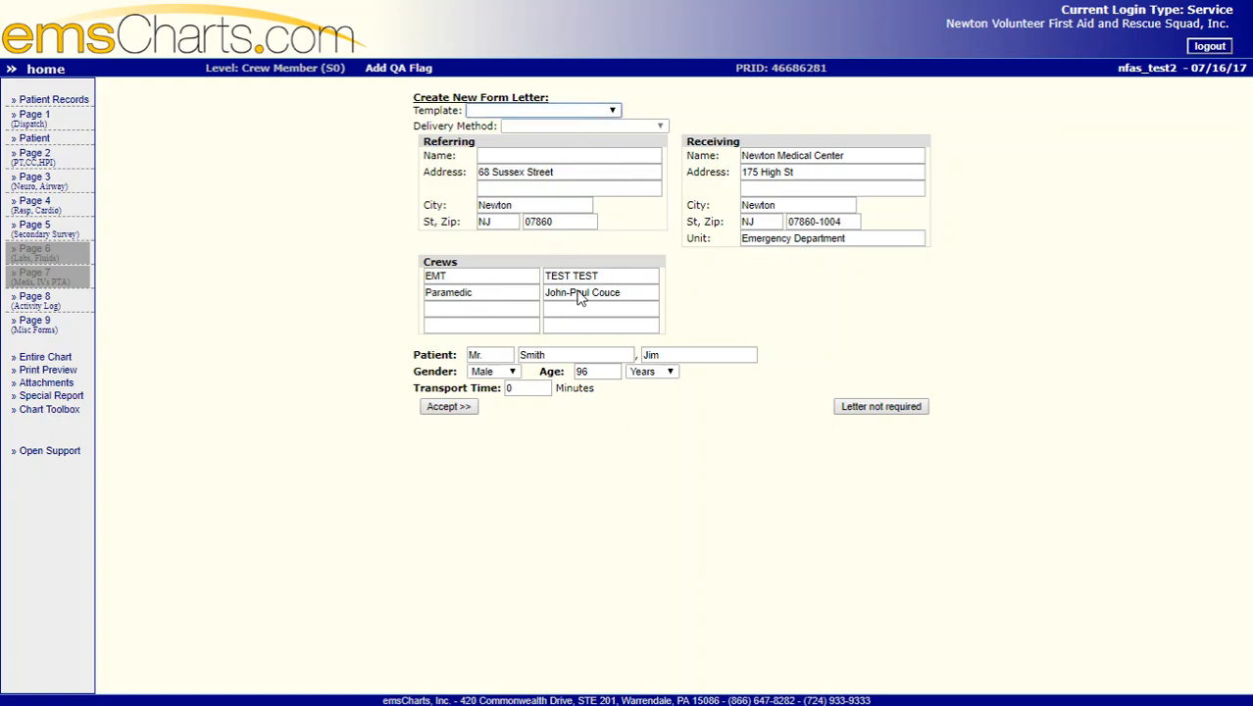
- Choose the Survey Letter template with Followup Letter Queue delivery, then mark the letter not required
{"action": "left_click", "coordinate": [545, 109]}
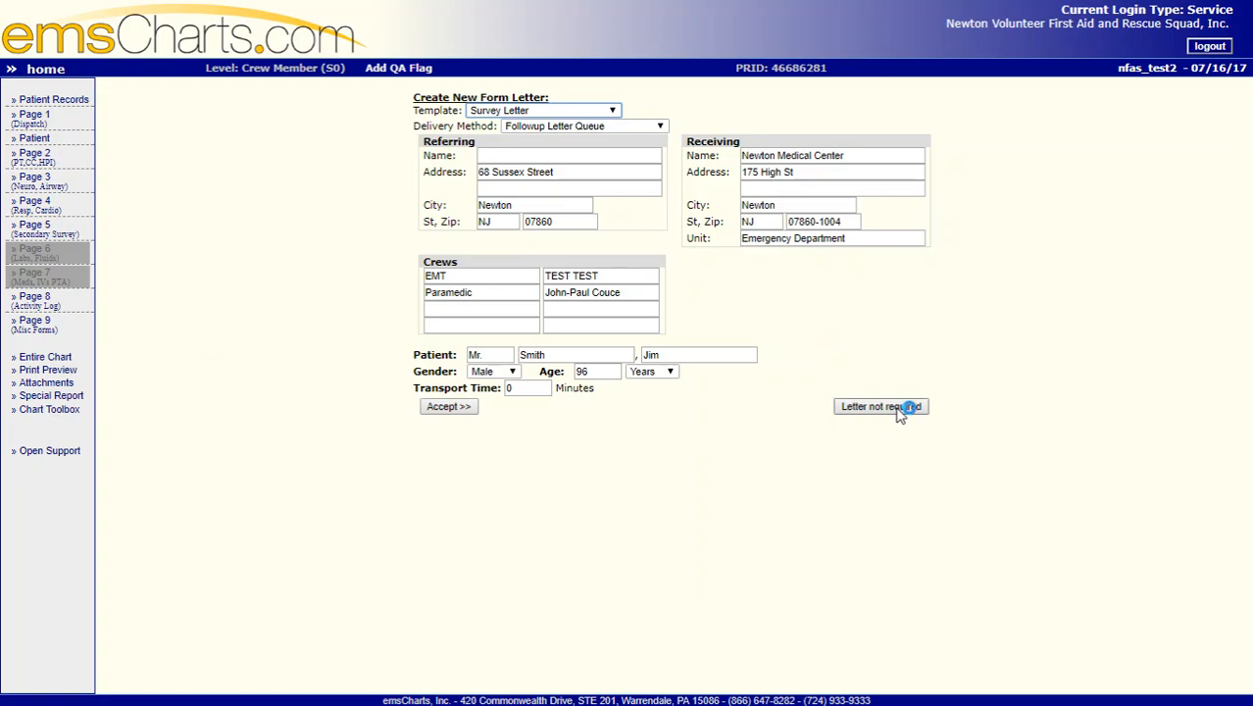
{"action": "left_click", "coordinate": [878, 406]}
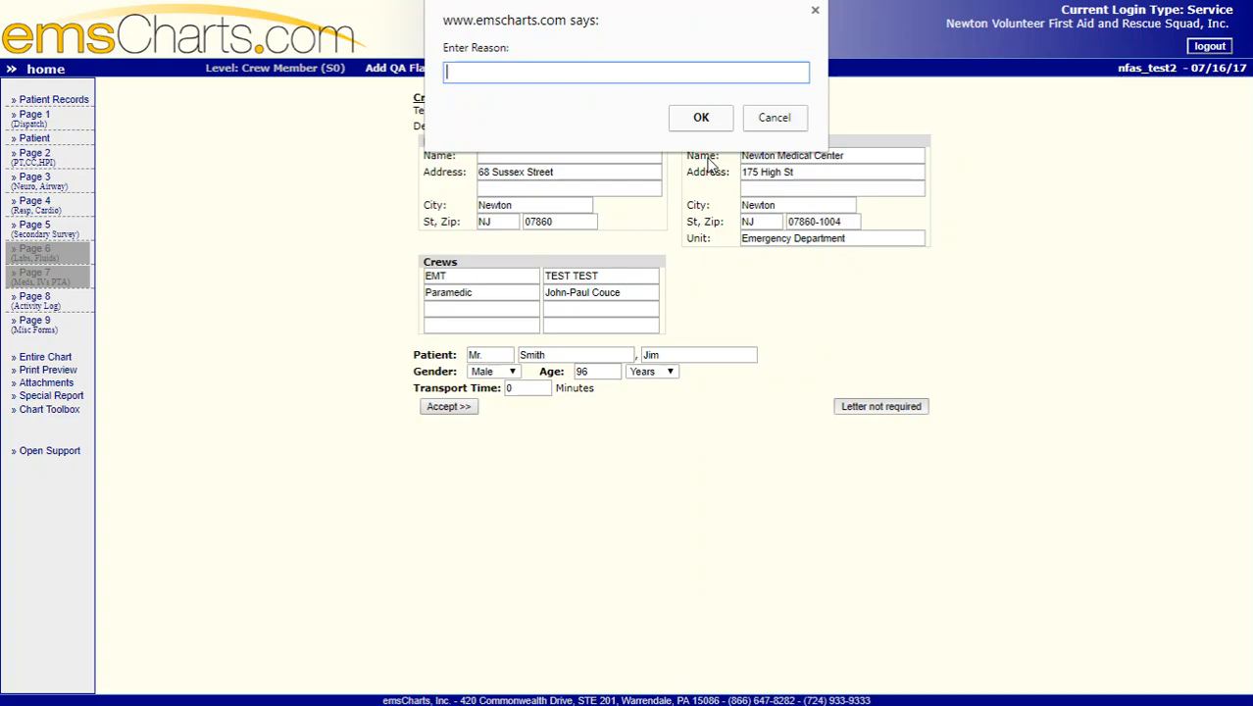
- Give 'Unlikely donor' as the reason the followup letter is not required
{"action": "type", "text": "Unlikely do"}
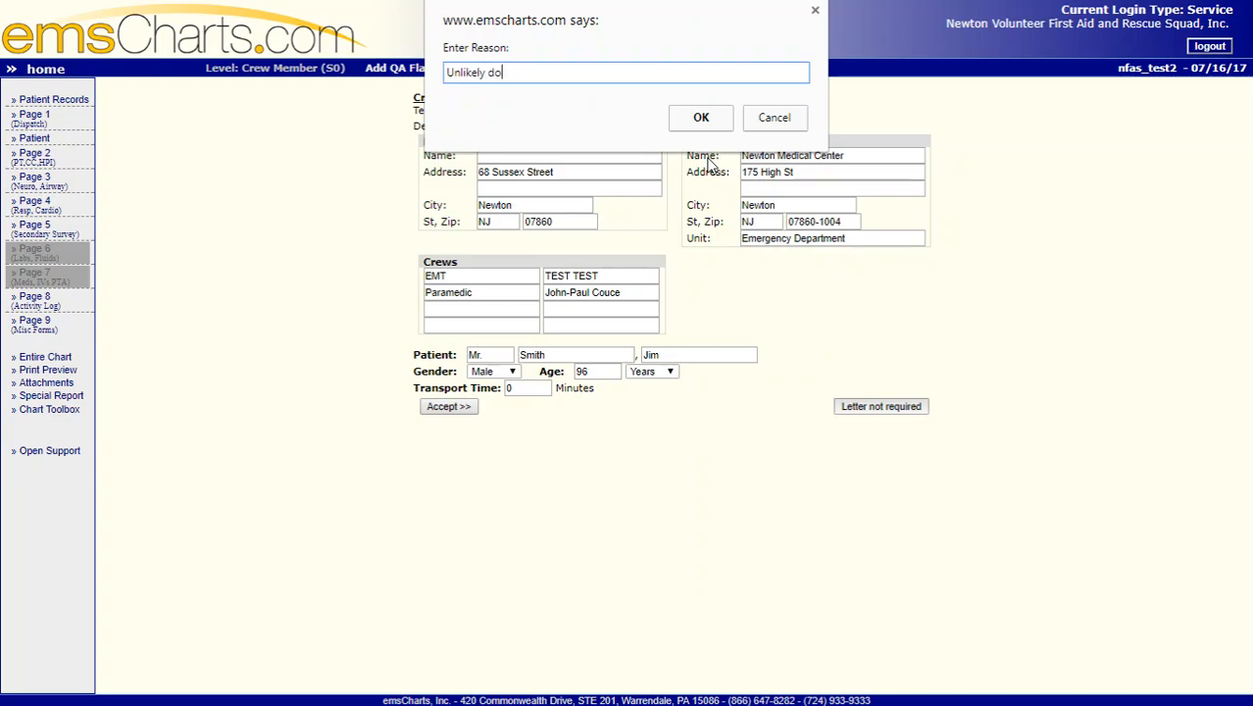
{"action": "type", "text": "nor"}
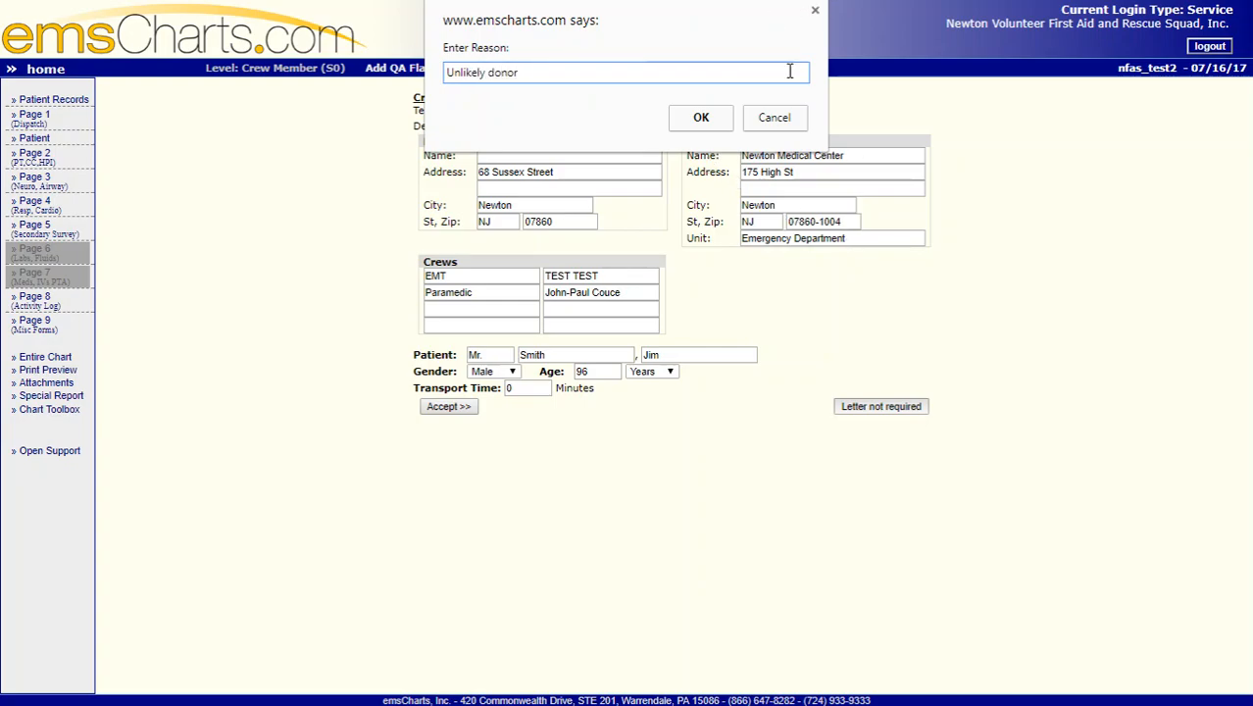
{"action": "left_click", "coordinate": [702, 118]}
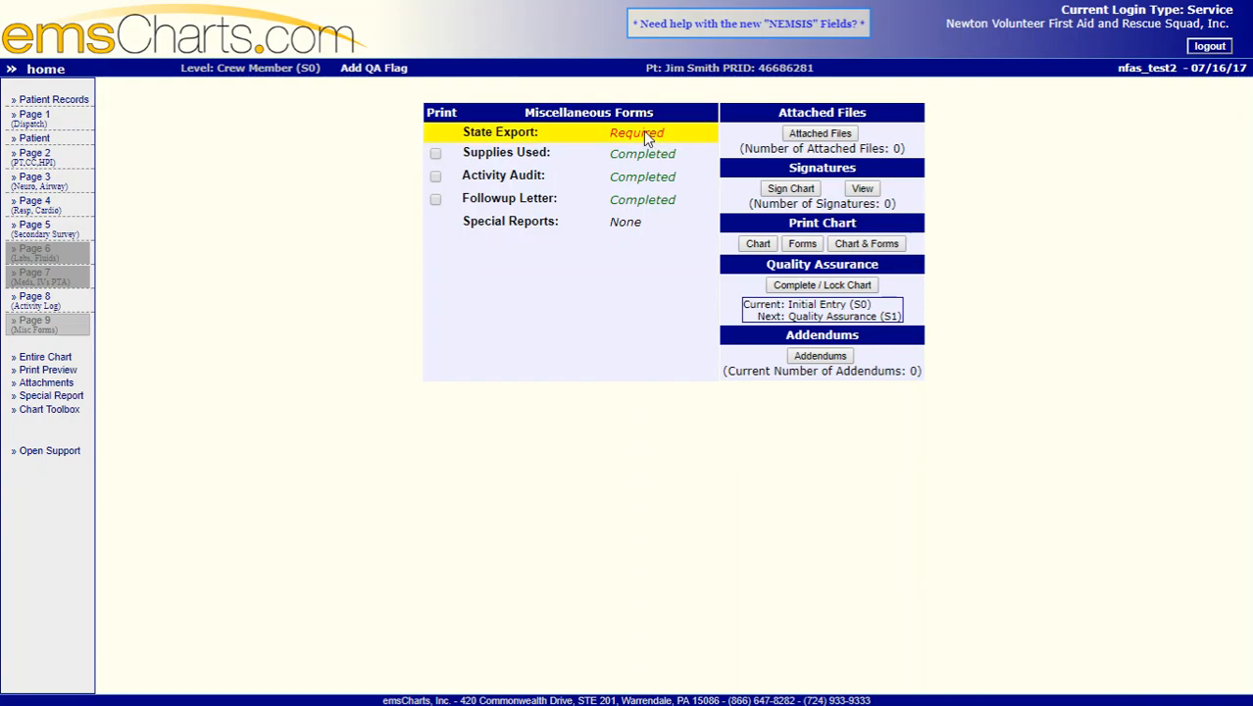
{"action": "mouse_move", "coordinate": [645, 137]}
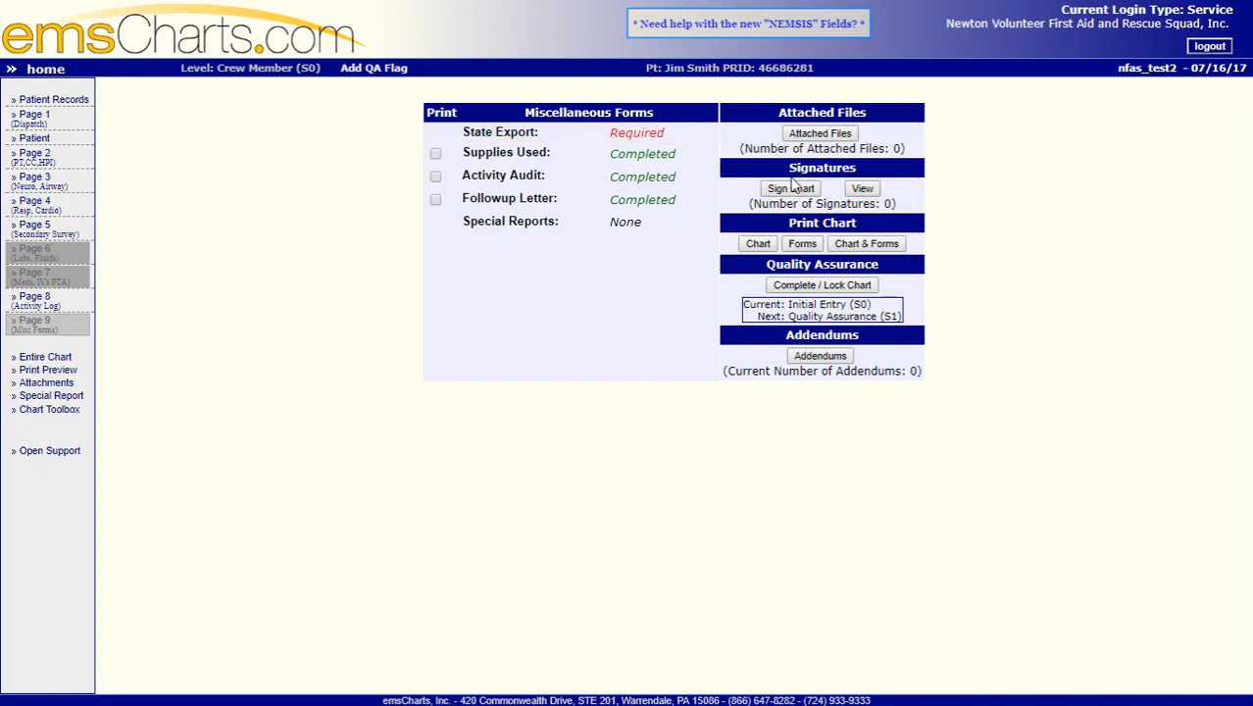
{"action": "mouse_move", "coordinate": [568, 8]}
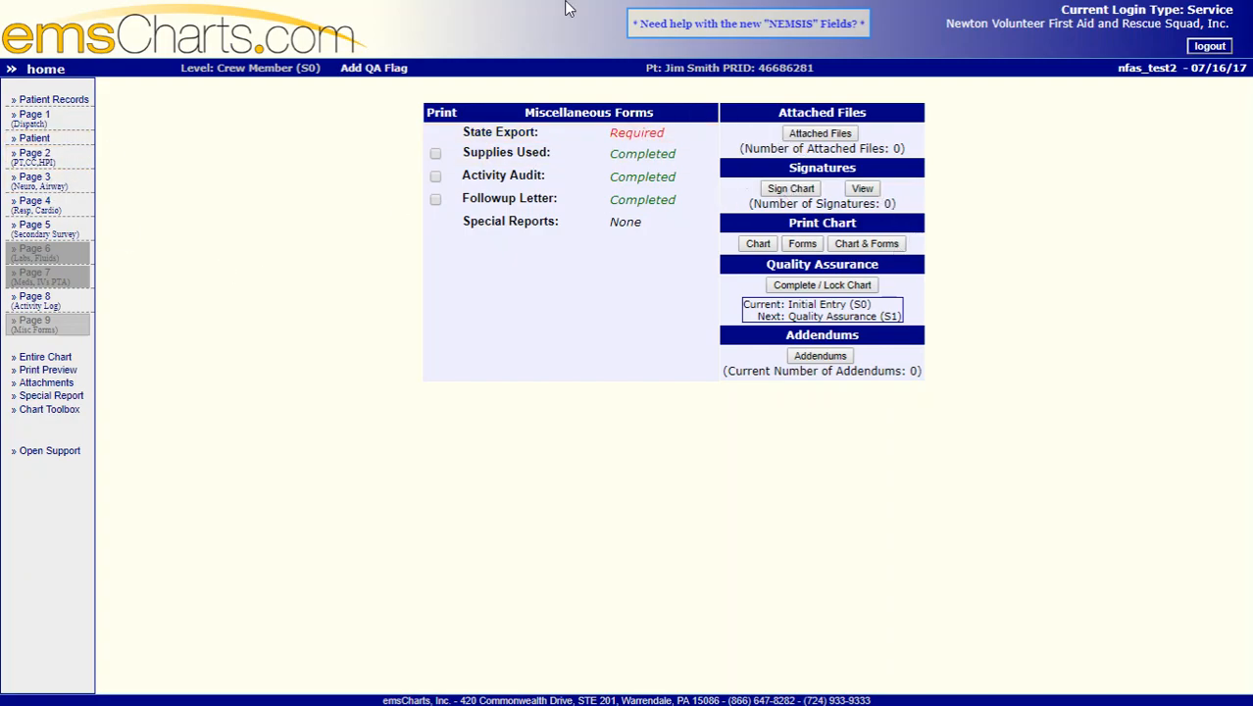
{"action": "mouse_move", "coordinate": [775, 182]}
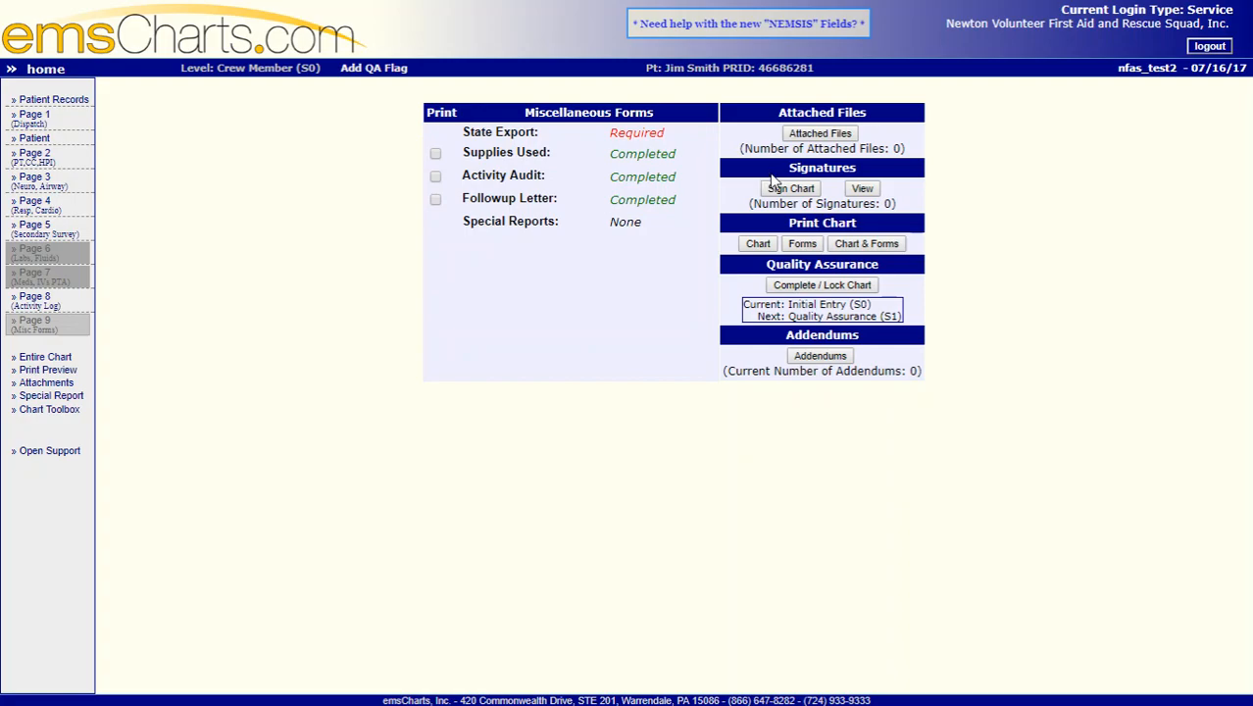
- Start the Sign Chart electronic signature window
{"action": "left_click", "coordinate": [788, 189]}
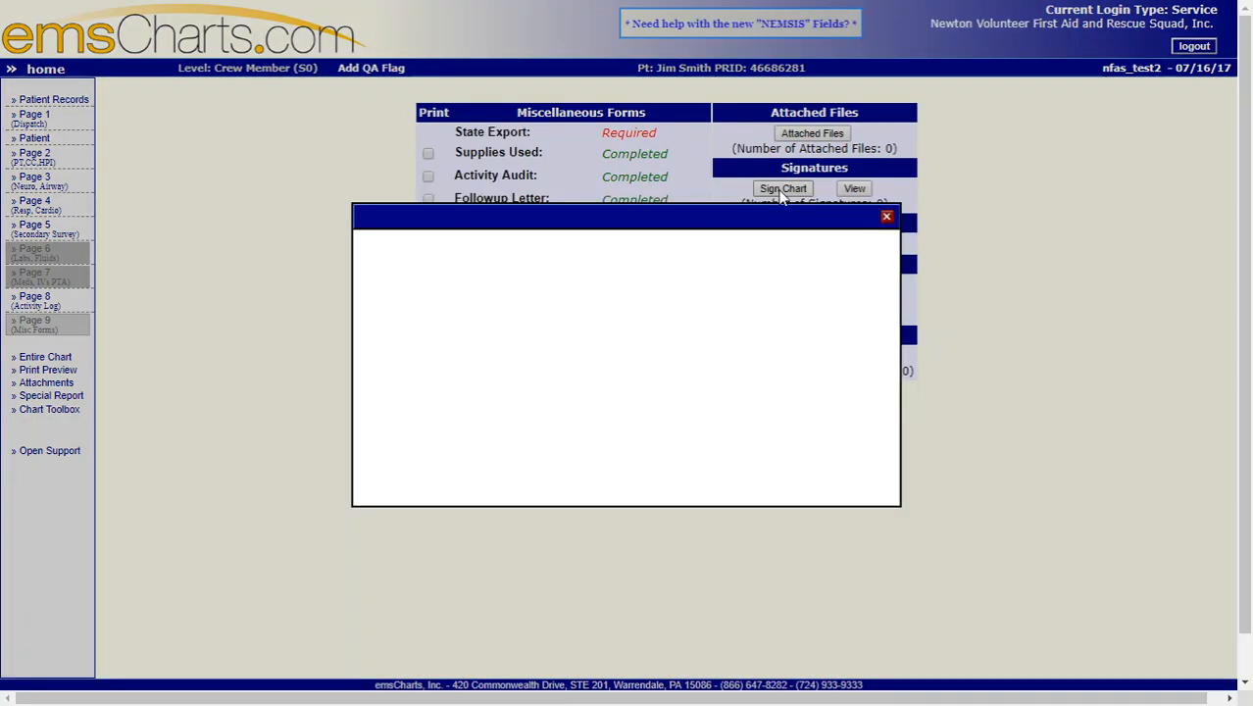
- Enter the signing password and SSN/PIN in the signature window
{"action": "left_click", "coordinate": [780, 189]}
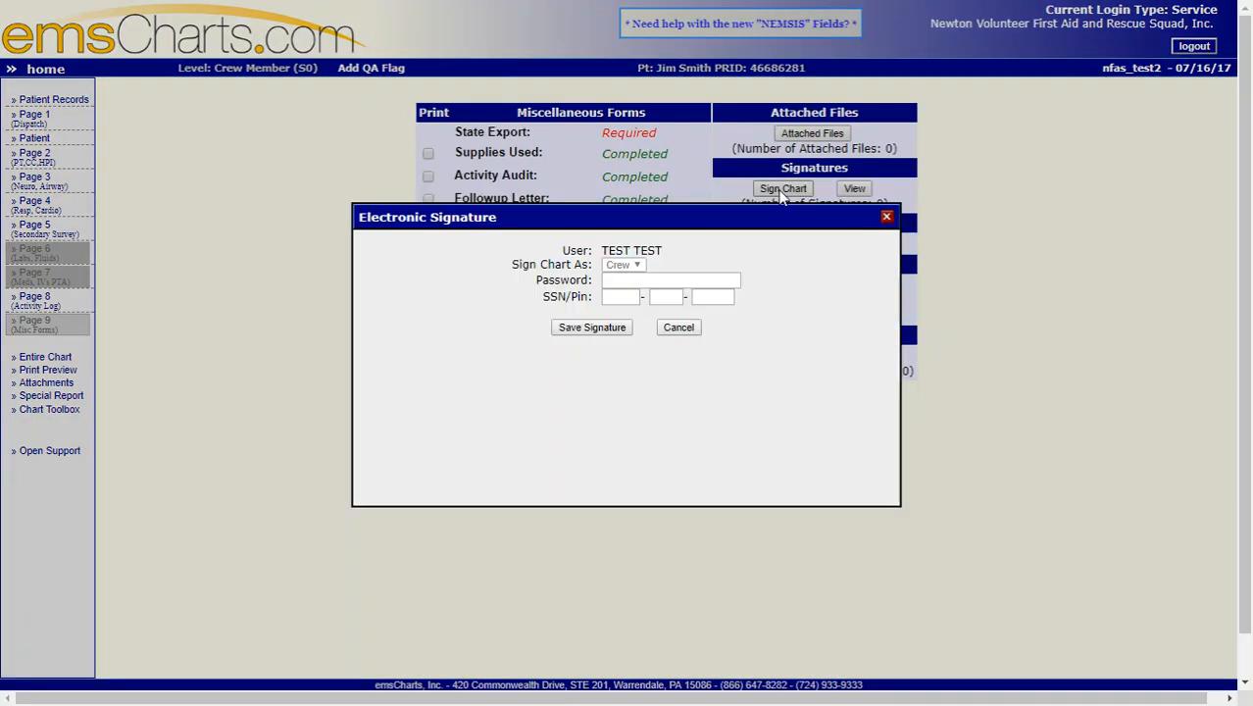
{"action": "left_click", "coordinate": [670, 281]}
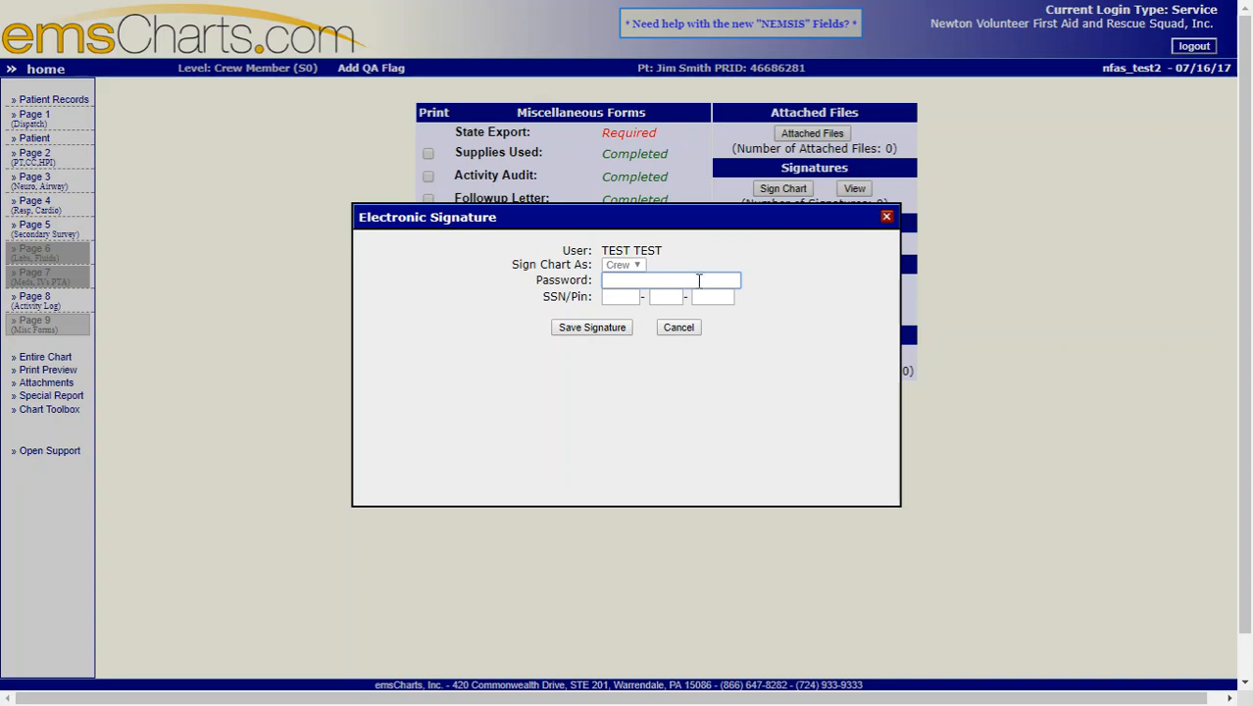
{"action": "left_click", "coordinate": [670, 280]}
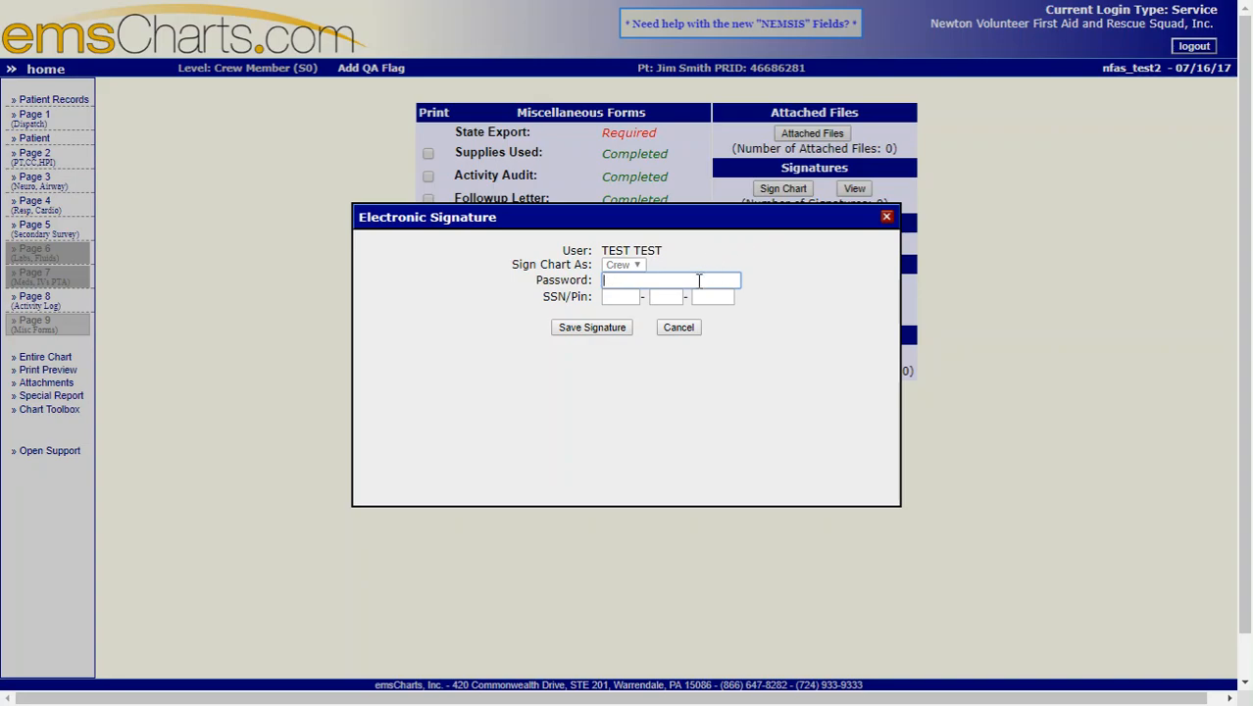
{"action": "type", "text": "password"}
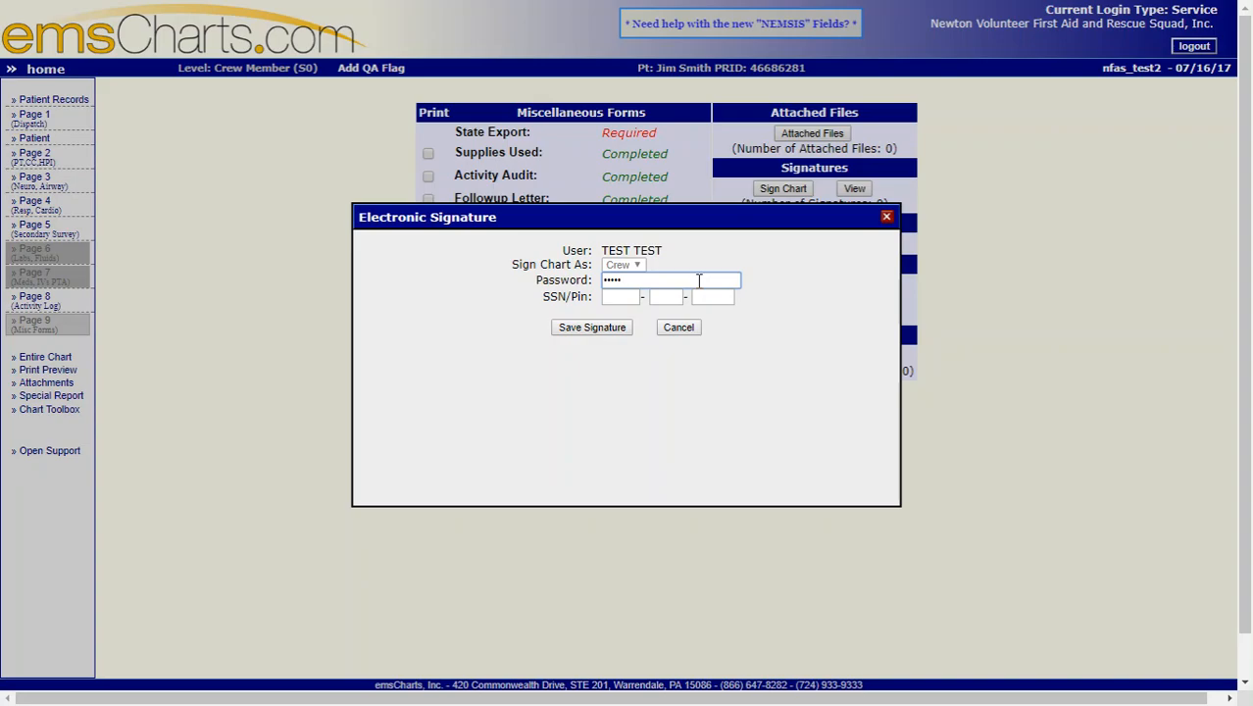
{"action": "type", "text": "••"}
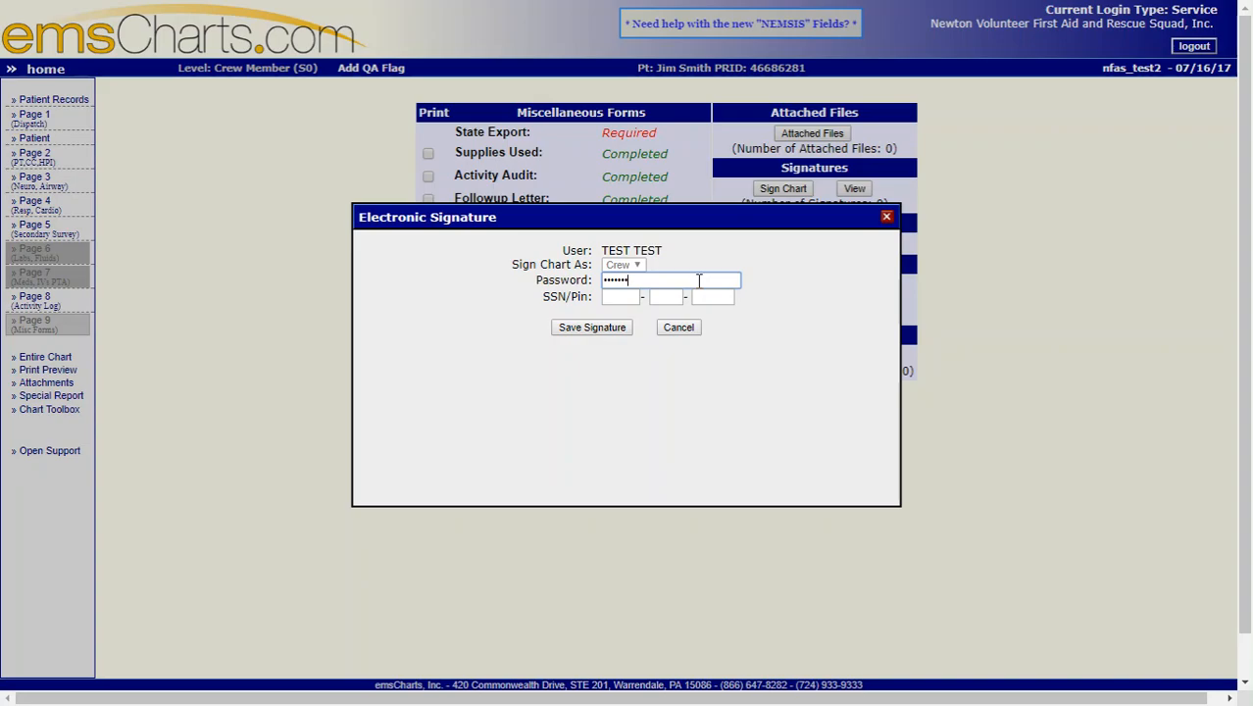
{"action": "type", "text": "•"}
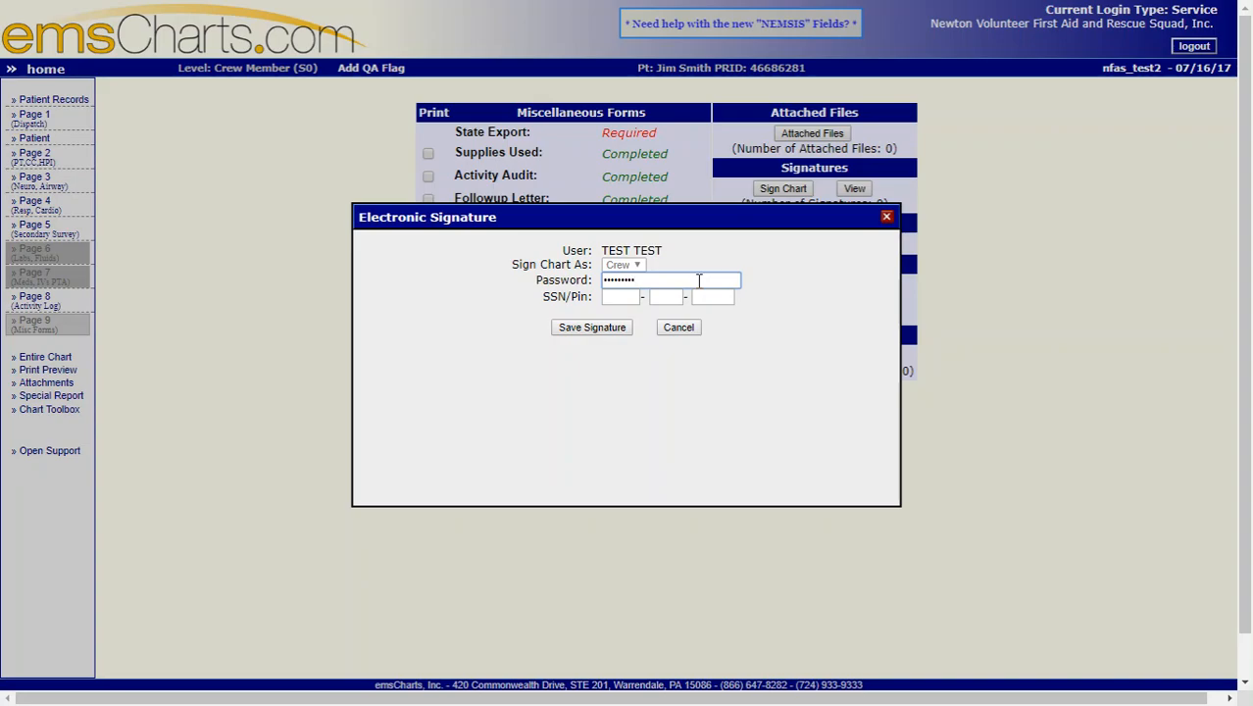
{"action": "type", "text": "•"}
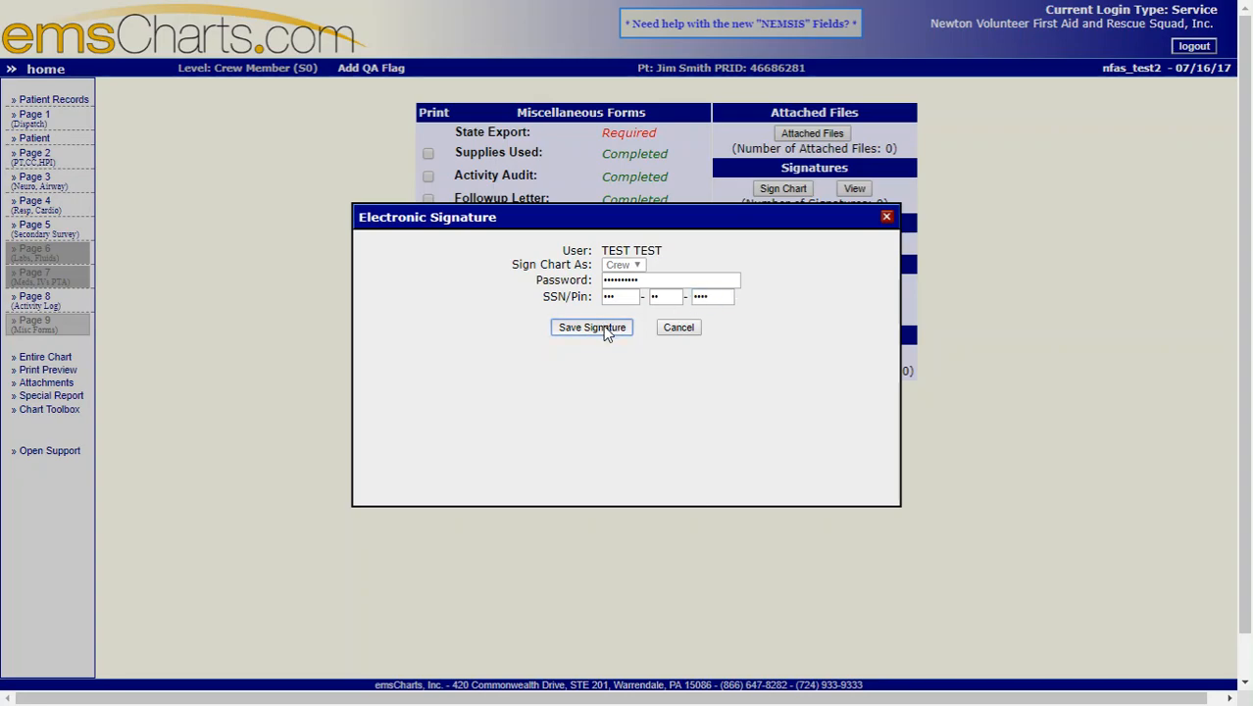
- Save the signature past the mismatch alert and confirm TEST TEST's signature is recorded
{"action": "left_click", "coordinate": [592, 325]}
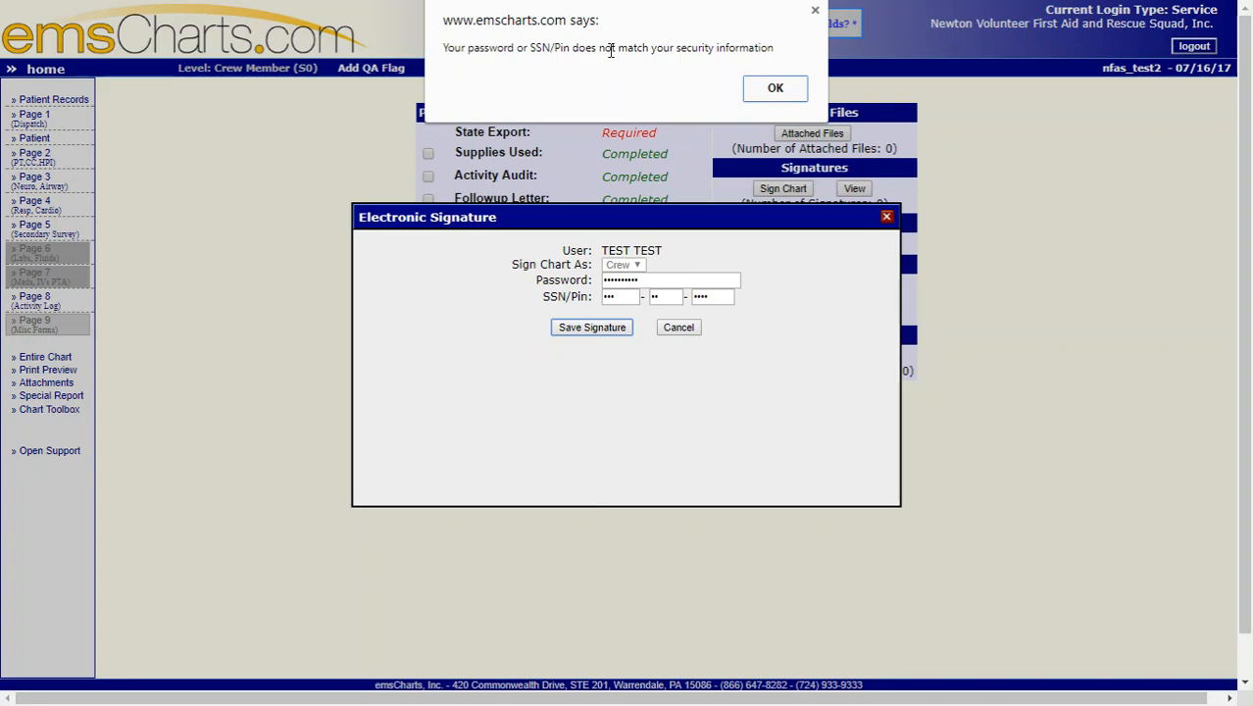
{"action": "left_click", "coordinate": [775, 89]}
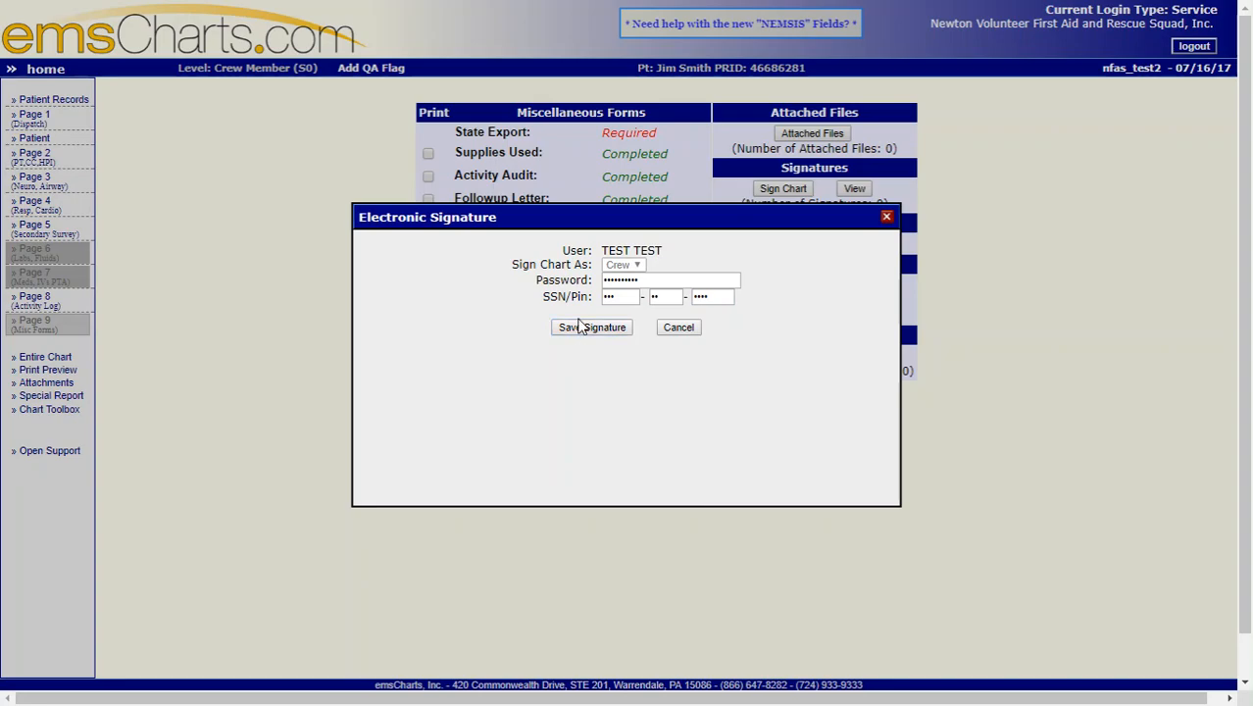
{"action": "left_click", "coordinate": [592, 325]}
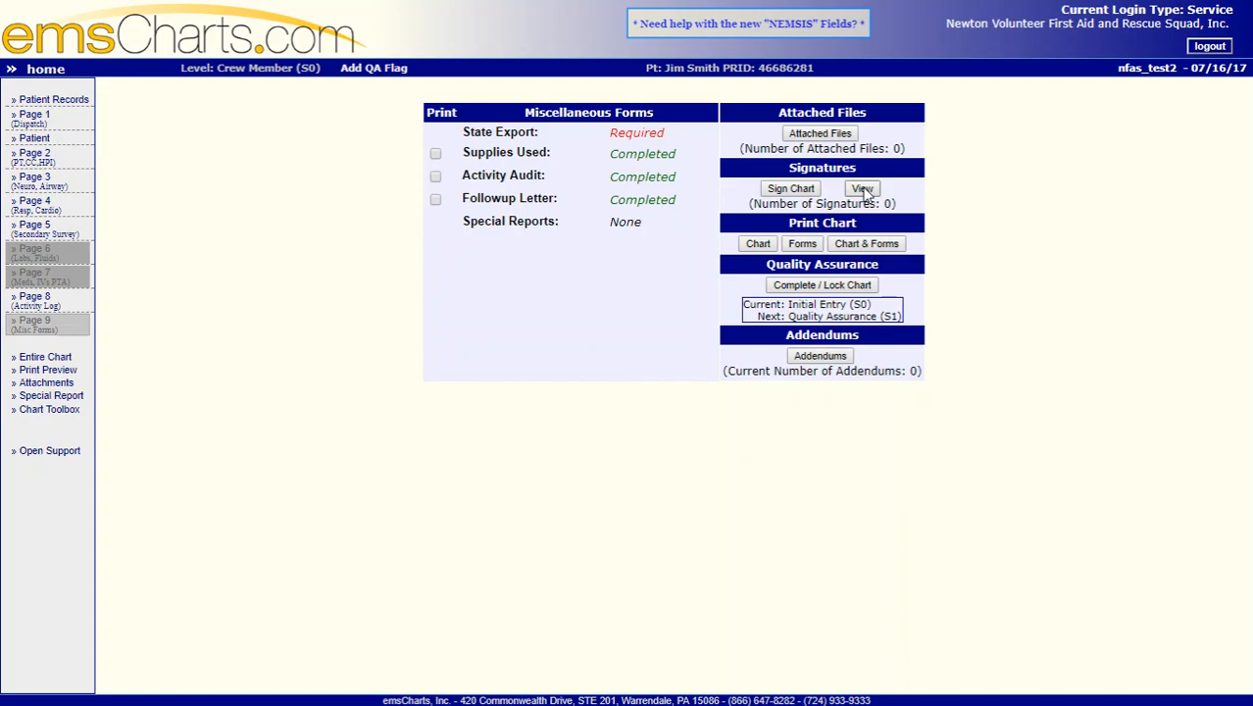
{"action": "left_click", "coordinate": [863, 188]}
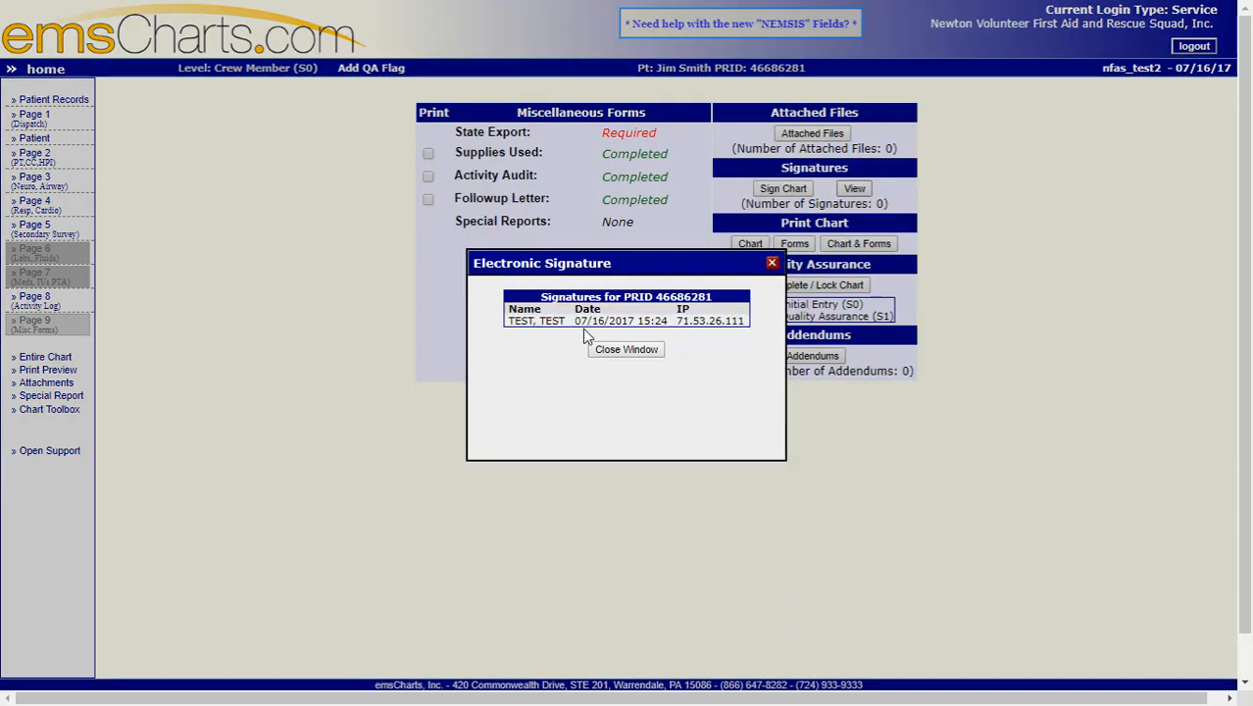
{"action": "left_click", "coordinate": [625, 349]}
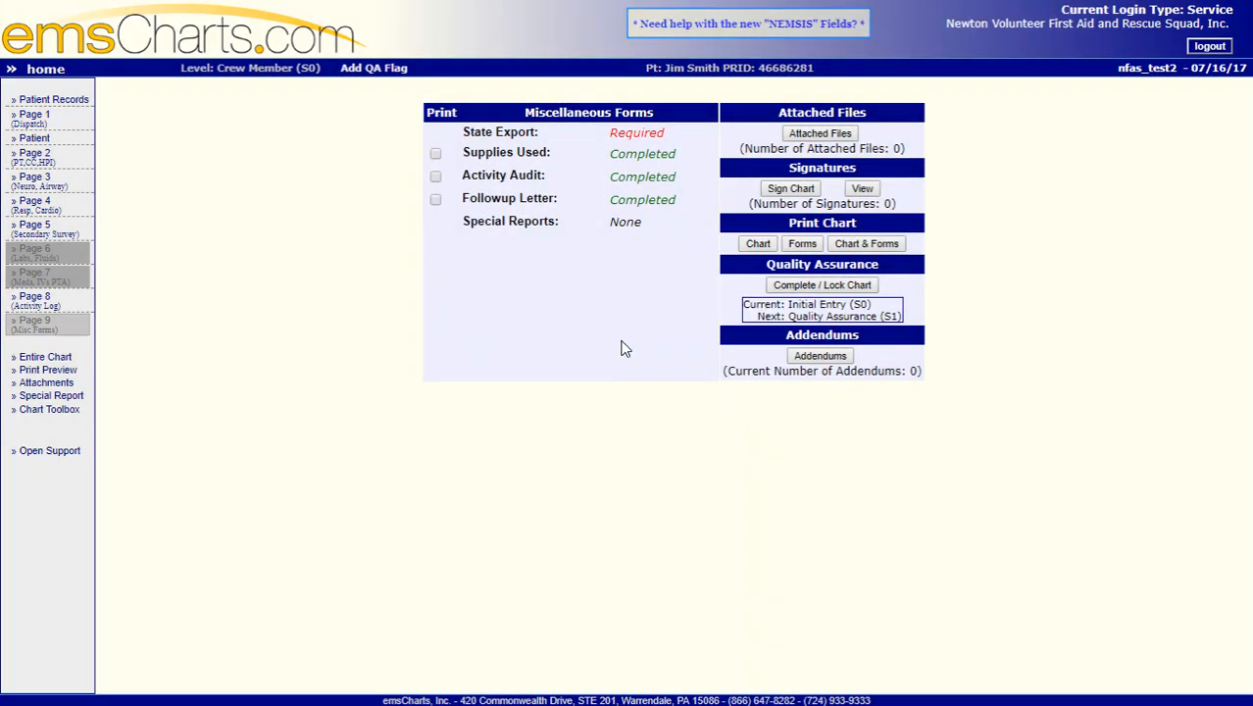
{"action": "left_click", "coordinate": [821, 284]}
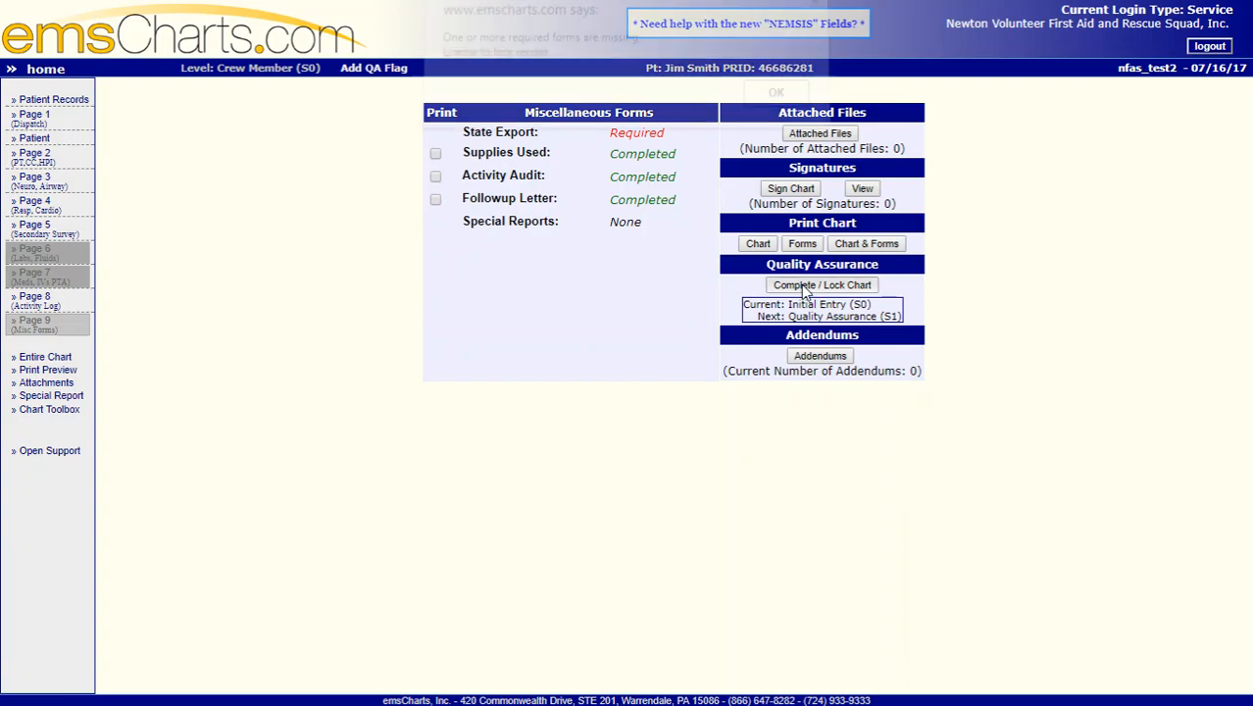
- Attempt Complete / Lock Chart and acknowledge the missing required forms alert
{"action": "left_click", "coordinate": [821, 284]}
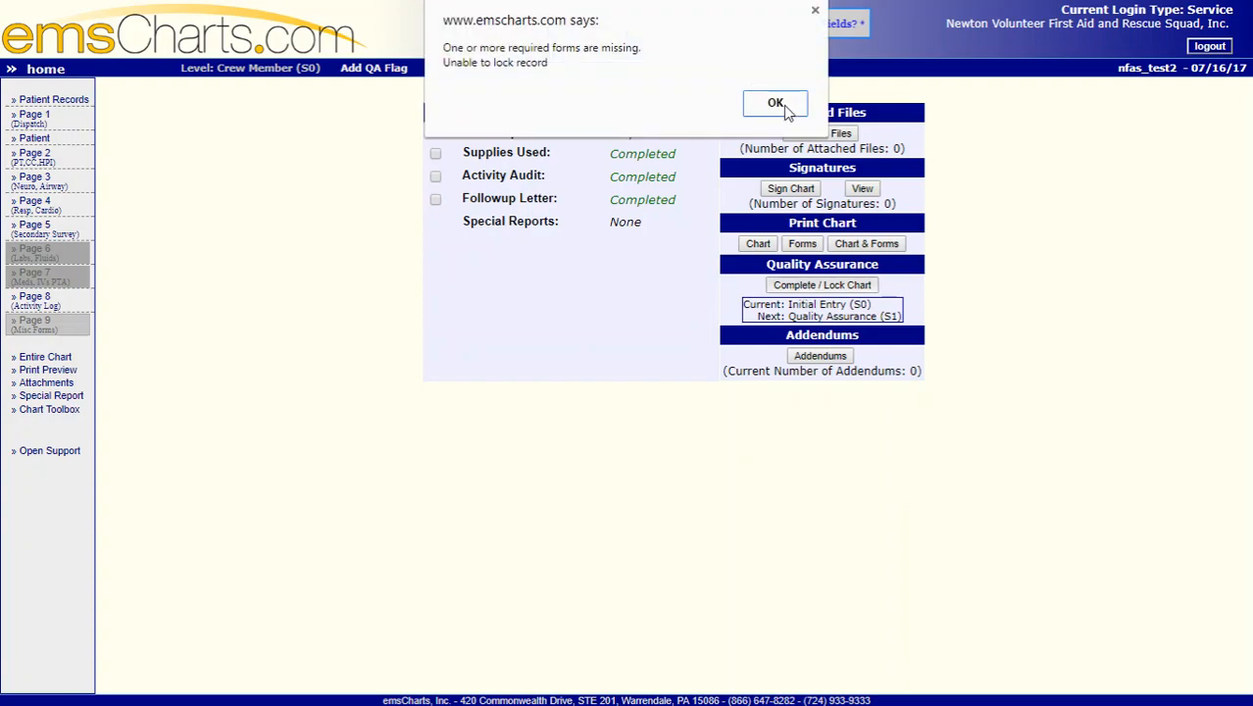
{"action": "left_click", "coordinate": [774, 102]}
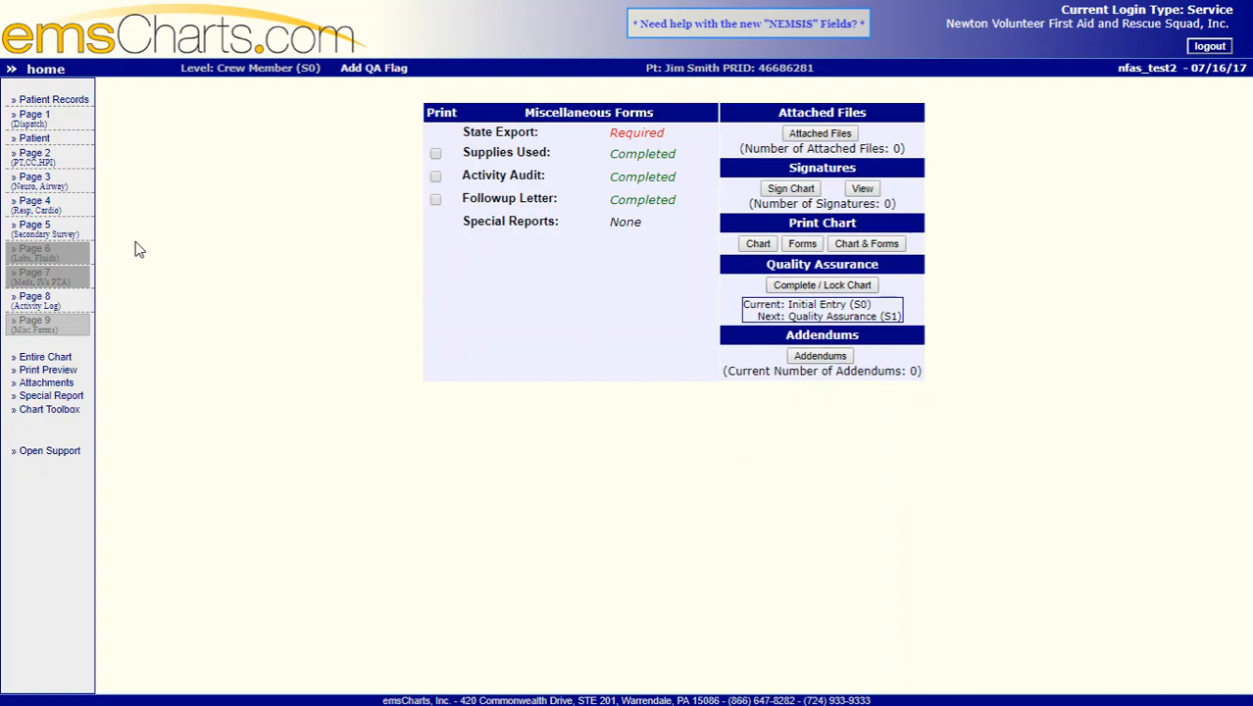
{"action": "mouse_move", "coordinate": [371, 255]}
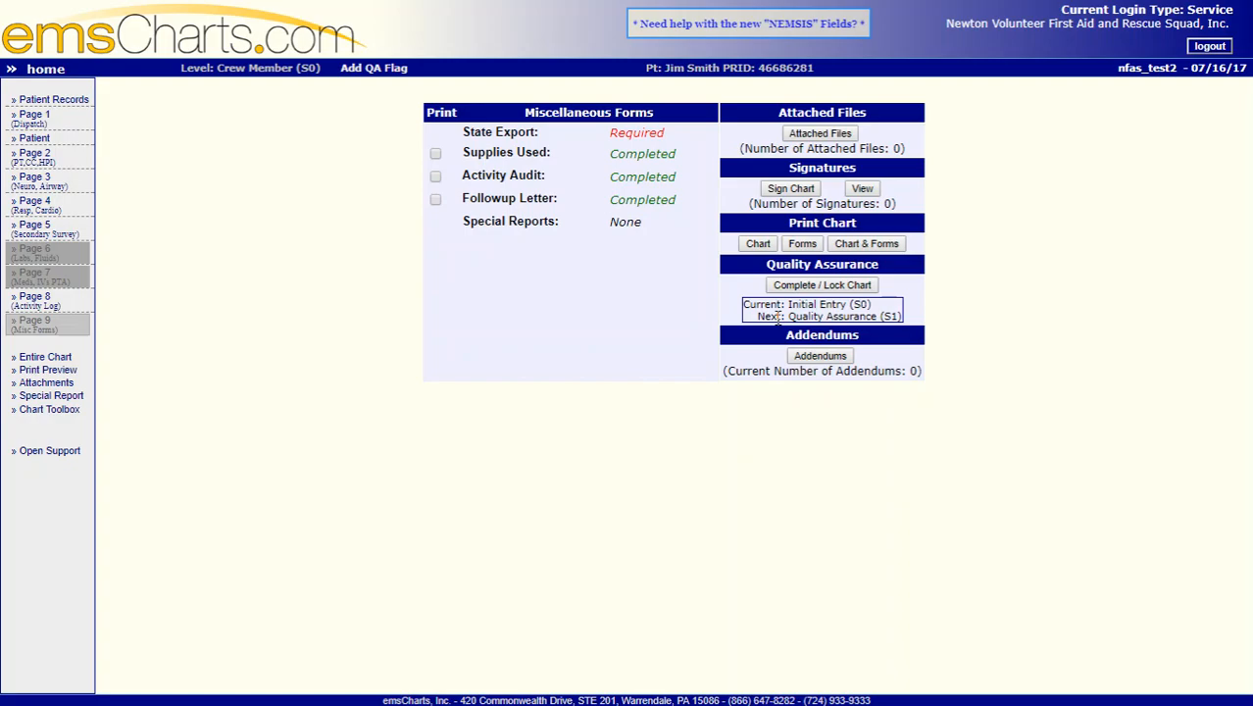
{"action": "mouse_move", "coordinate": [1063, 186]}
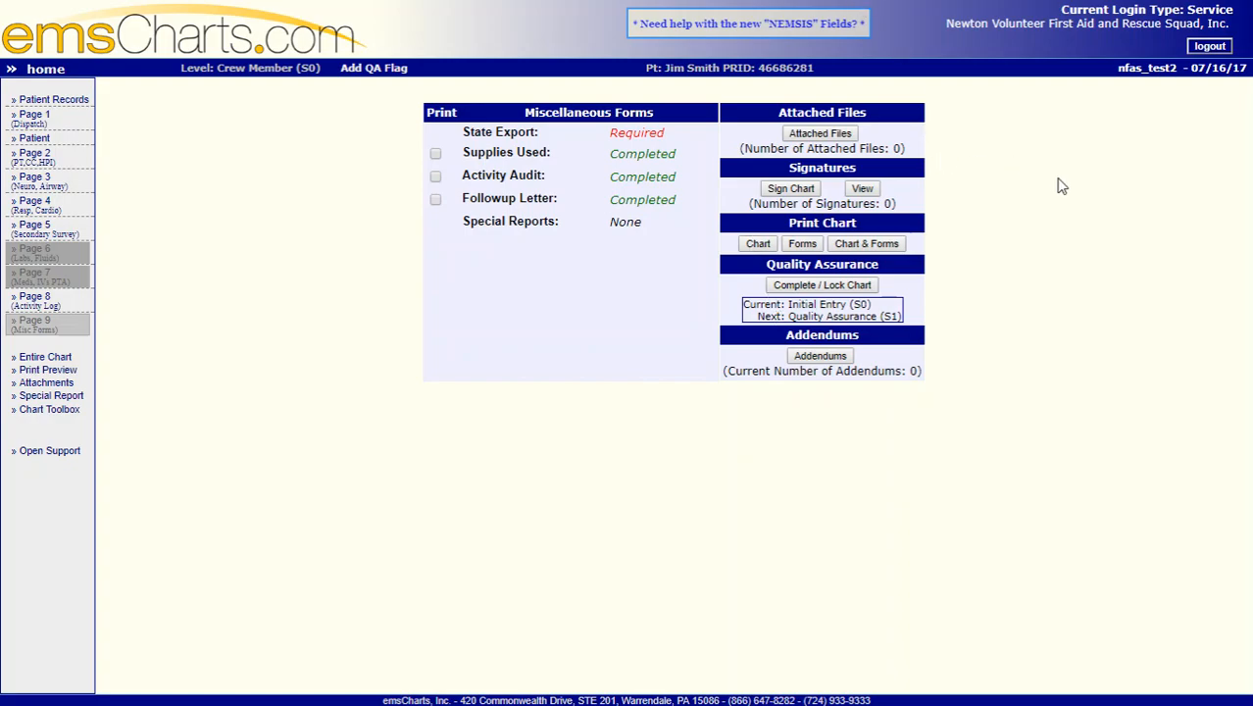